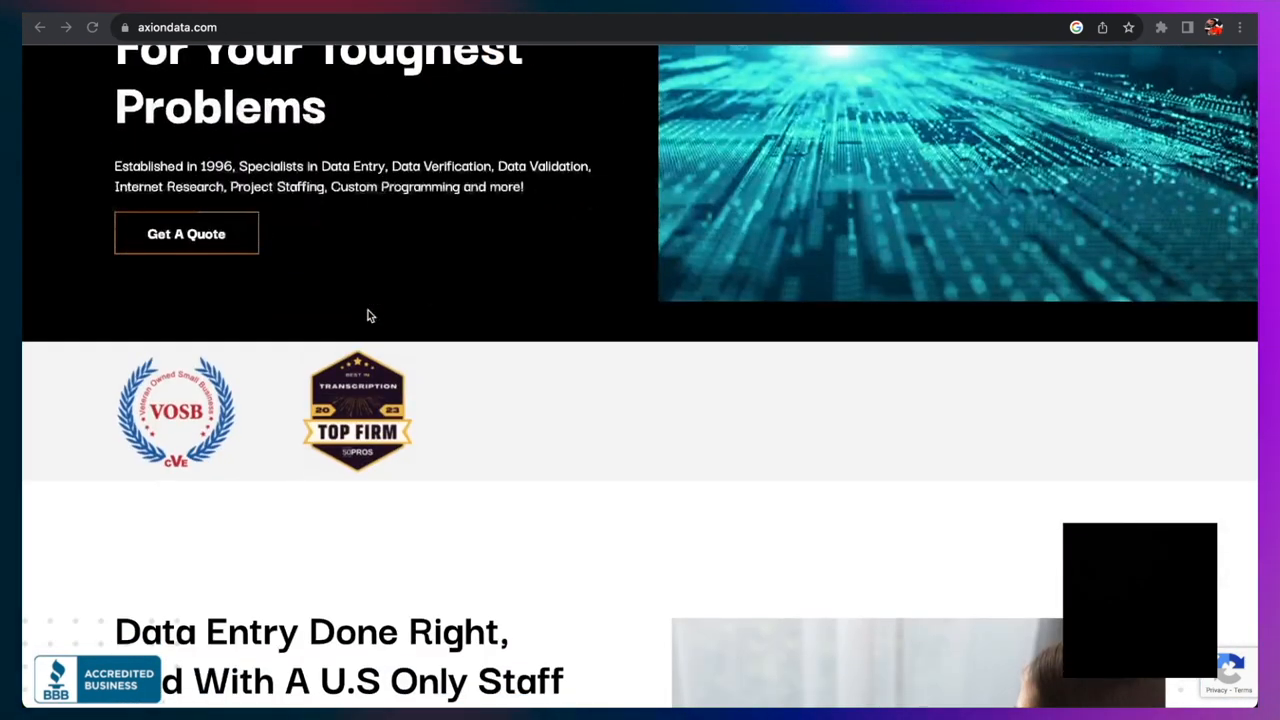
- Browse the Axion Data Services homepage down to its footer
scroll(down, 3)
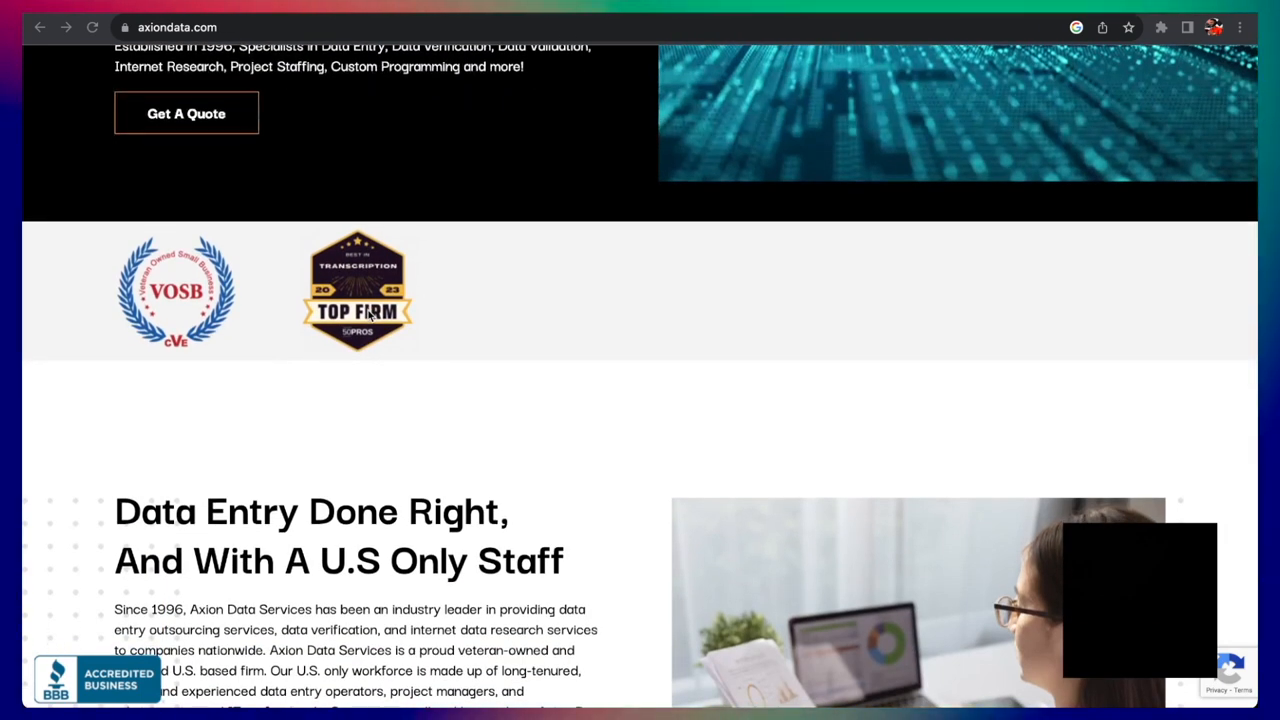
scroll(down, 3)
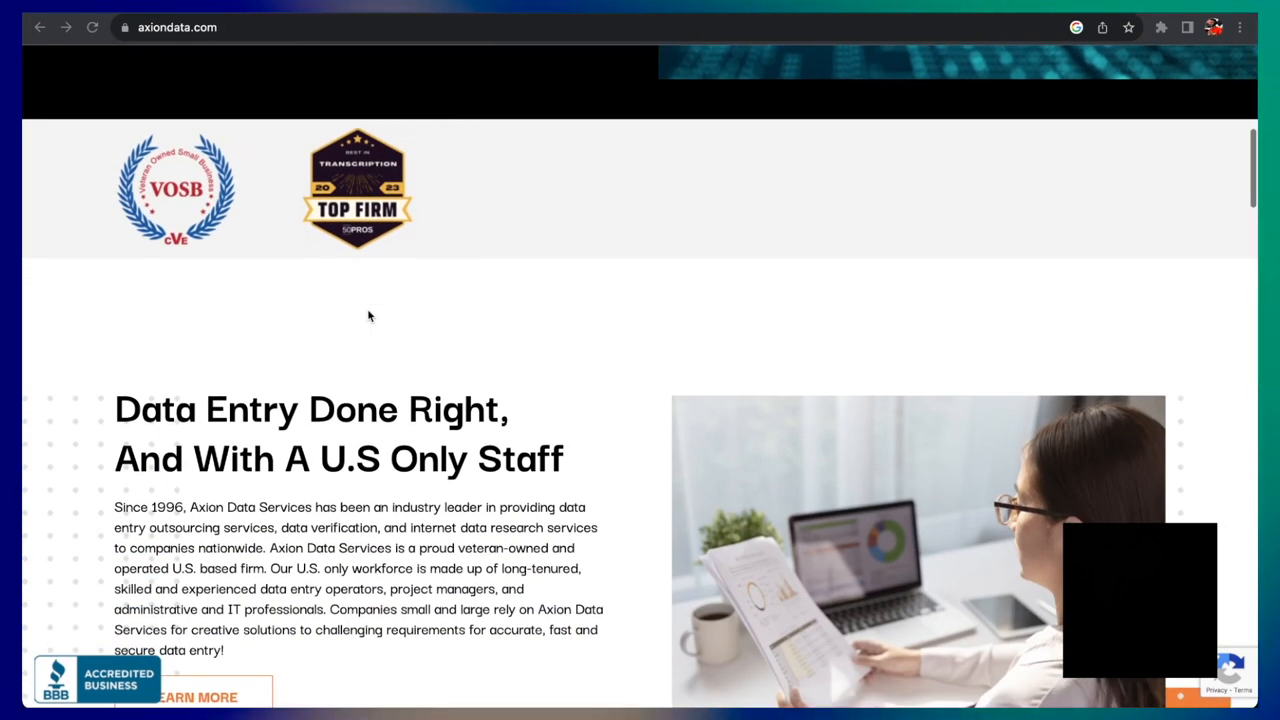
scroll(down, 3)
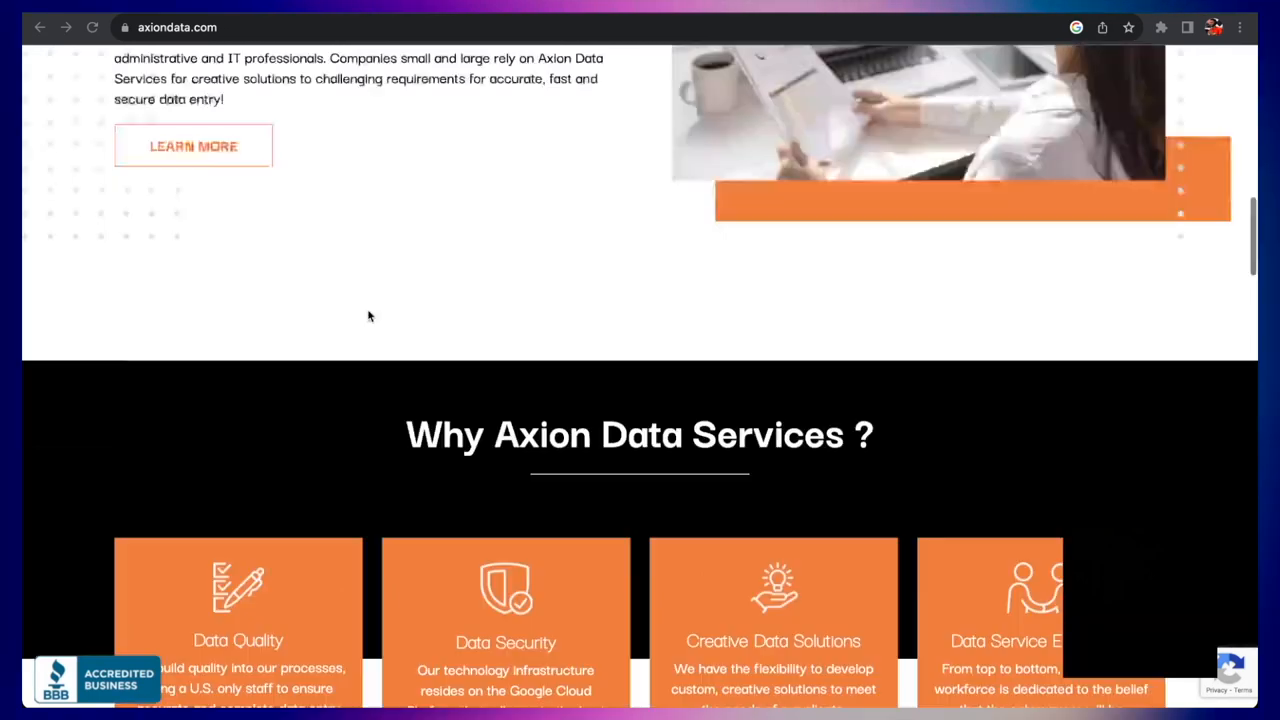
scroll(up, 3)
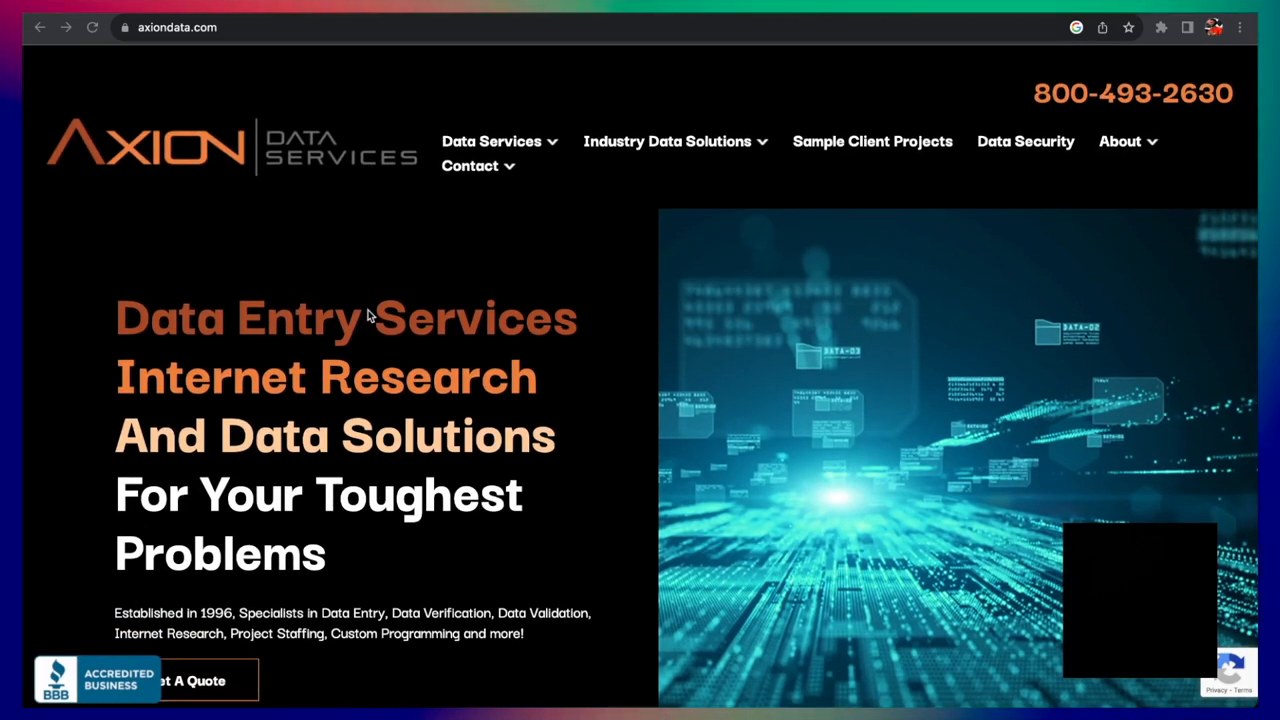
scroll(down, 3)
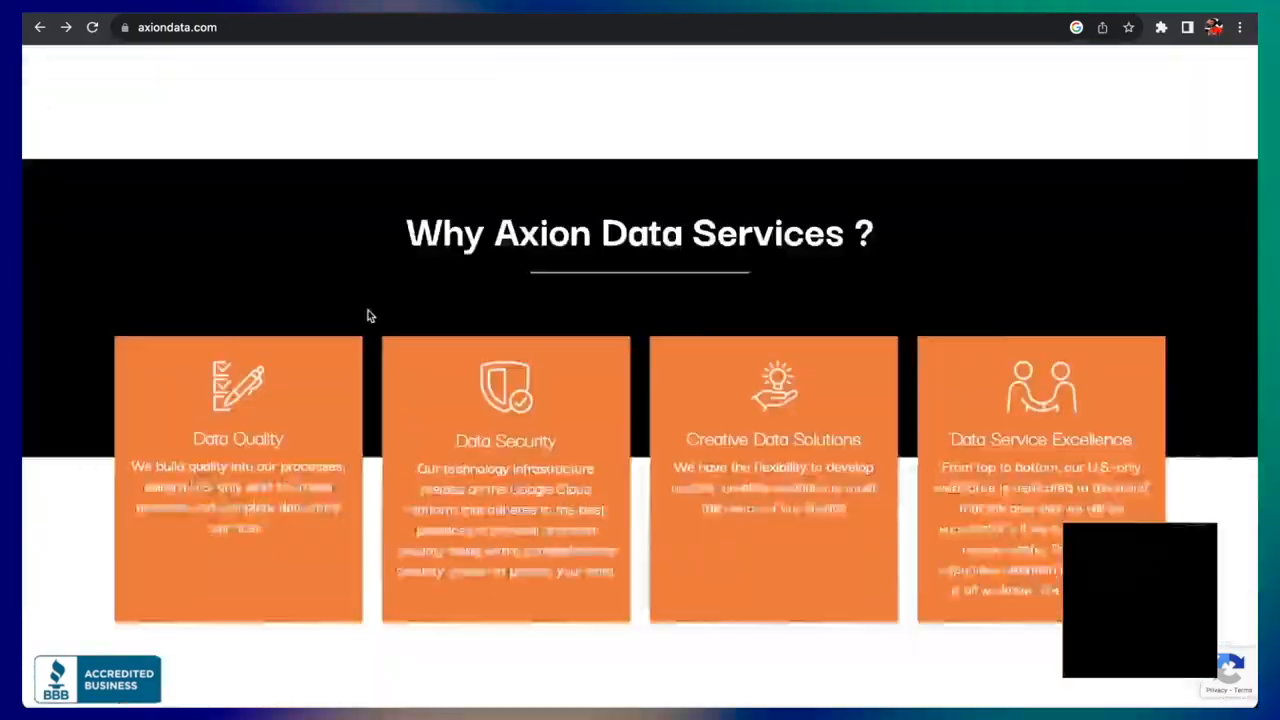
scroll(up, 3)
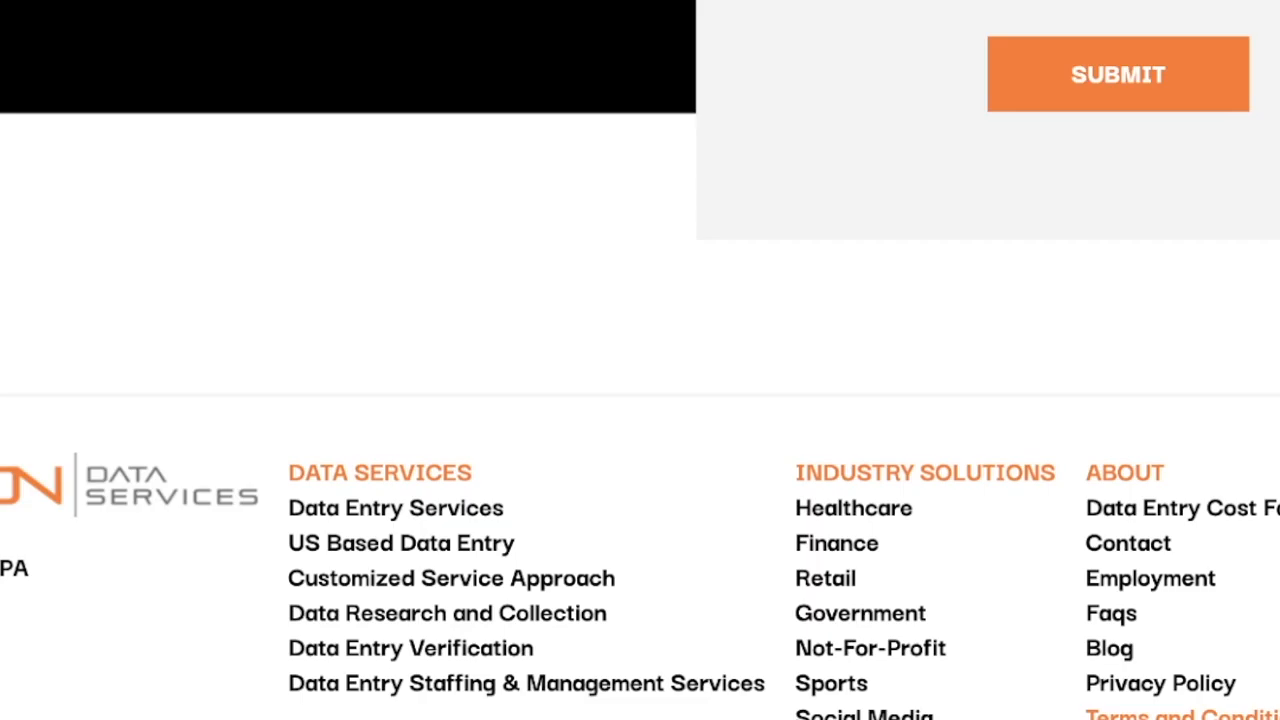
mouse_move(1150, 578)
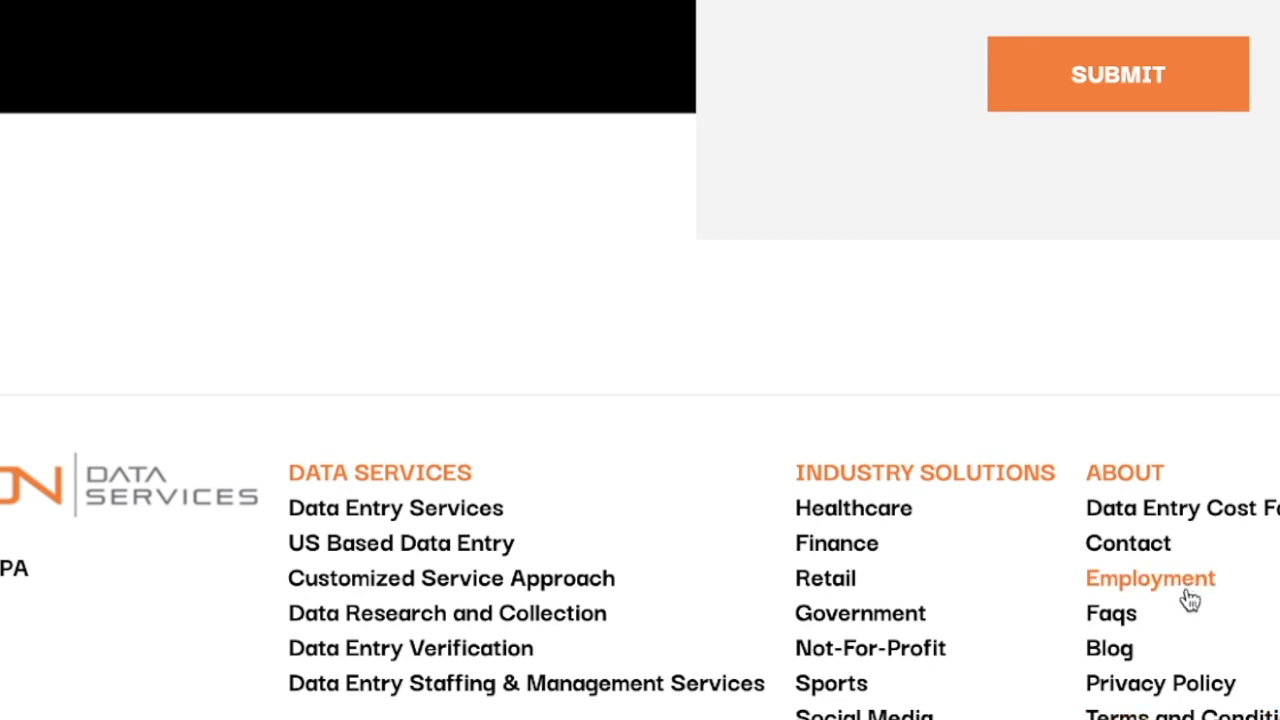
- Open Axion's Employment page, read the scam alert, and reach the Paylocity job board
click(1150, 578)
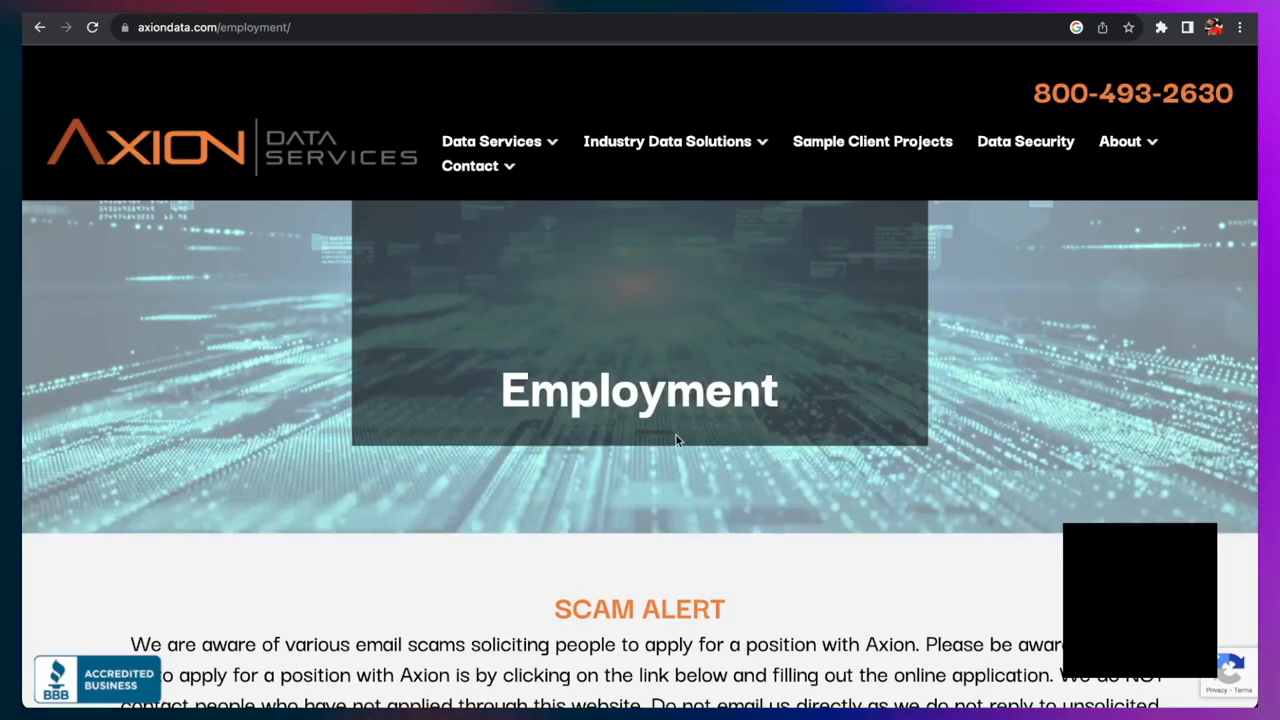
scroll(down, 3)
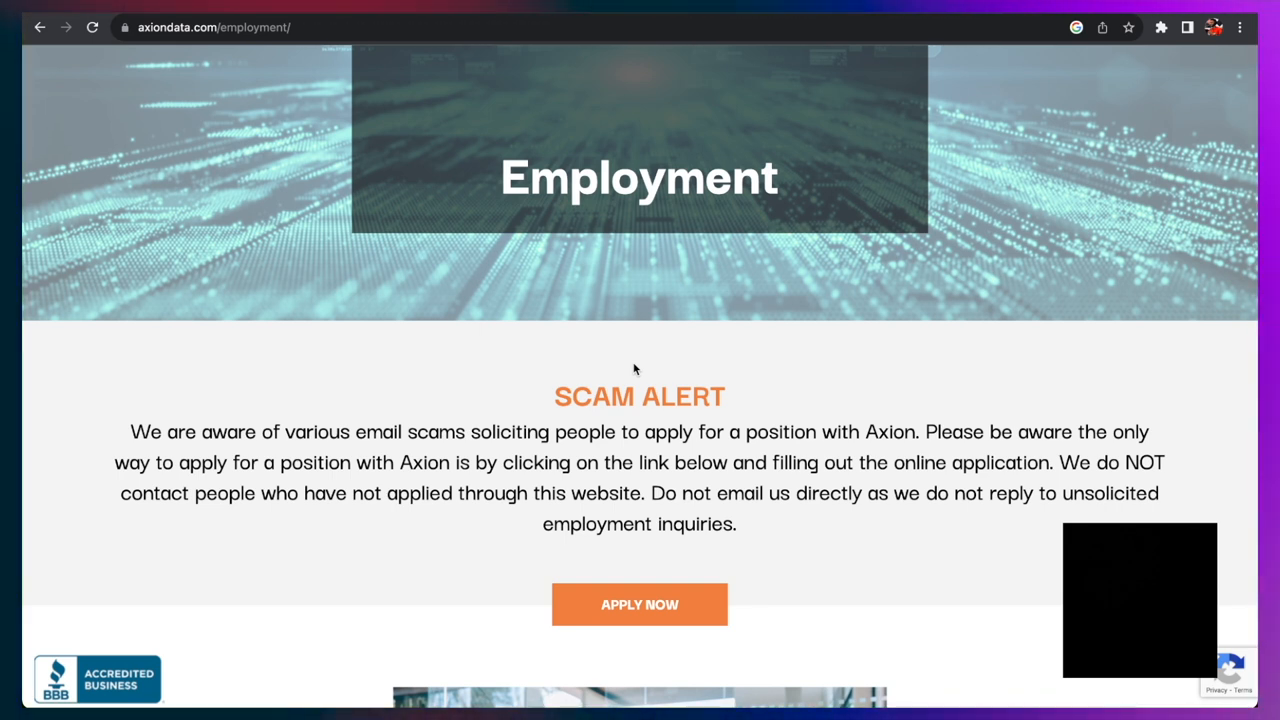
click(639, 603)
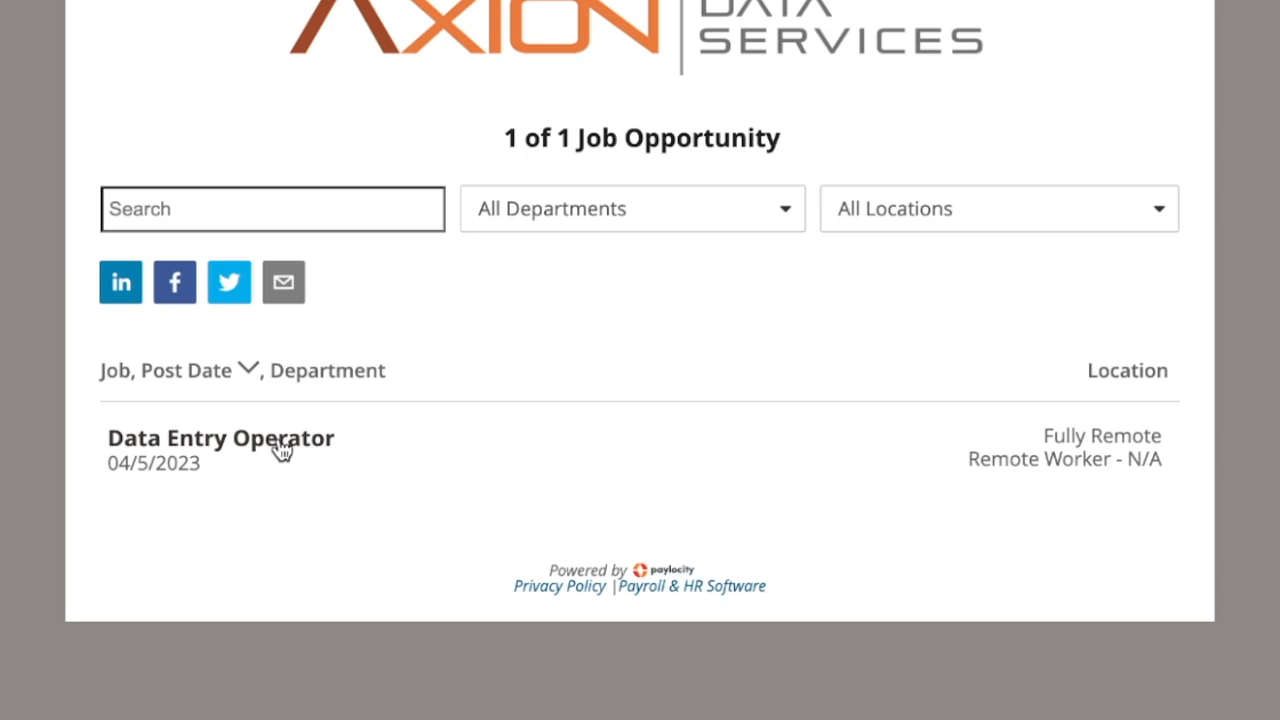
- Open the remote Data Entry Operator posting and read its responsibilities and perks
click(222, 439)
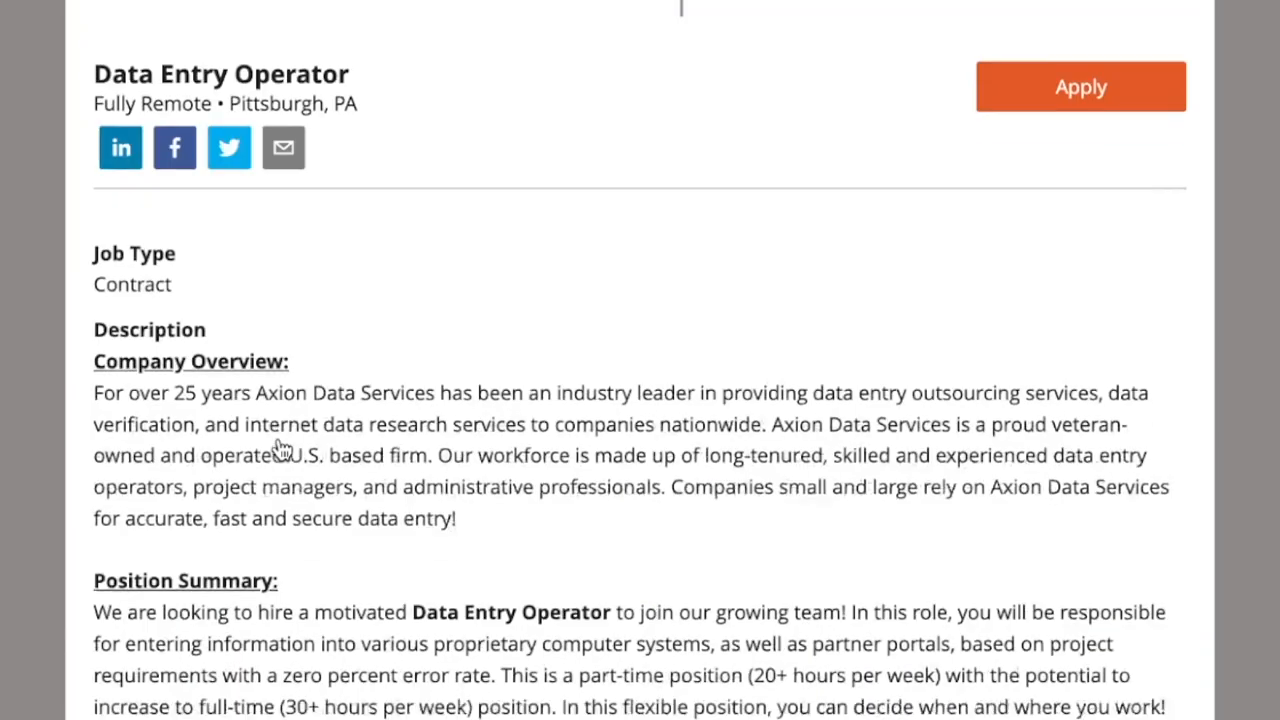
scroll(down, 3)
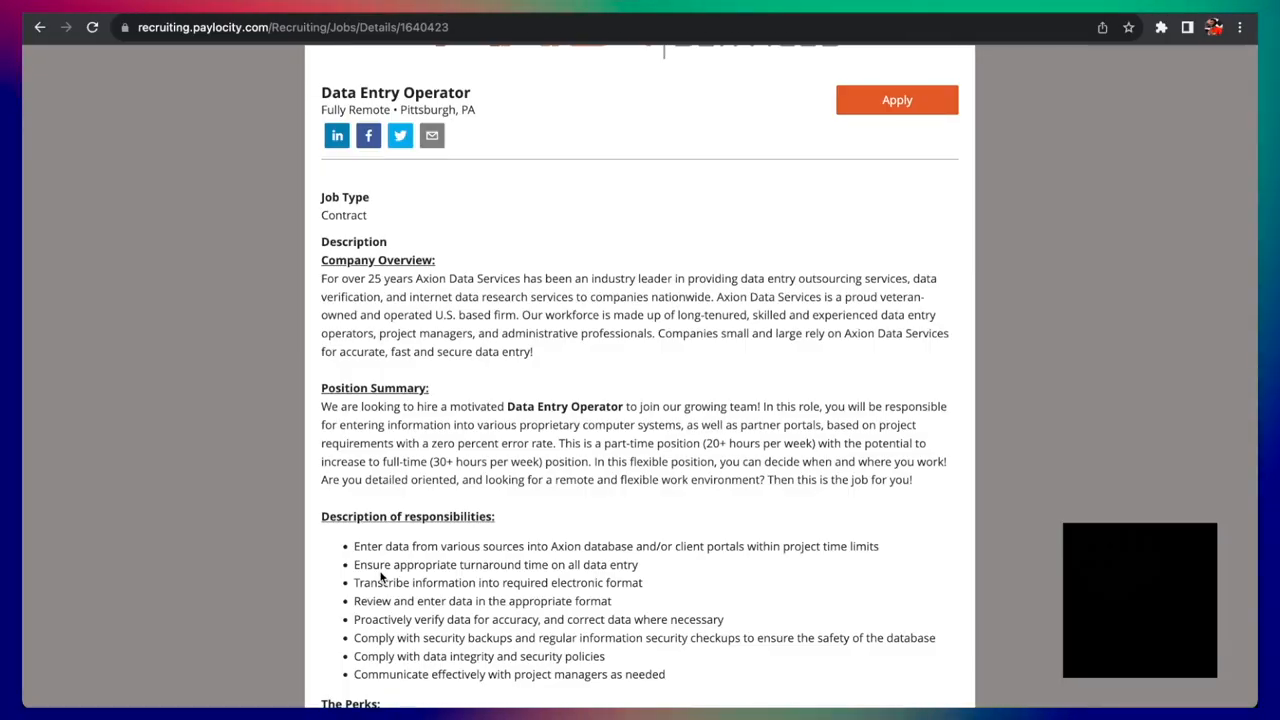
mouse_move(530, 561)
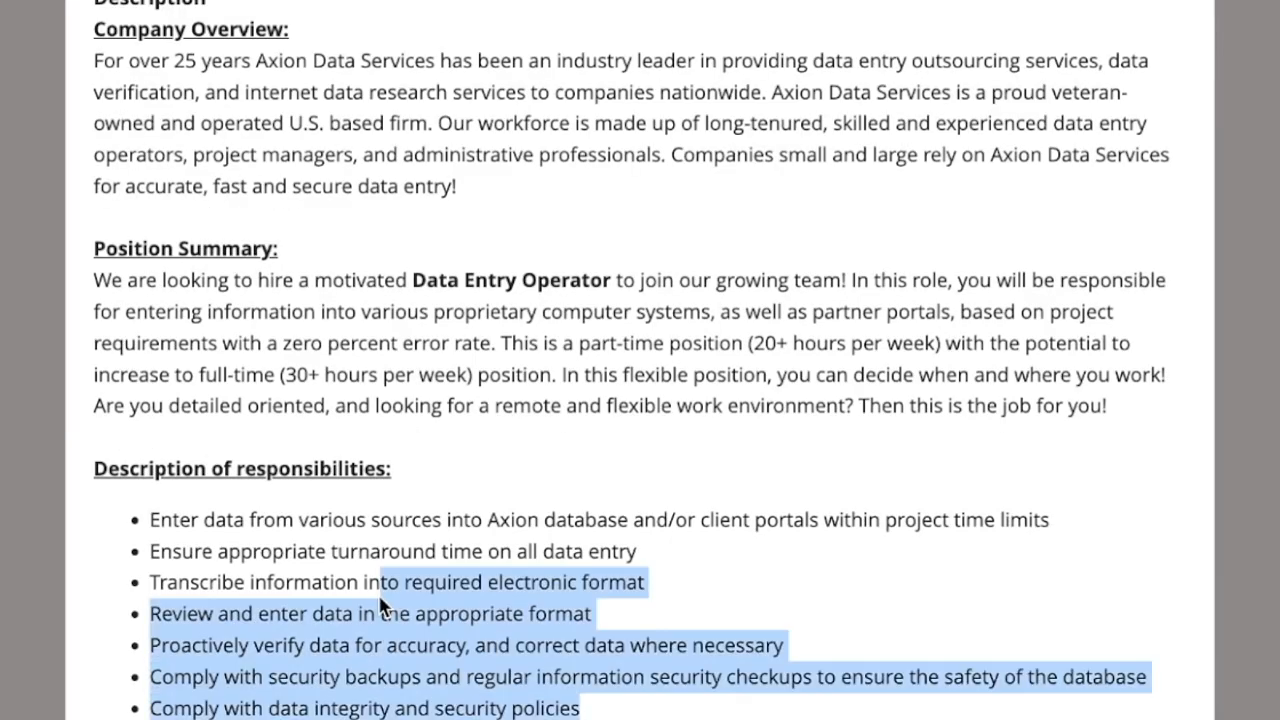
scroll(down, 3)
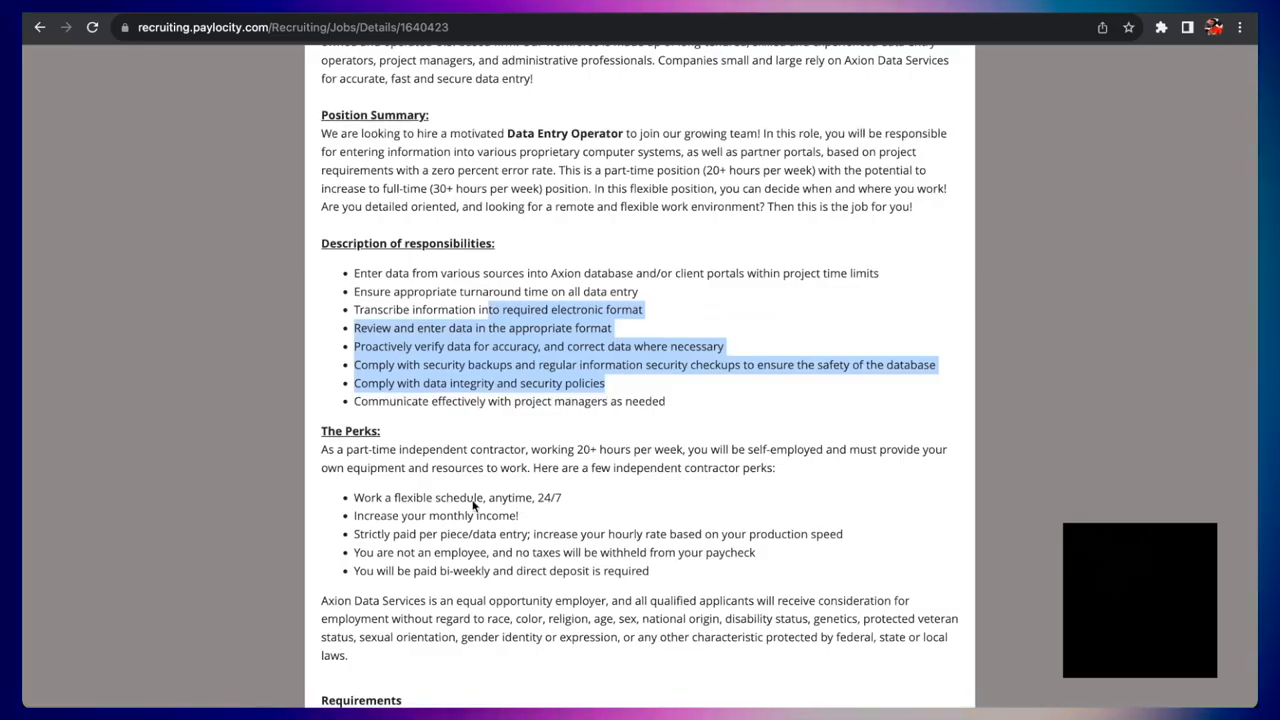
mouse_move(520, 515)
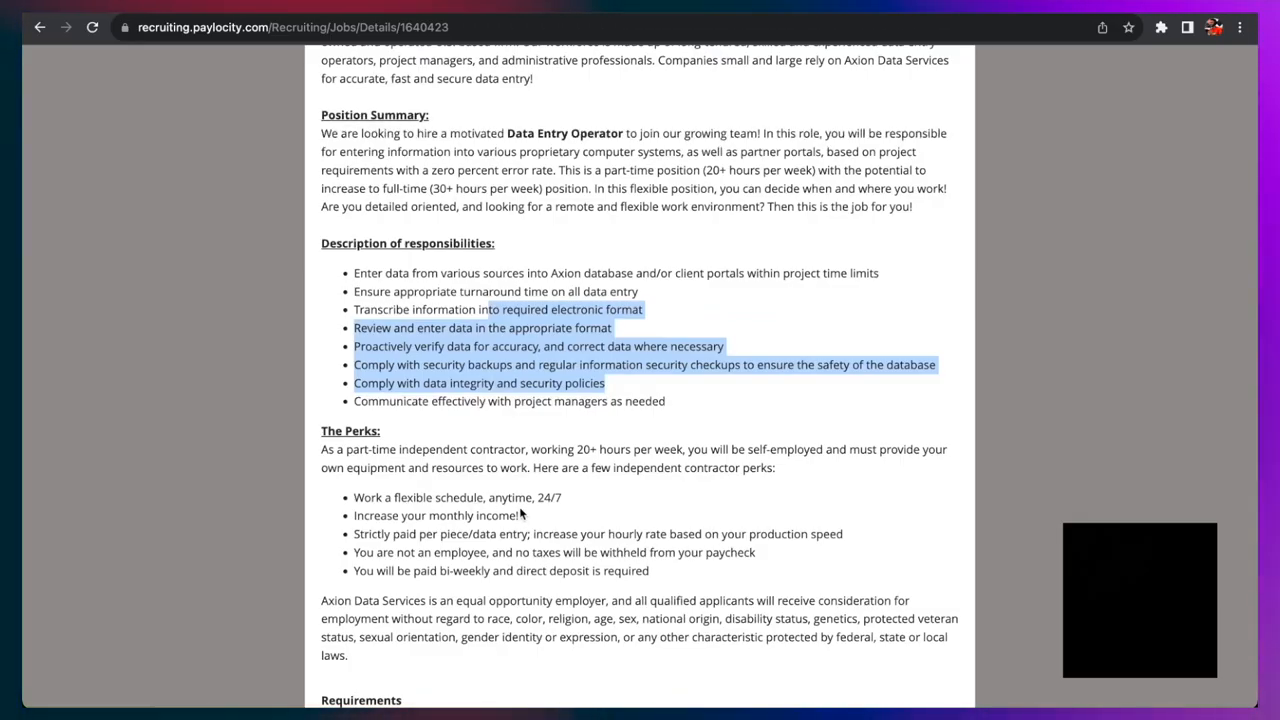
mouse_move(450, 548)
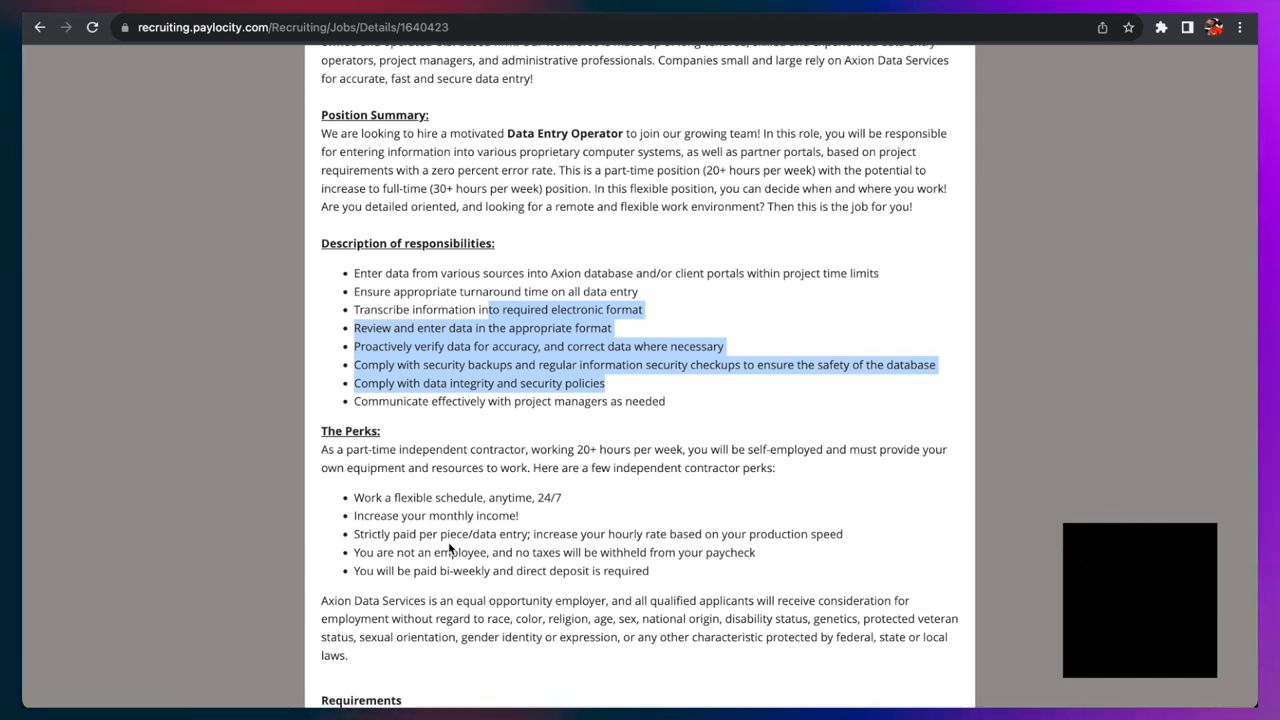
scroll(down, 3)
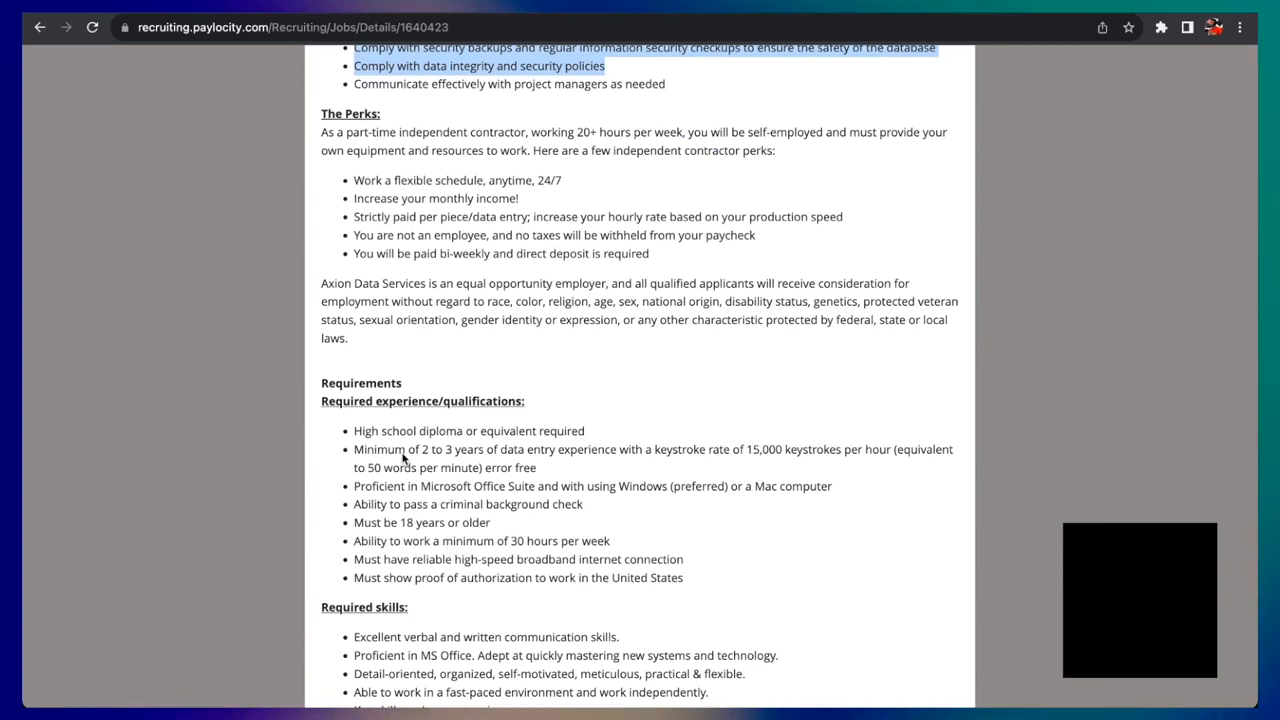
mouse_move(465, 468)
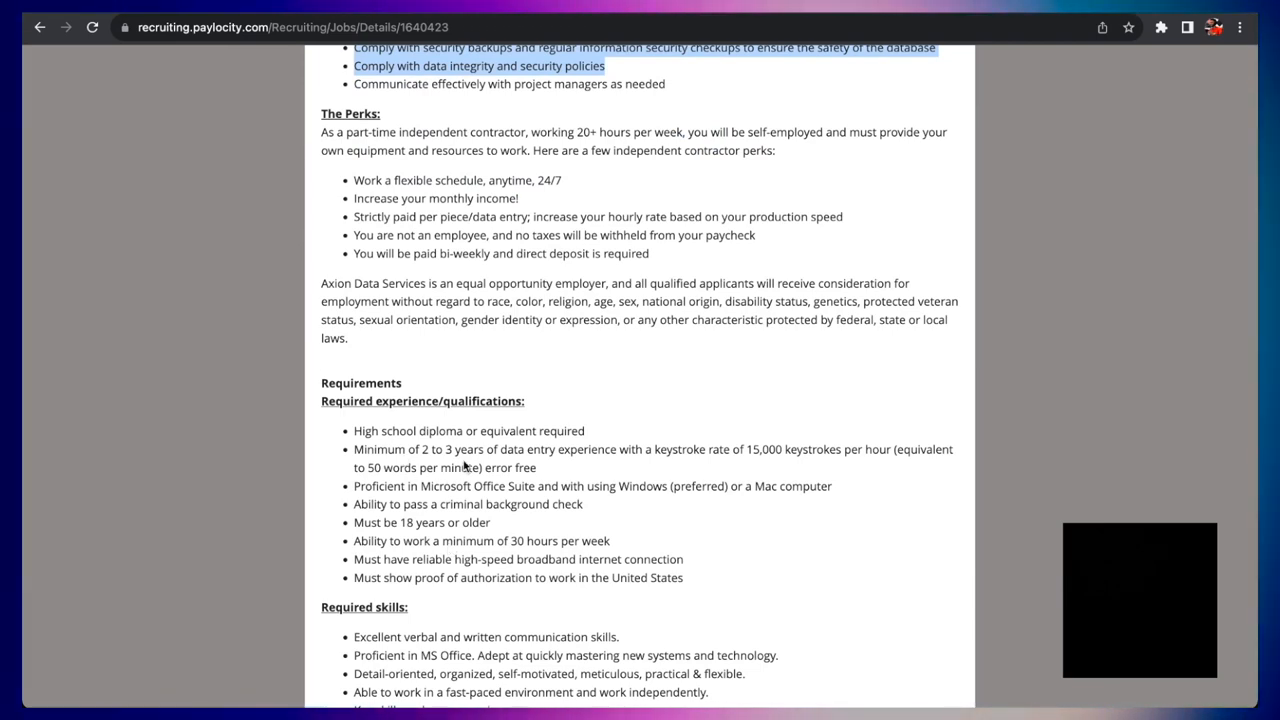
- Read the Data Entry Operator requirements and required skills, then choose Apply
scroll(down, 3)
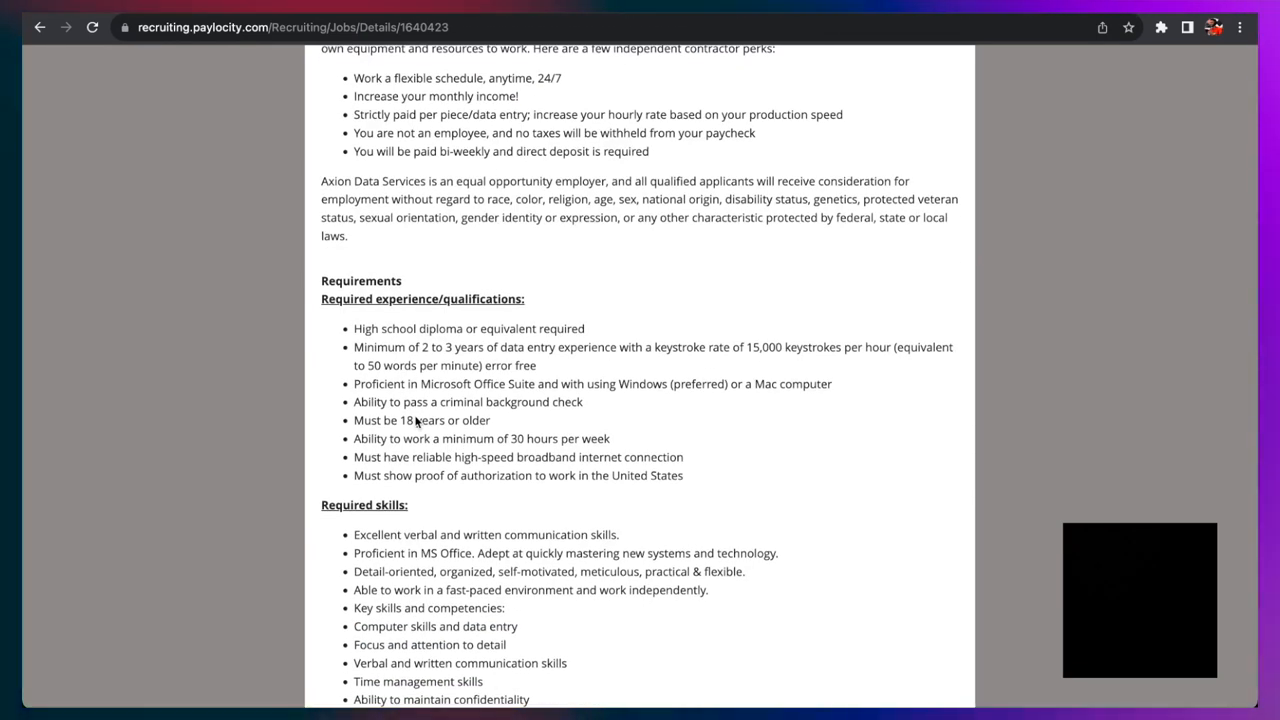
scroll(down, 3)
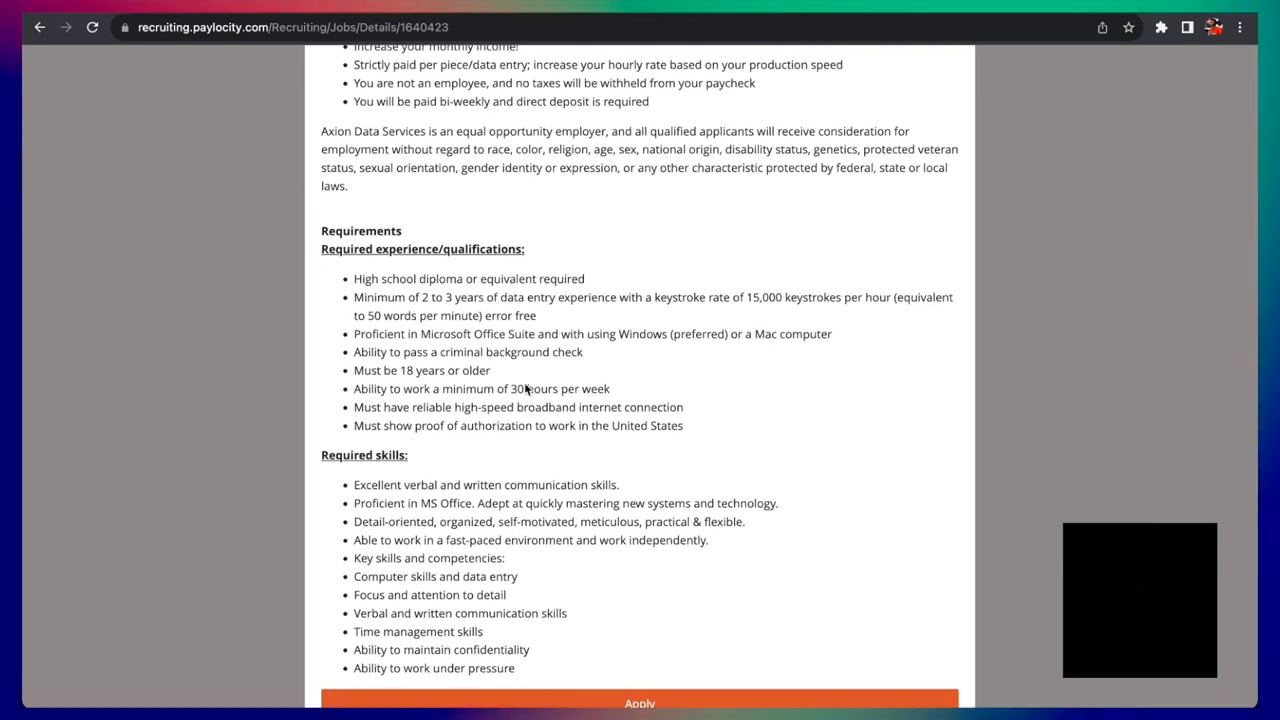
scroll(down, 3)
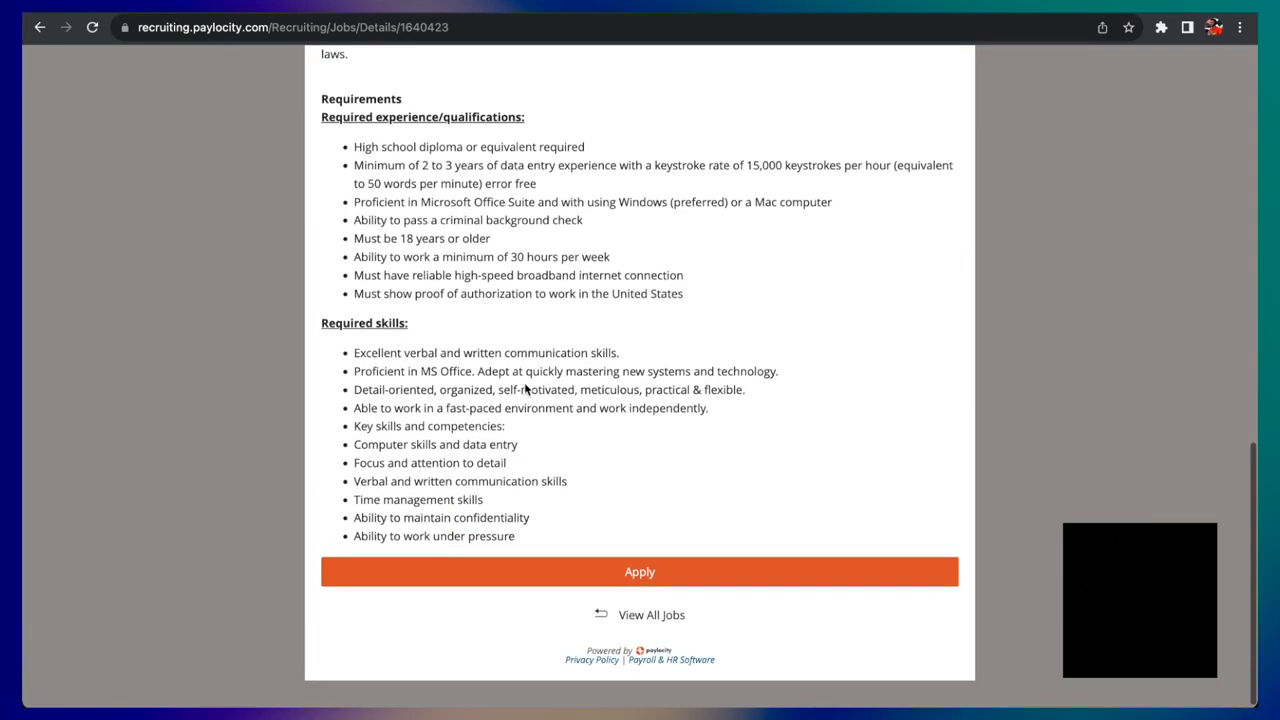
click(639, 572)
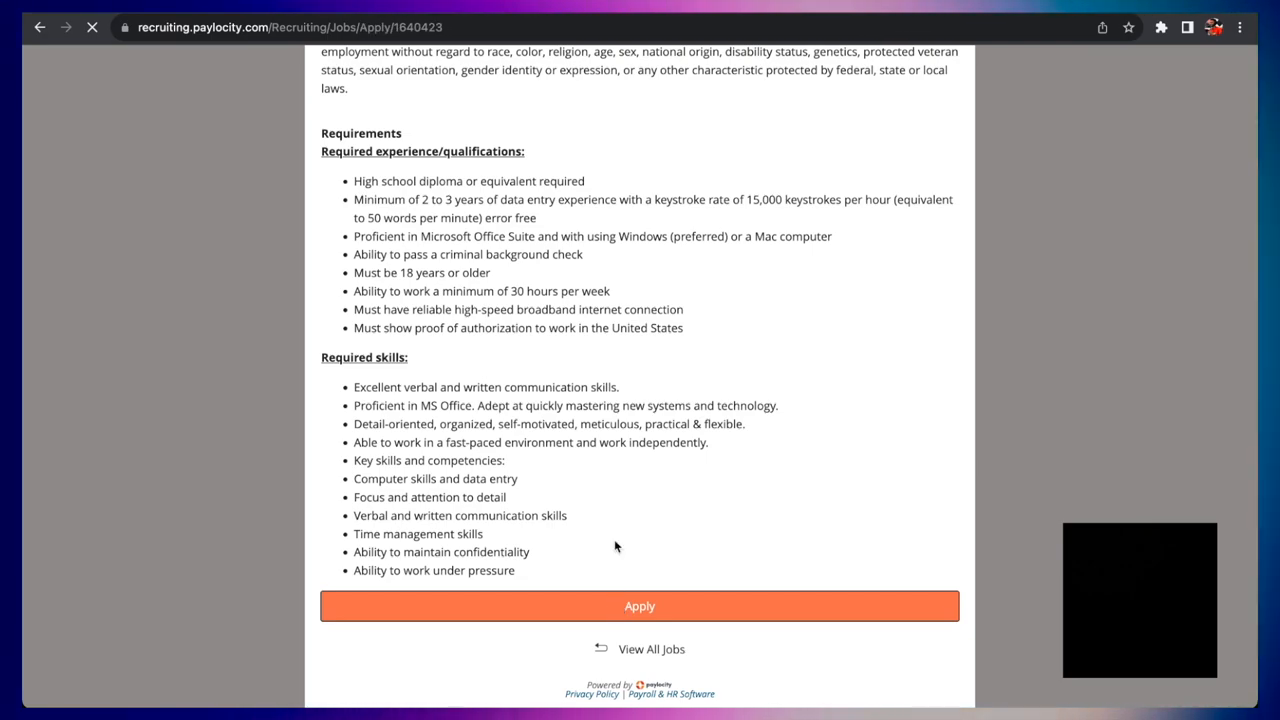
click(639, 606)
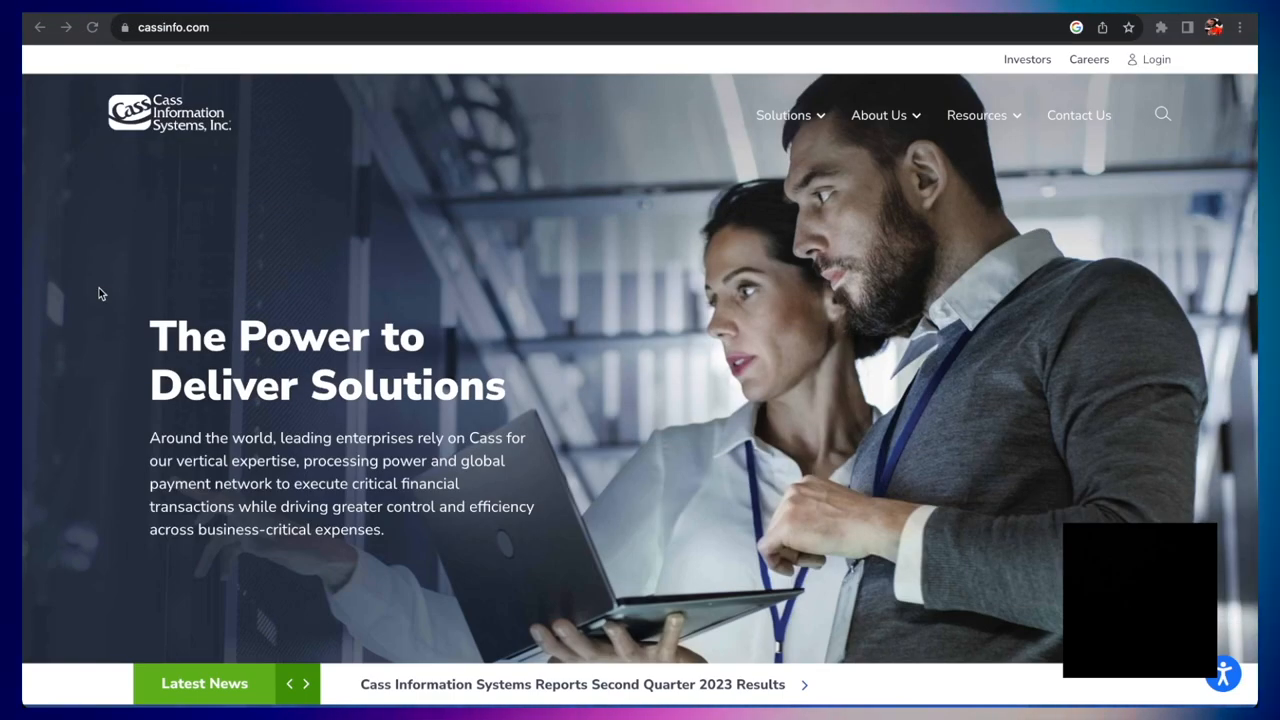
mouse_move(314, 387)
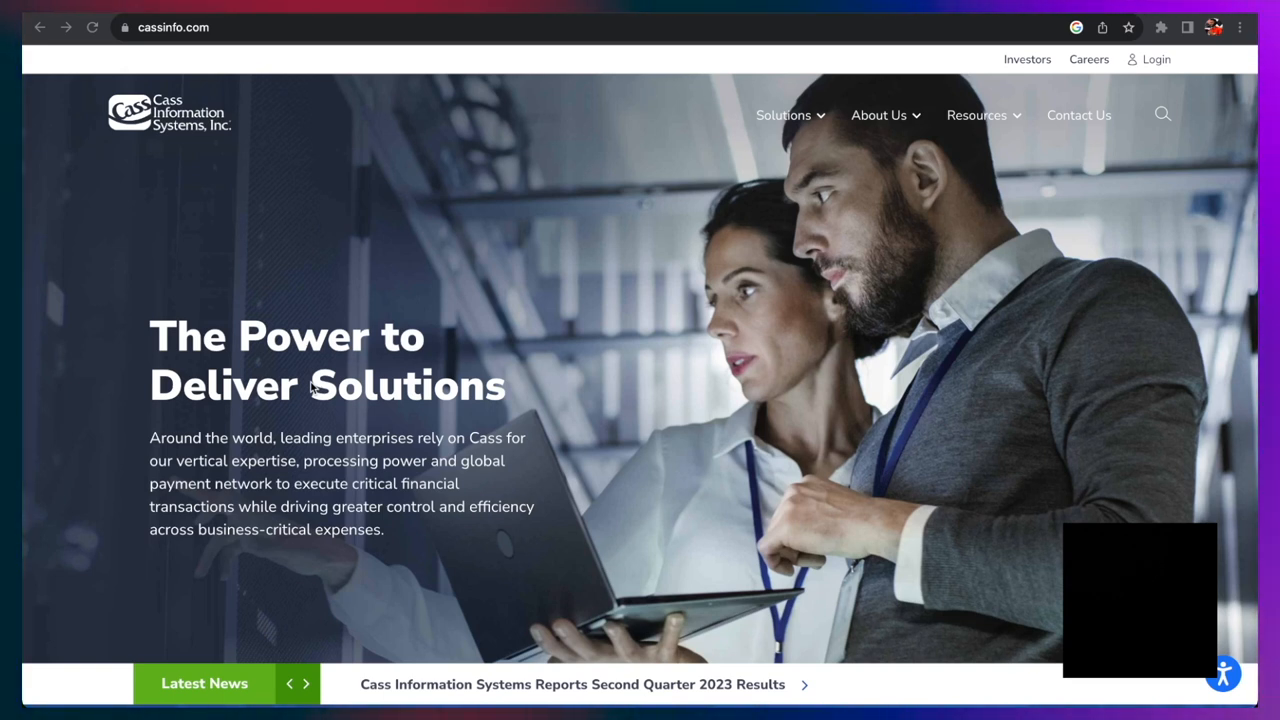
- Scroll the cassinfo.com homepage past company statistics, client logos and 'What Cass Can Do for You'
scroll(down, 3)
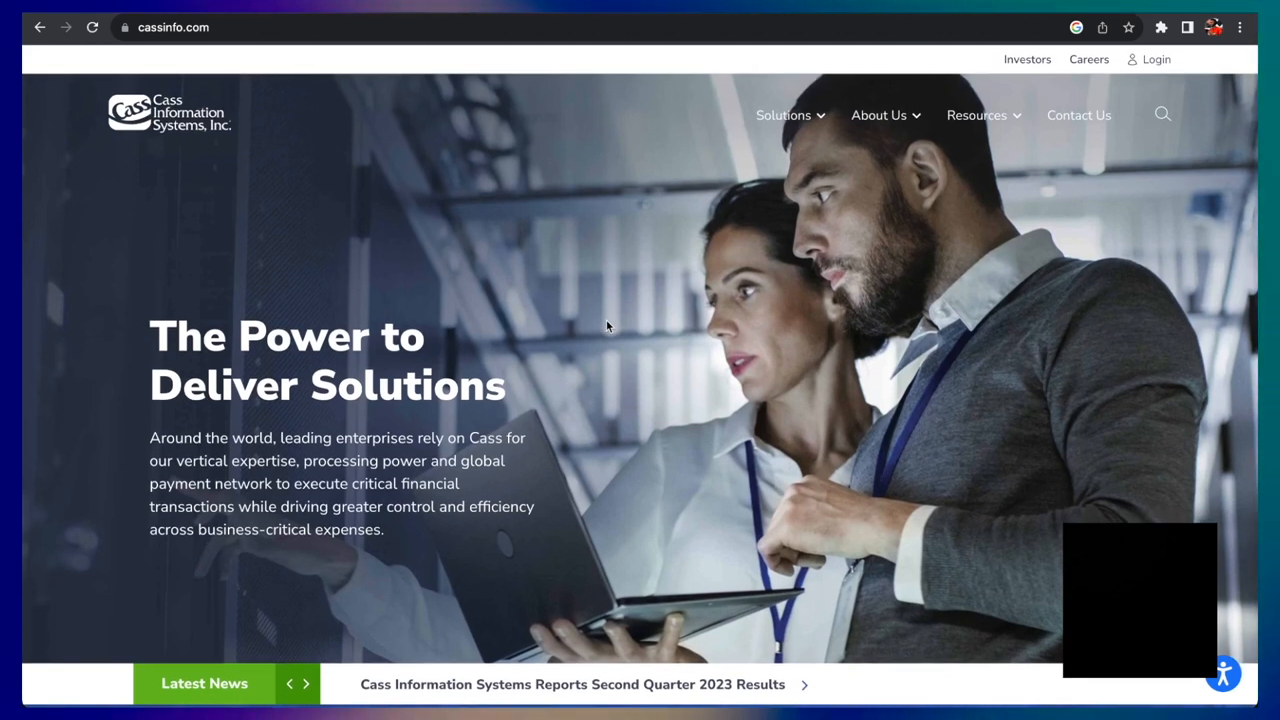
scroll(down, 3)
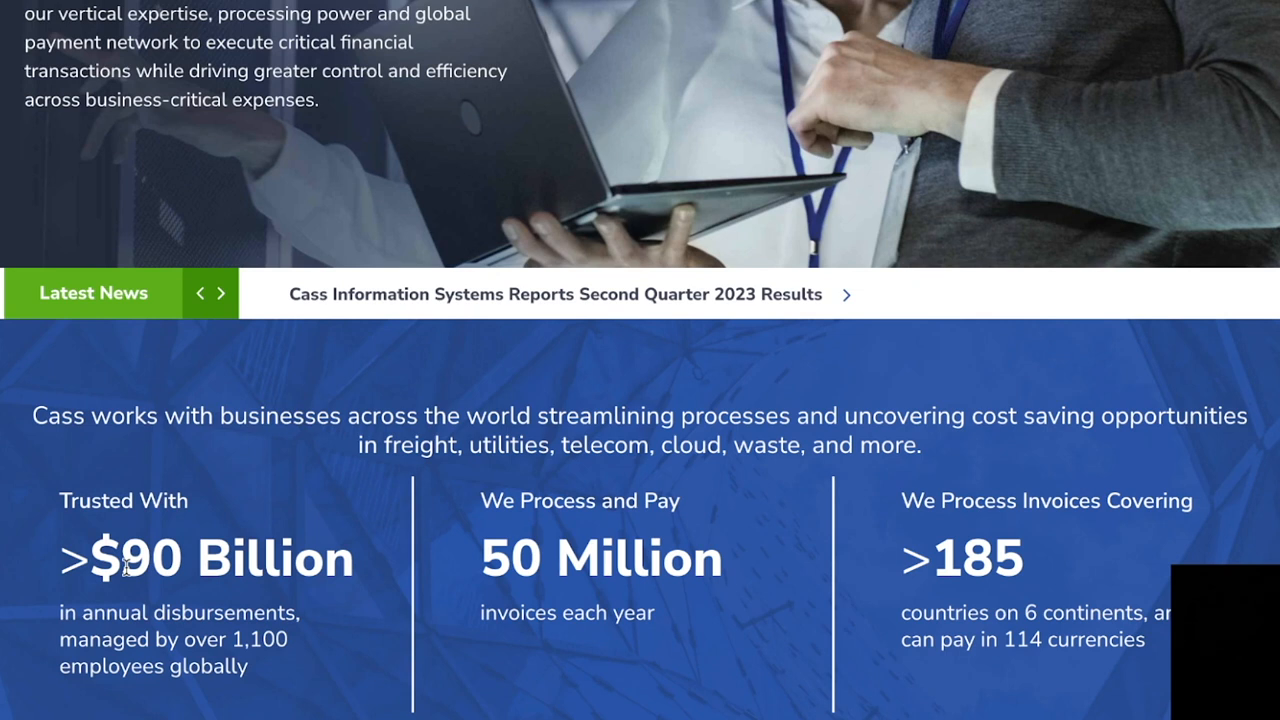
mouse_move(135, 657)
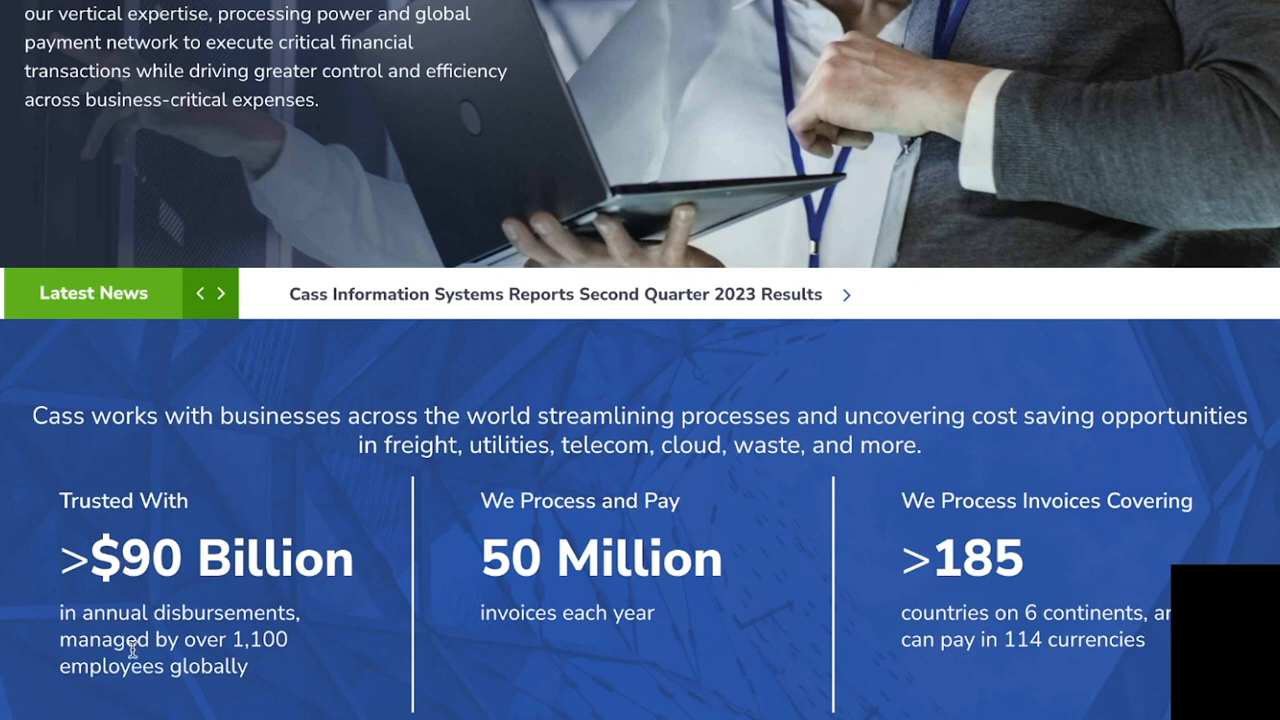
mouse_move(613, 581)
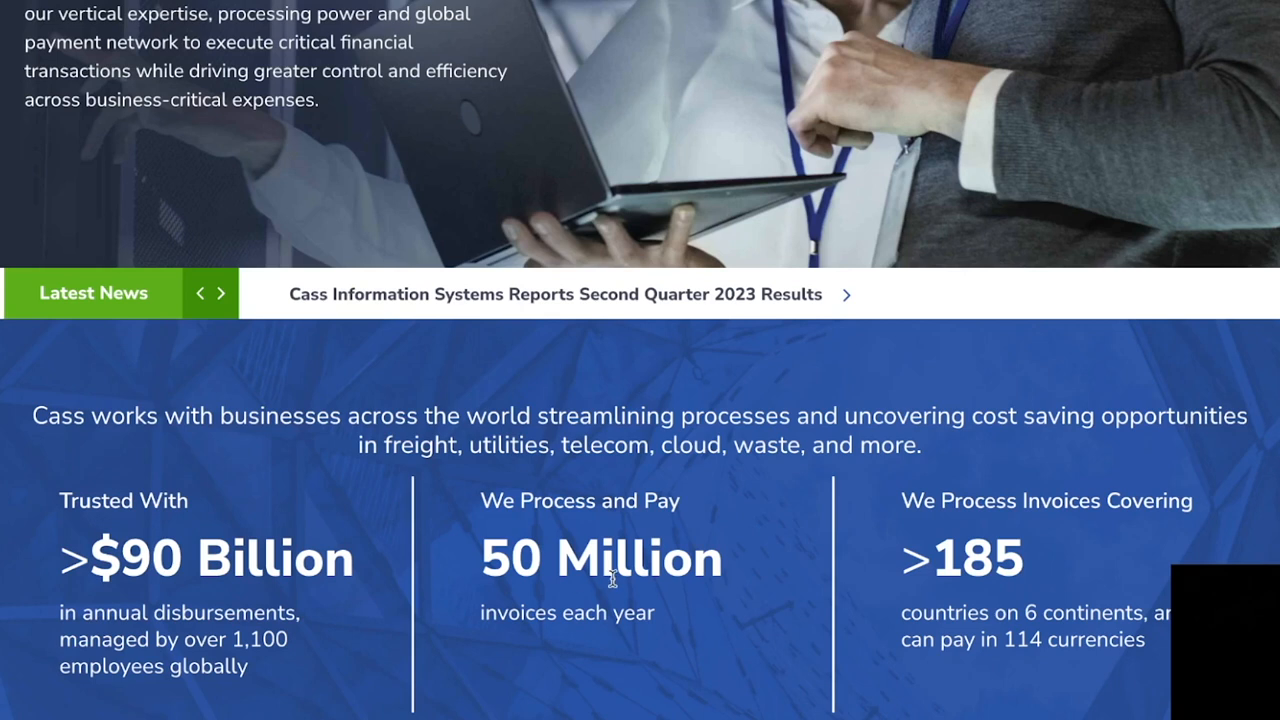
mouse_move(569, 577)
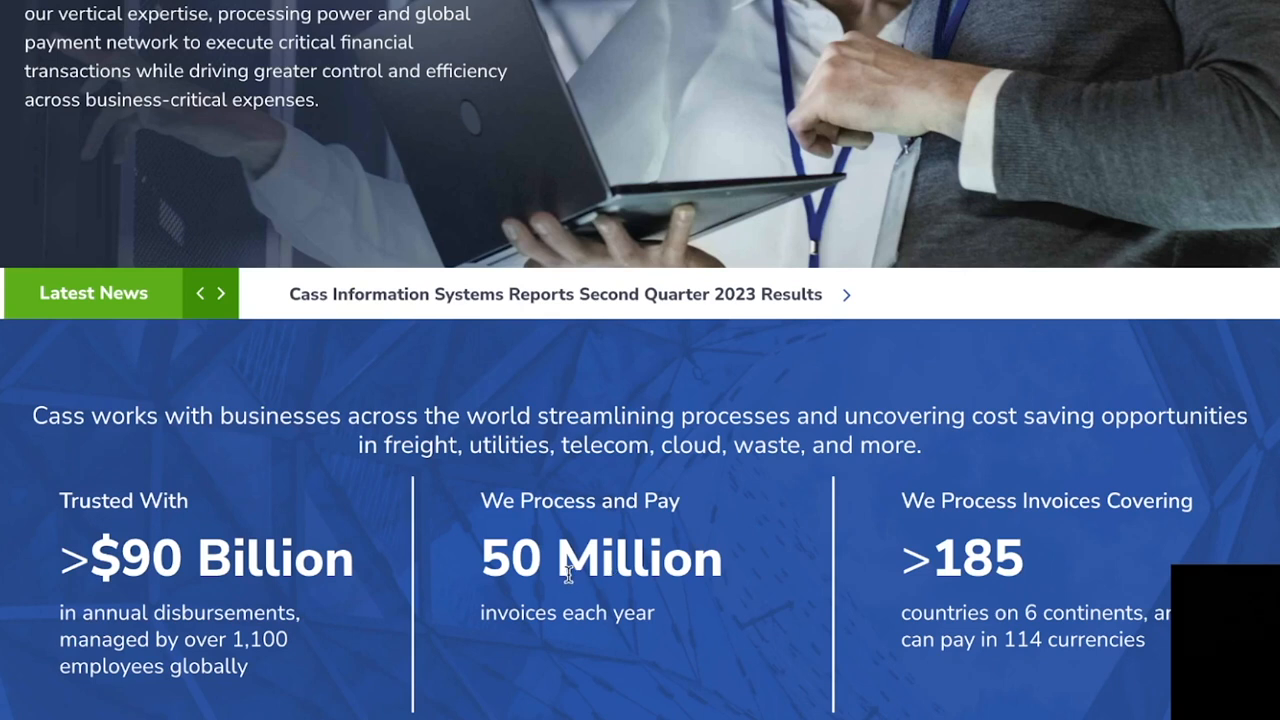
mouse_move(1163, 550)
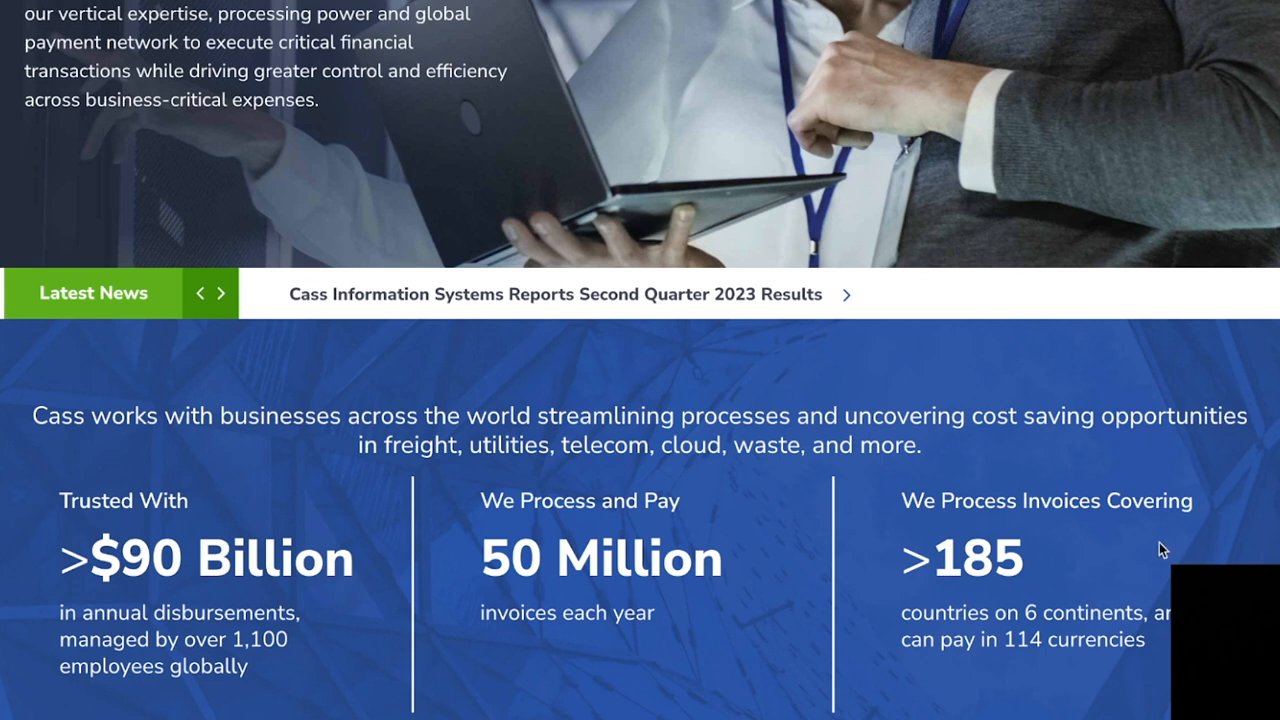
mouse_move(992, 632)
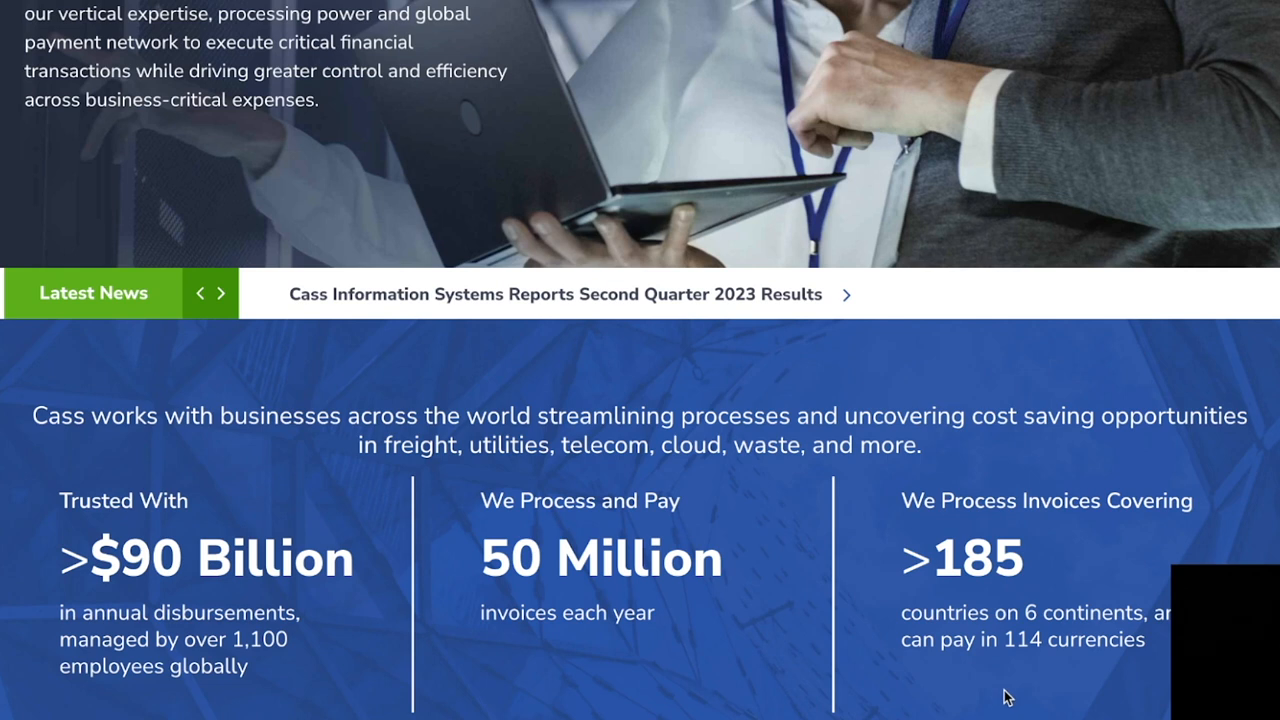
scroll(down, 3)
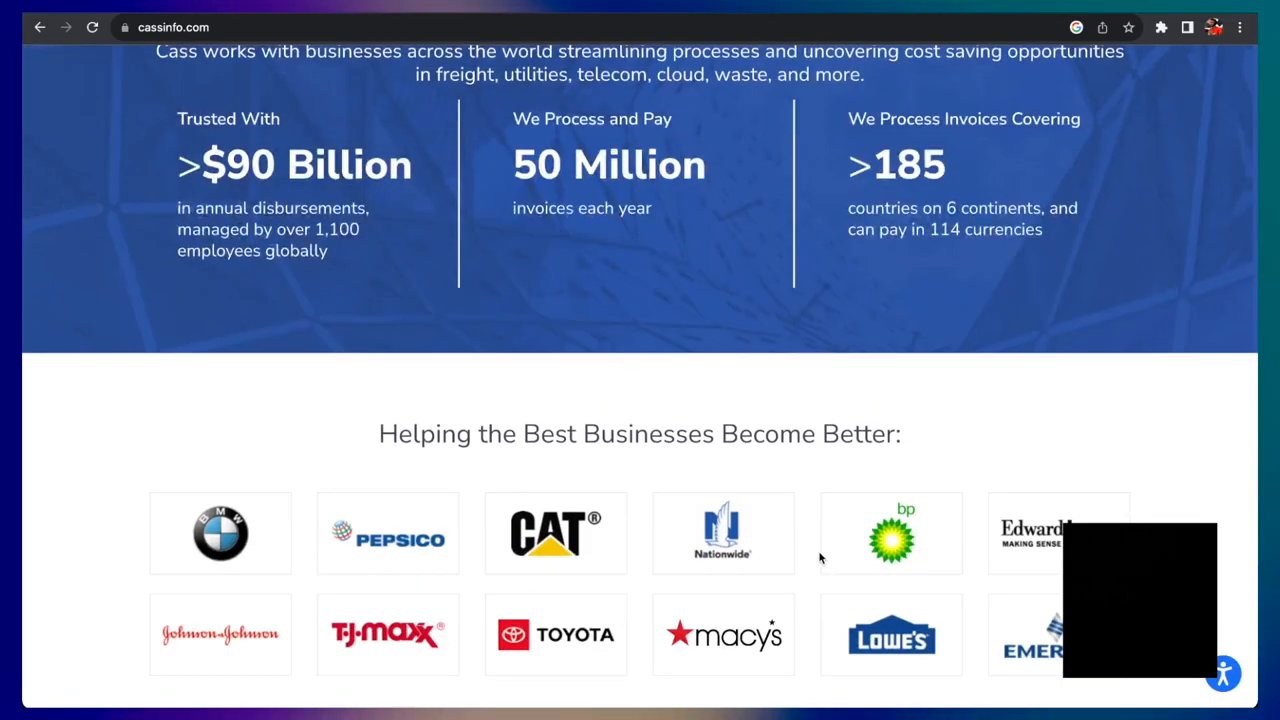
mouse_move(805, 541)
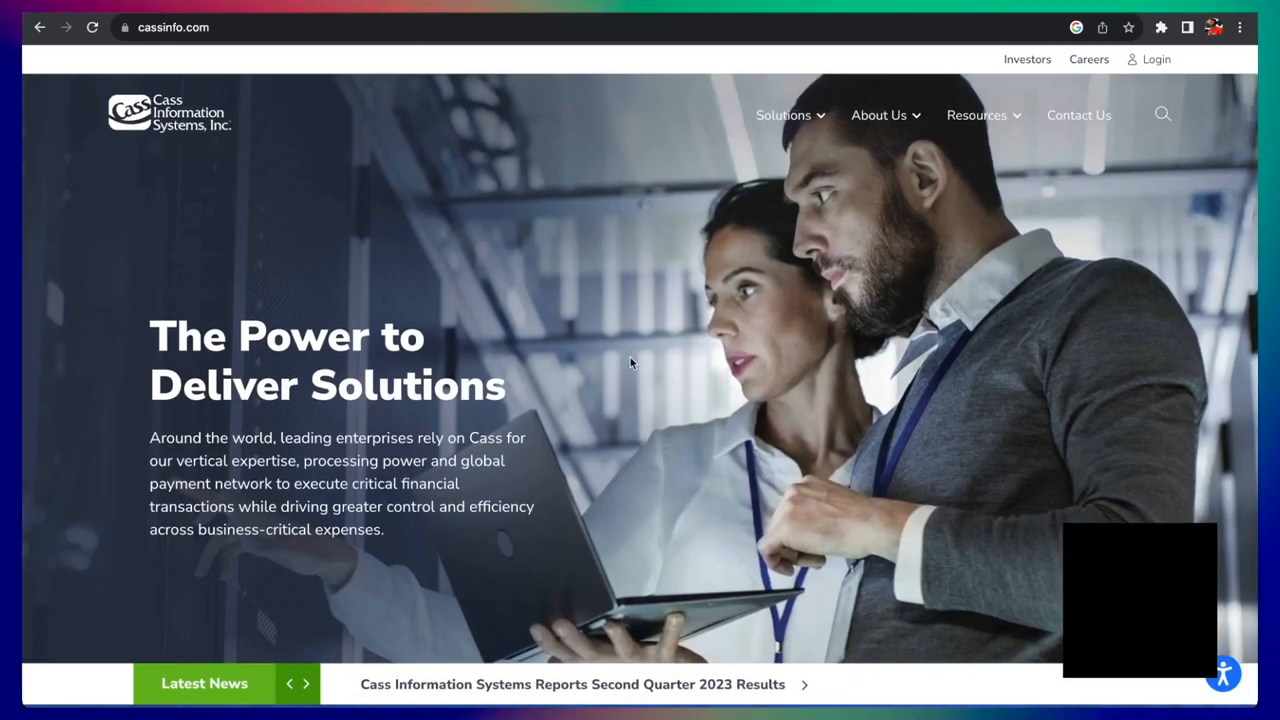
scroll(down, 3)
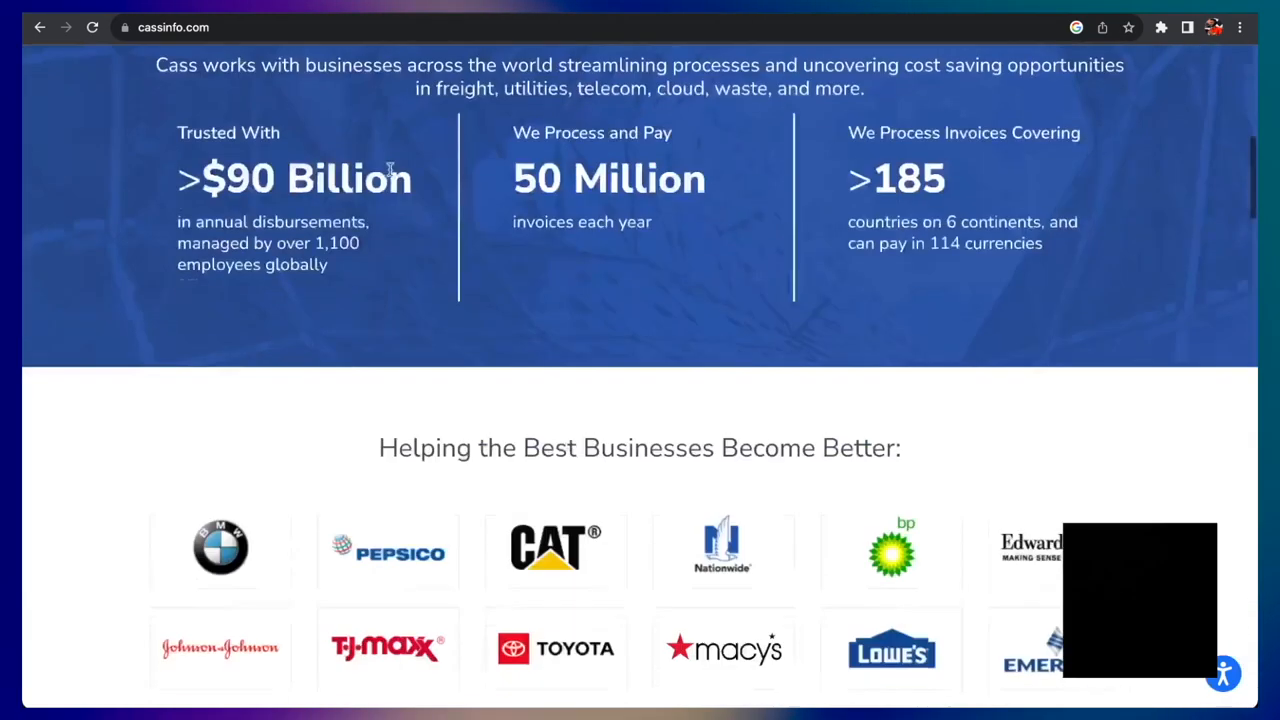
scroll(down, 3)
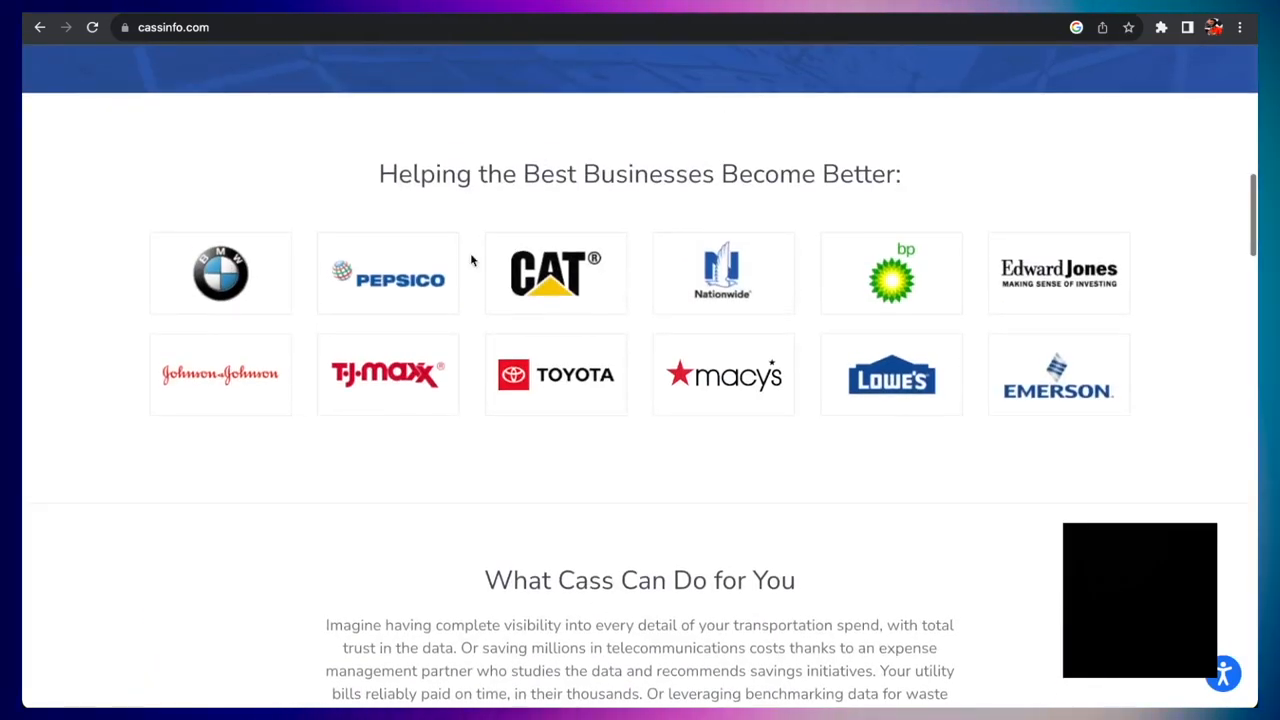
mouse_move(471, 293)
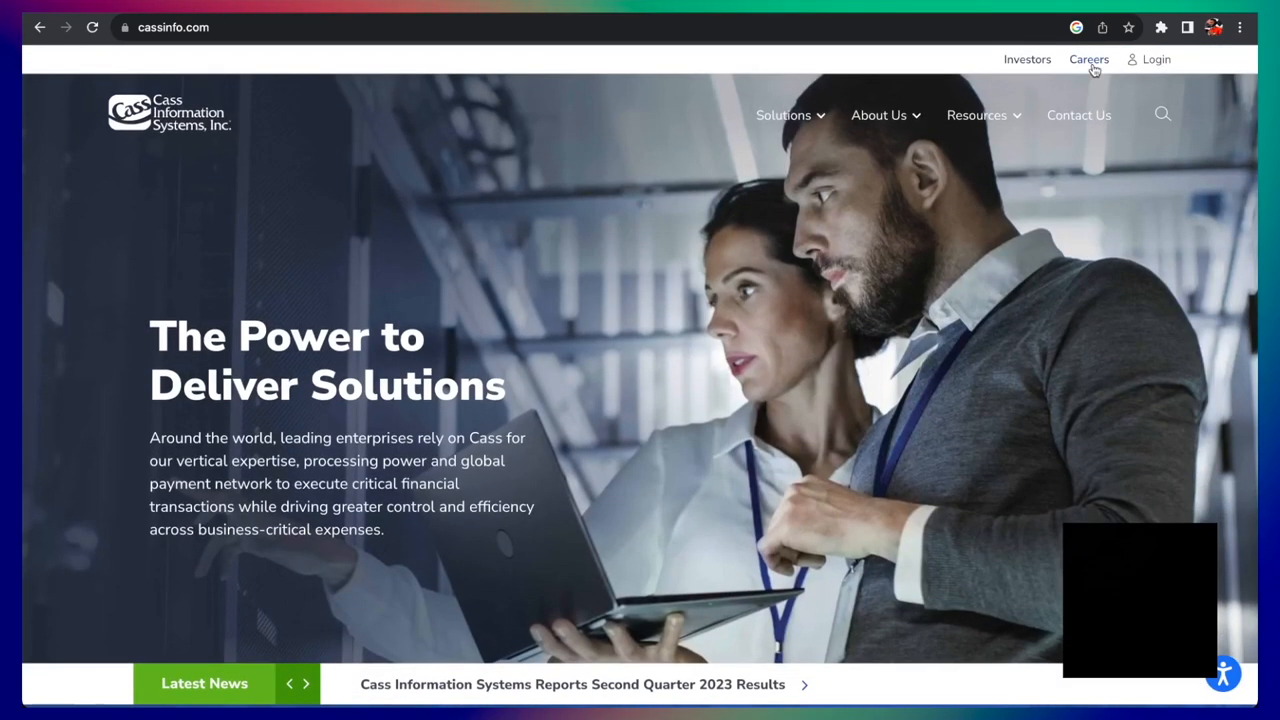
- Go from Cass Careers to the external applicant openings on UltiPro, listing 26 jobs
click(1089, 59)
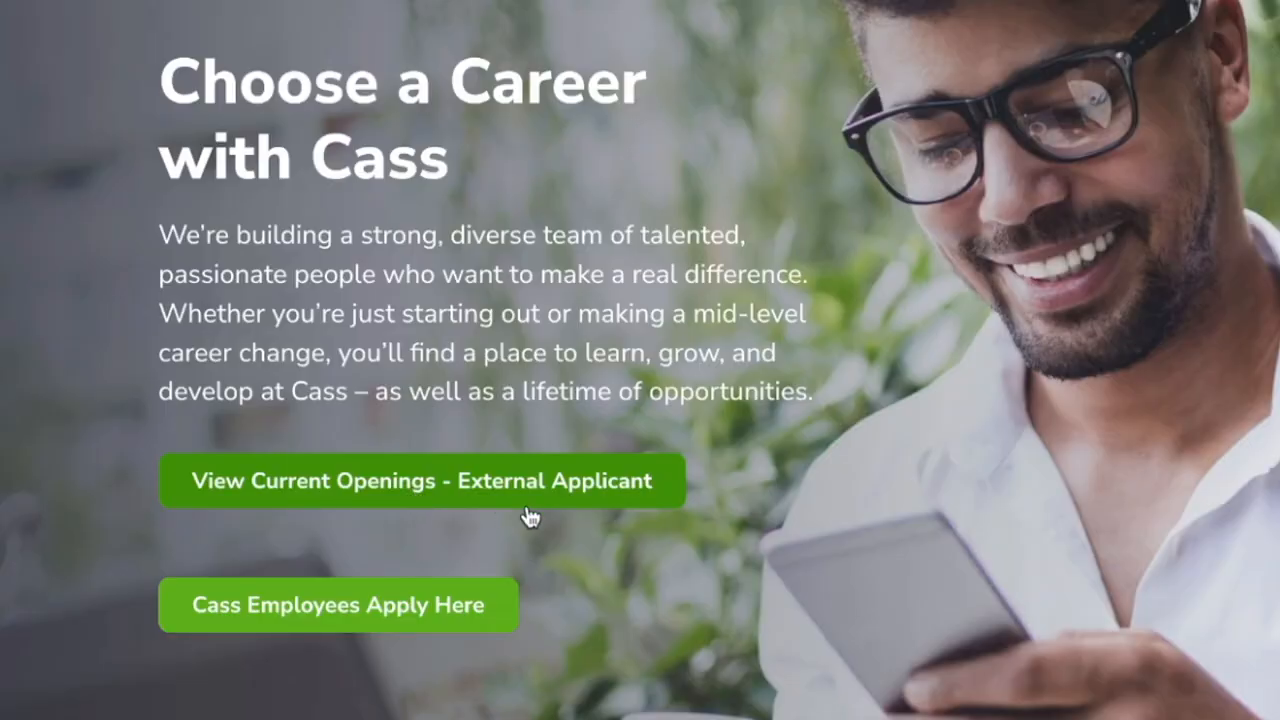
mouse_move(392, 643)
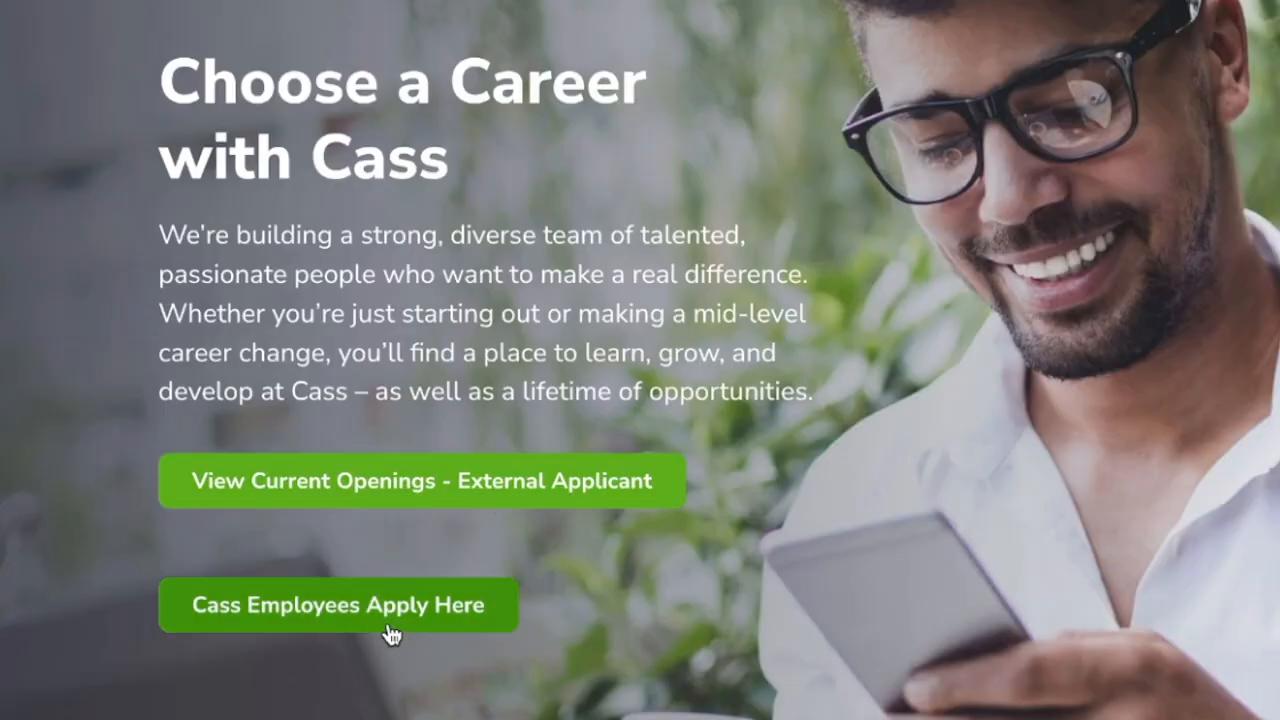
click(421, 481)
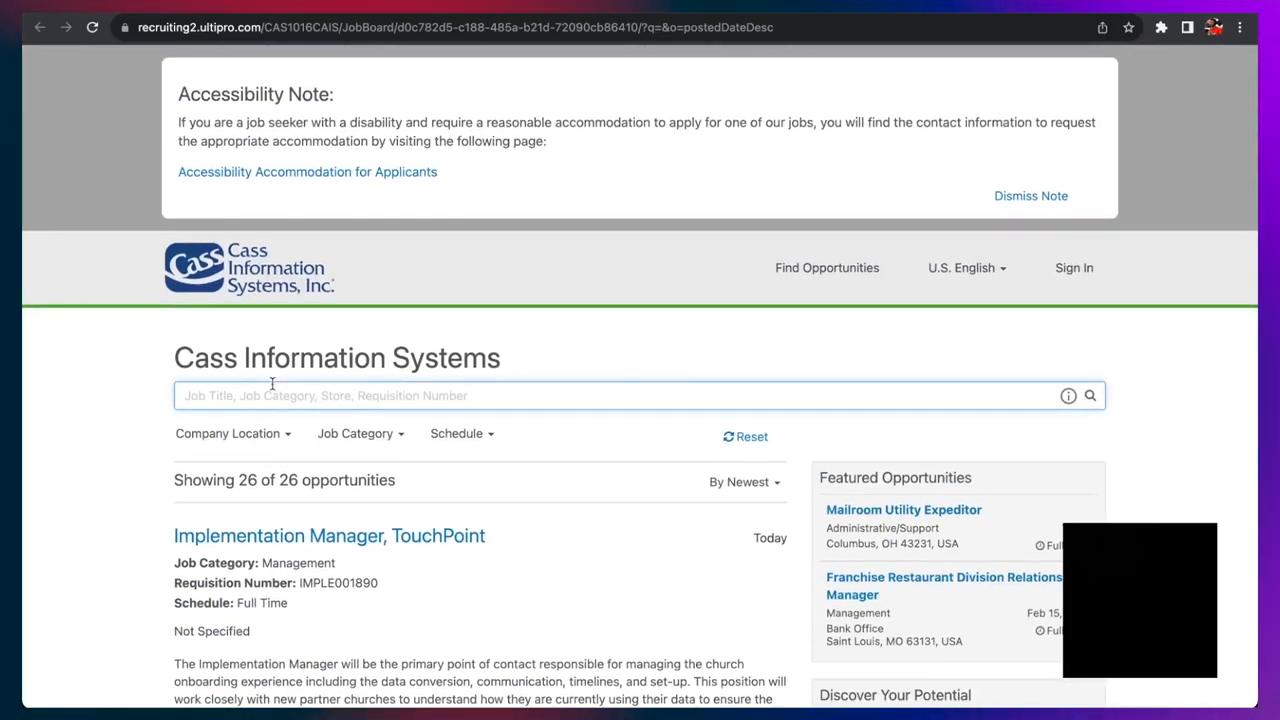
- Search the UltiPro job board for 'data' to find the Data Management Representative (Remote) posting
text(data)
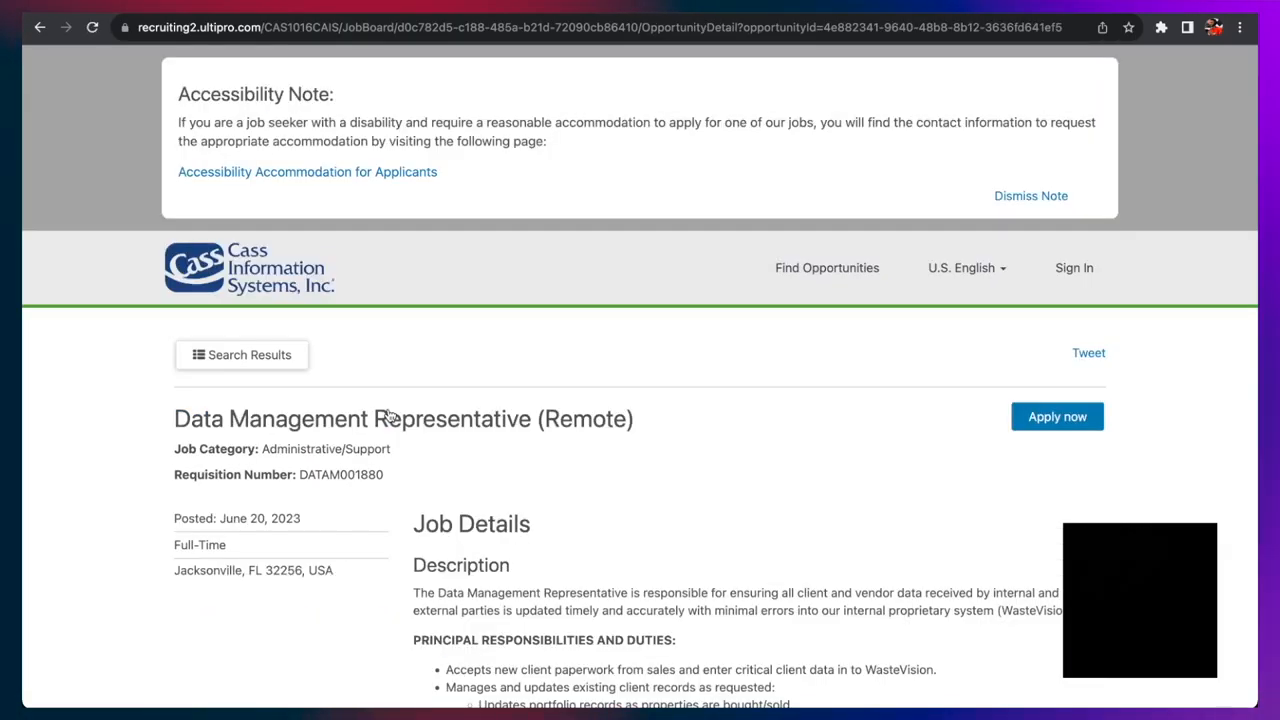
scroll(down, 3)
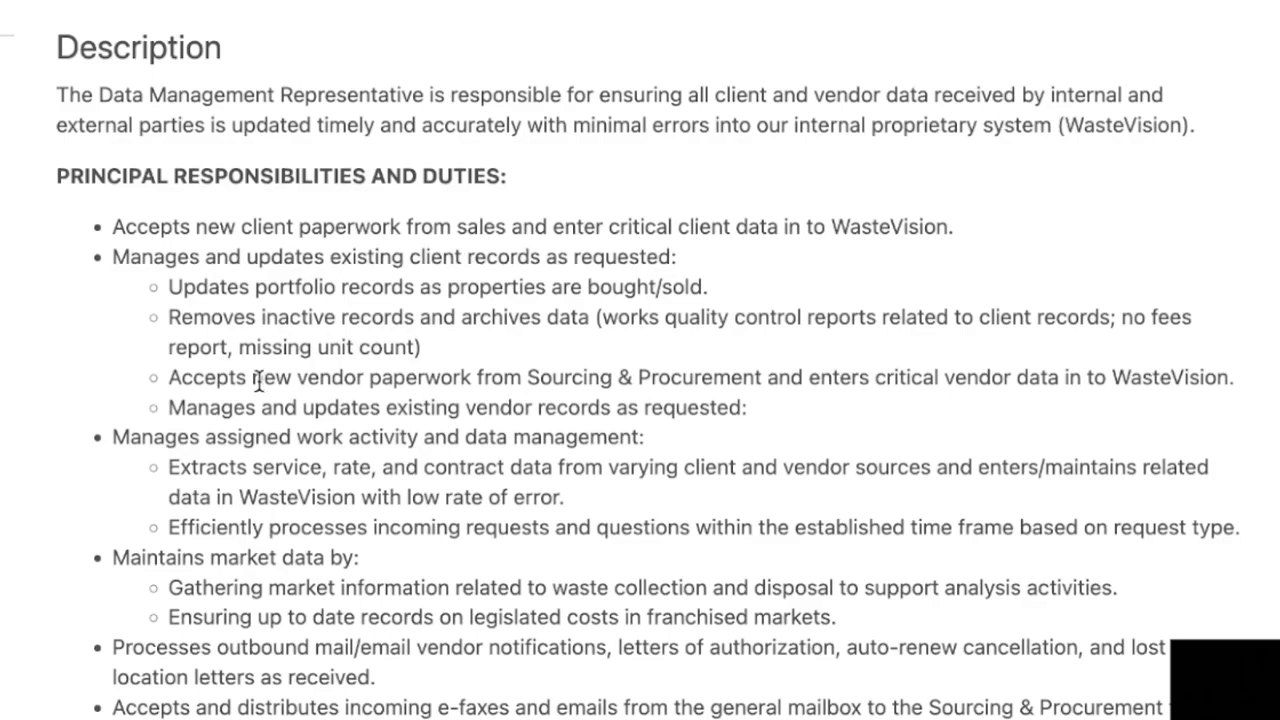
mouse_move(492, 323)
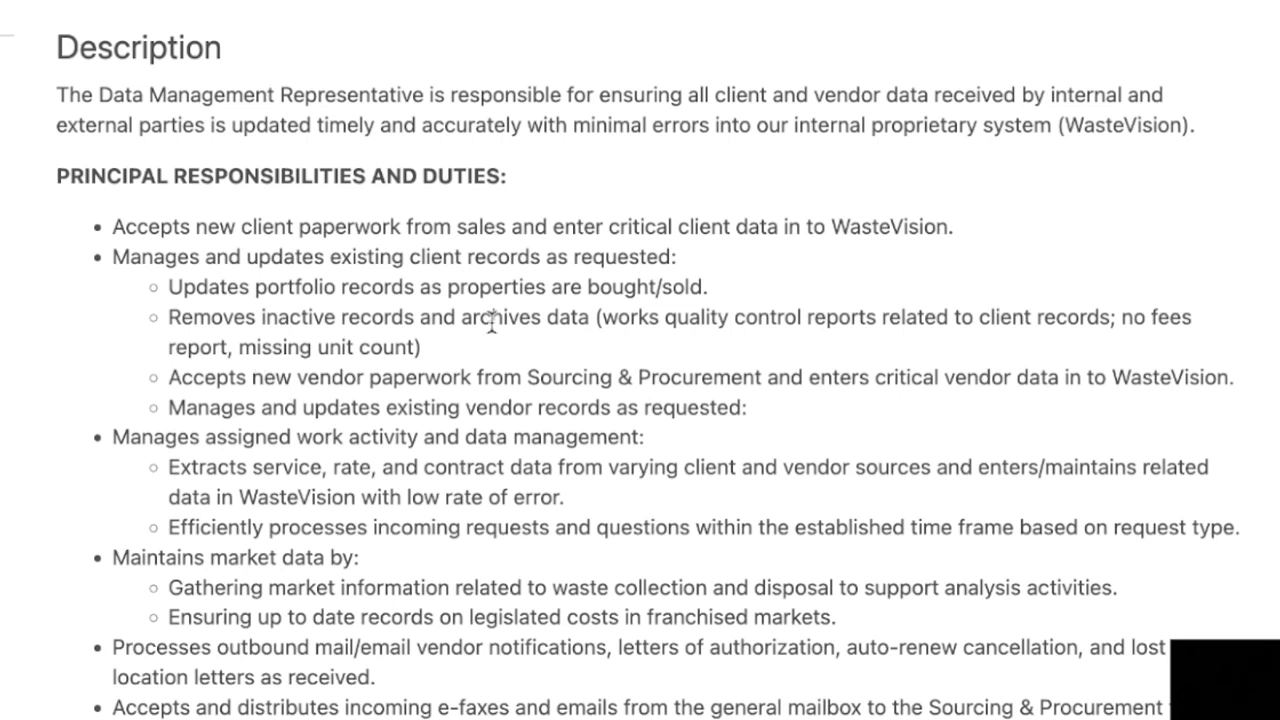
scroll(down, 3)
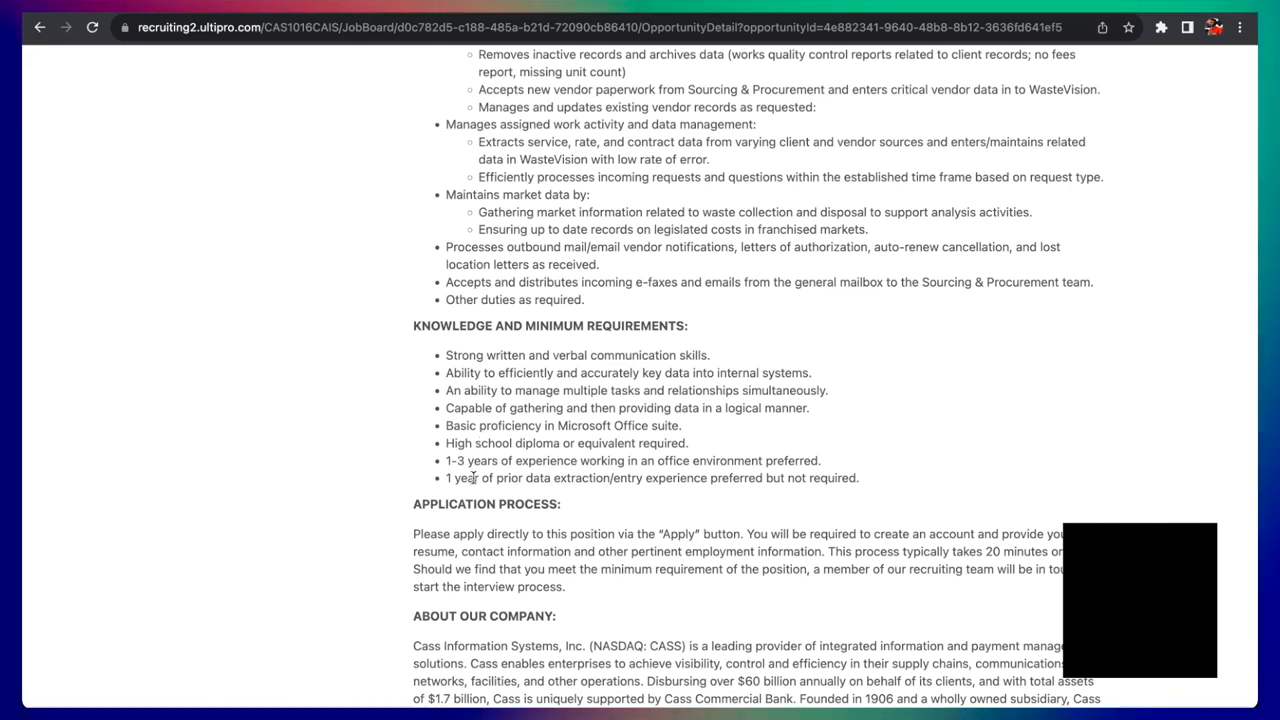
mouse_move(464, 474)
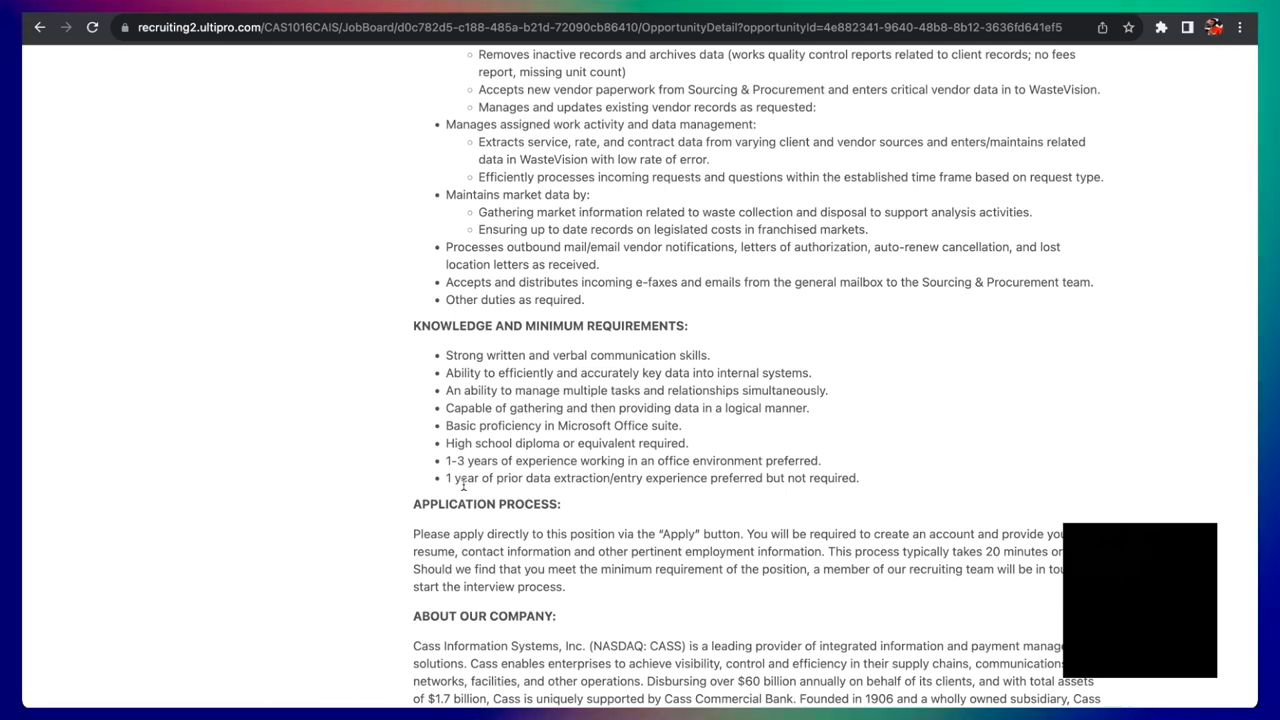
scroll(up, 3)
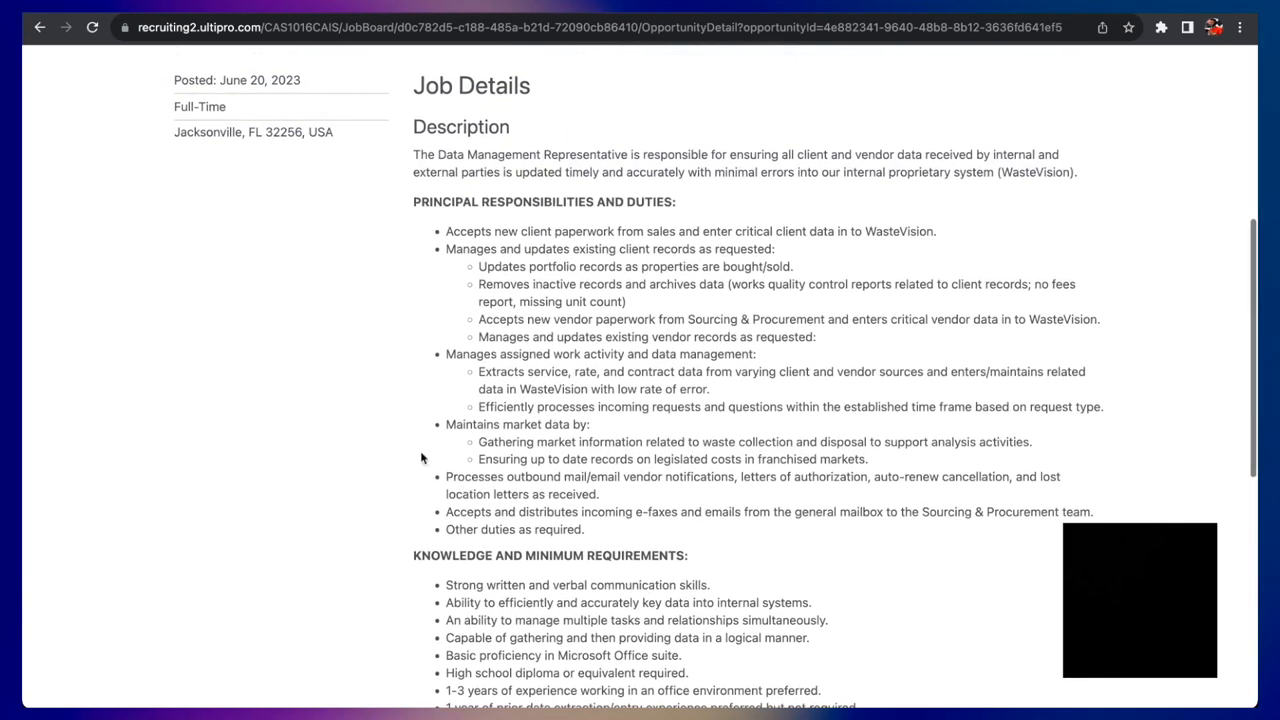
scroll(down, 3)
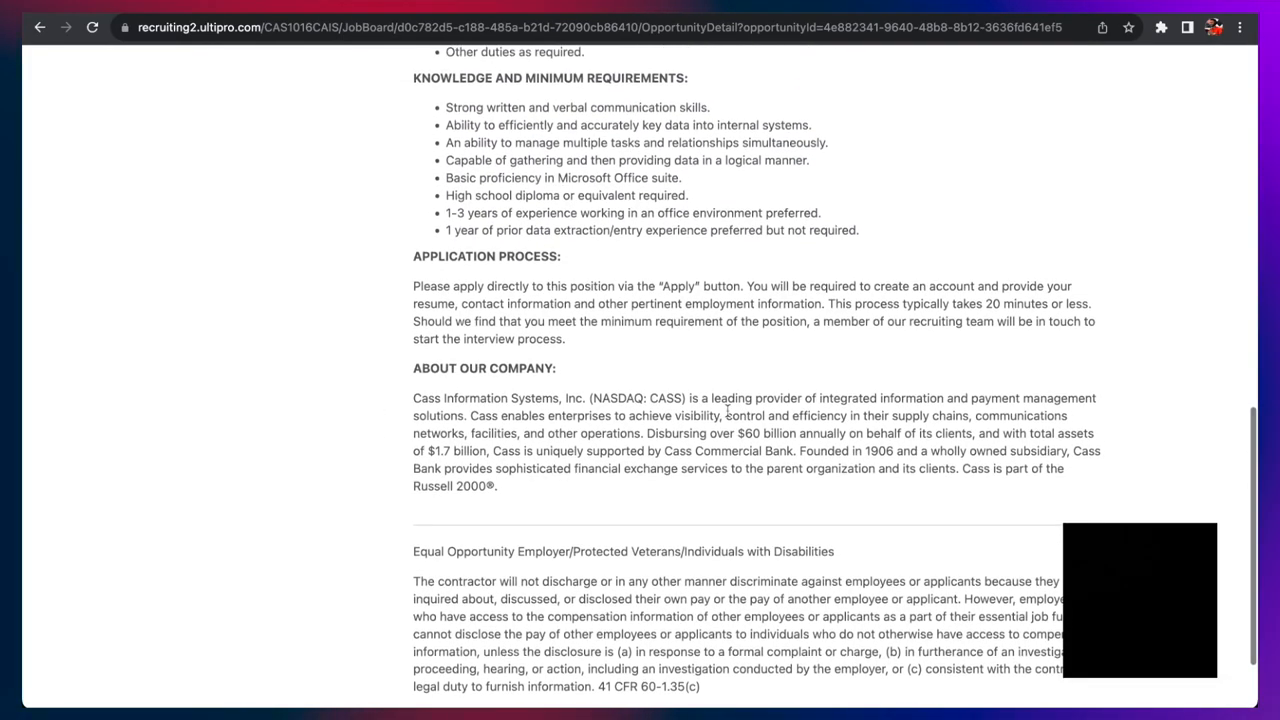
mouse_move(753, 447)
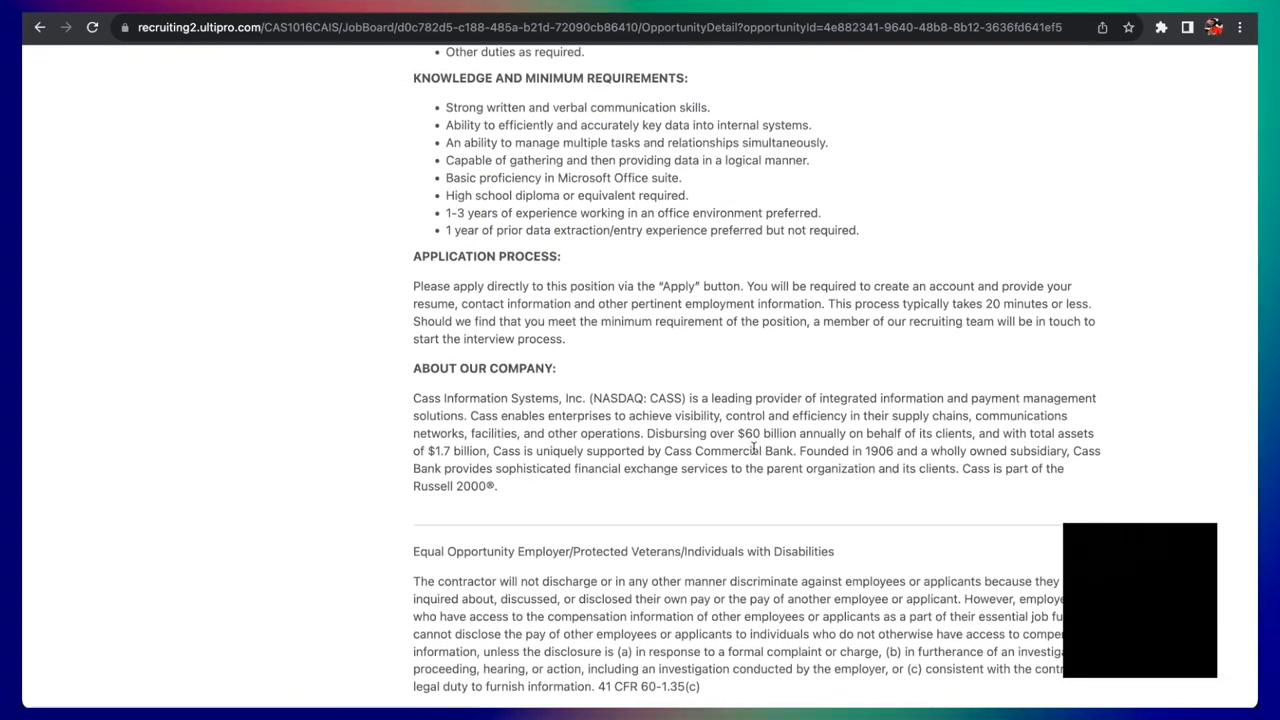
scroll(down, 3)
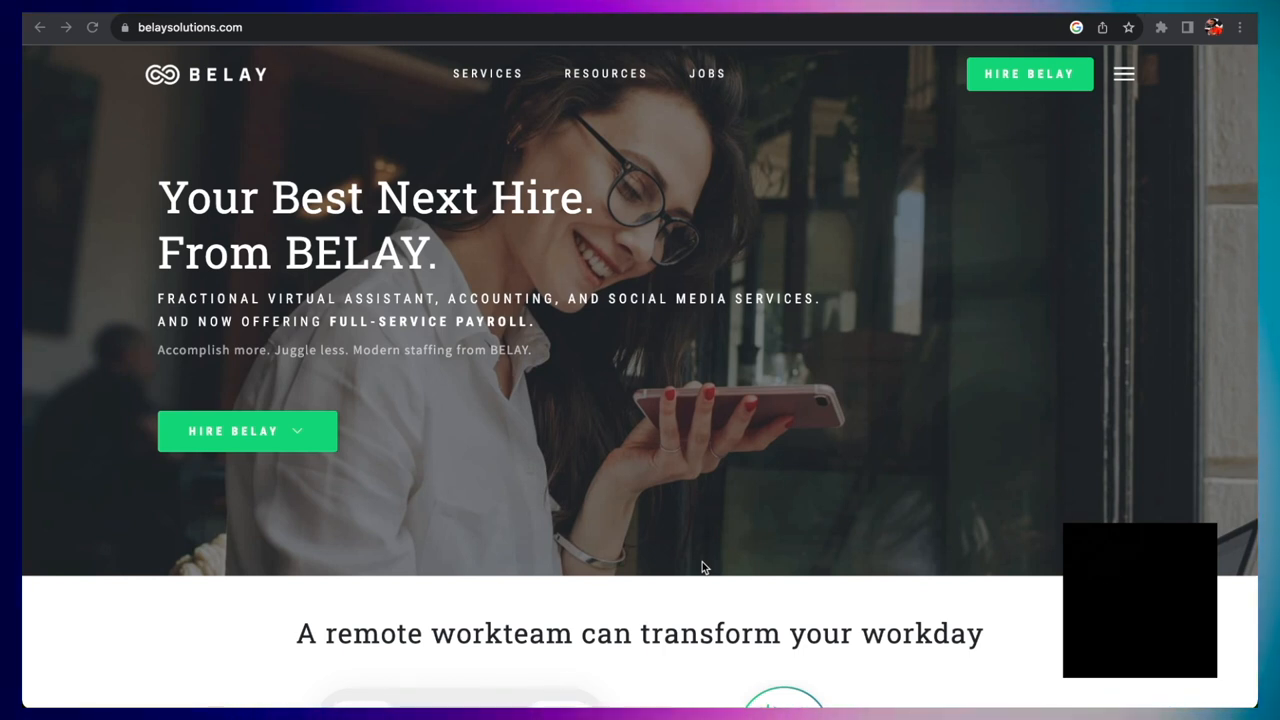
mouse_move(210, 275)
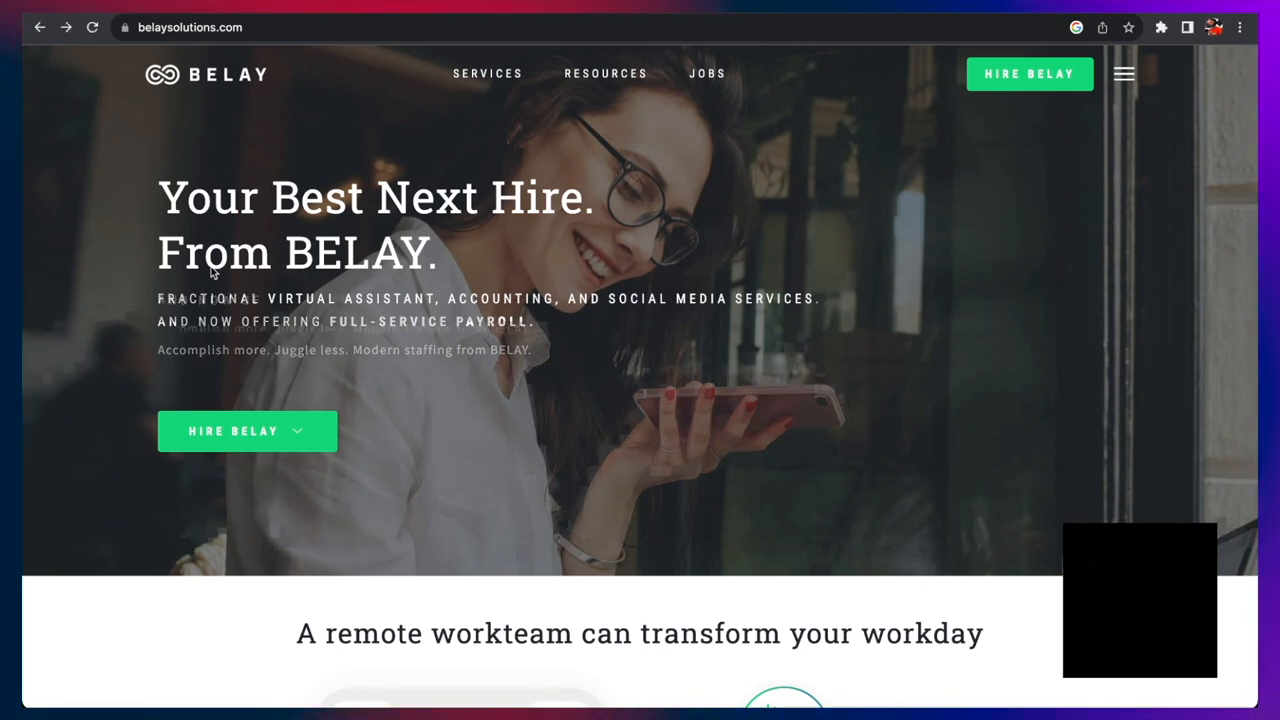
- Scroll through BELAY's homepage to find the jobs link
scroll(down, 3)
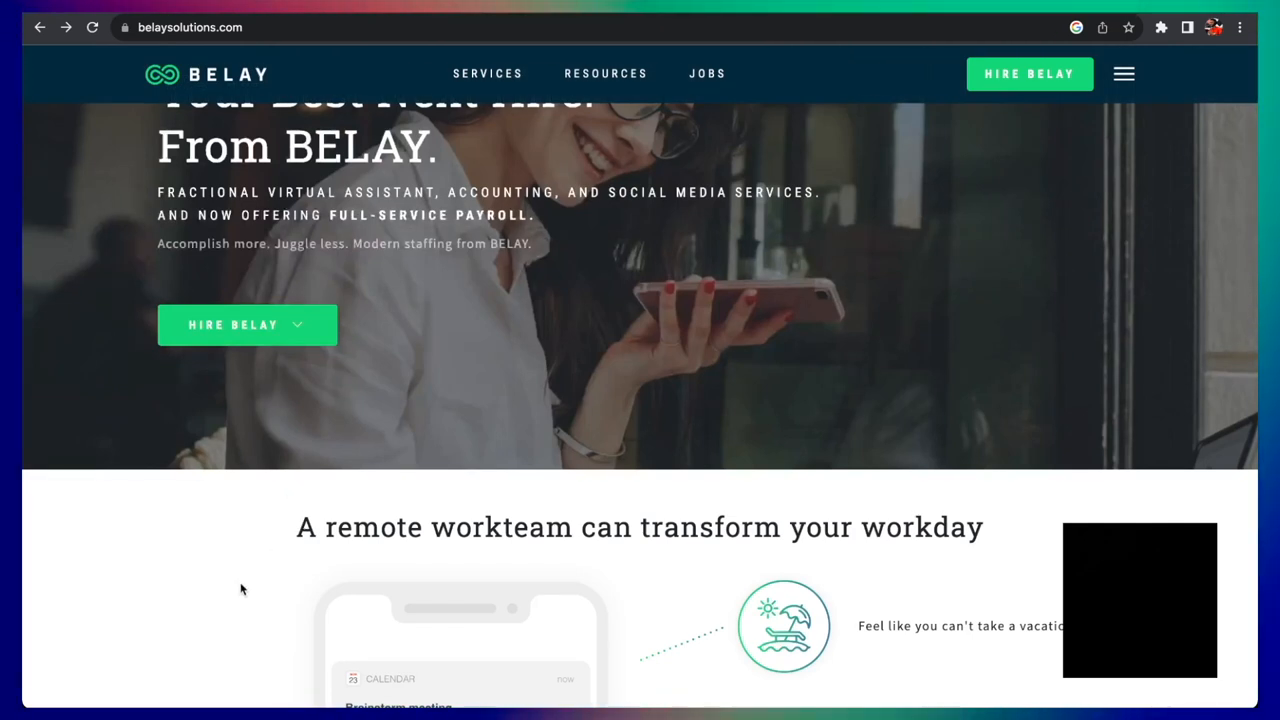
scroll(down, 3)
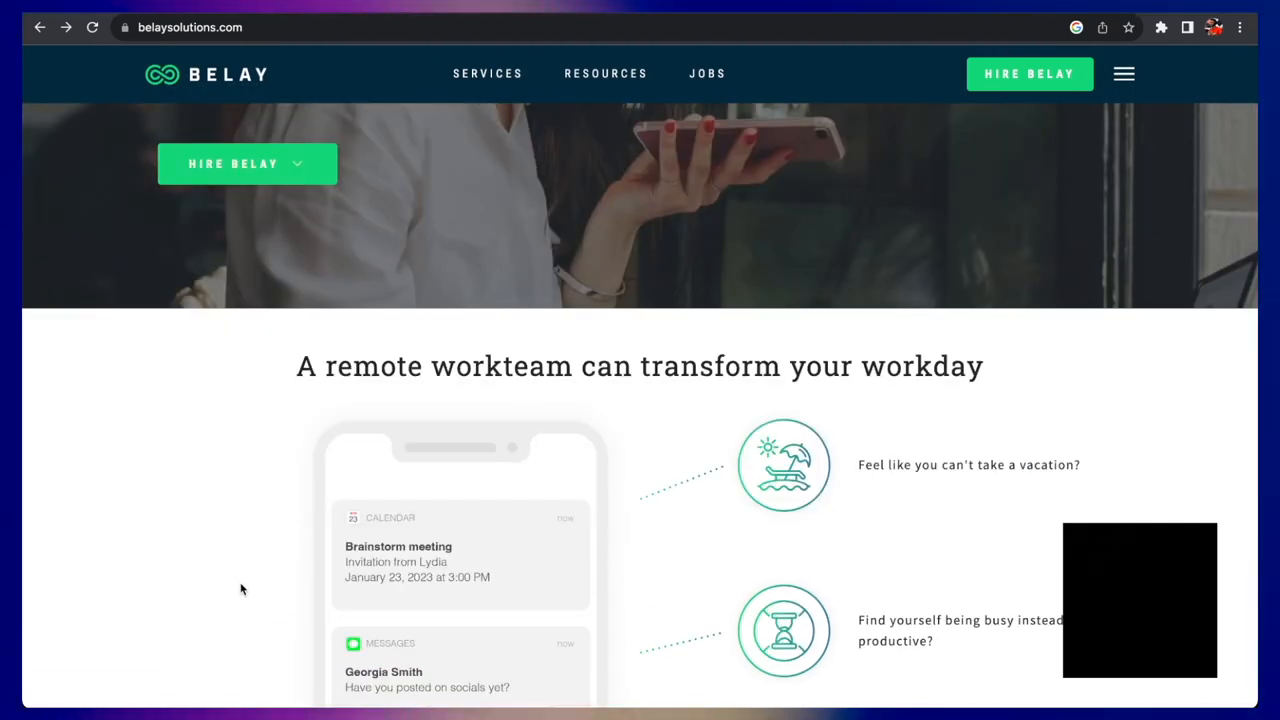
scroll(down, 3)
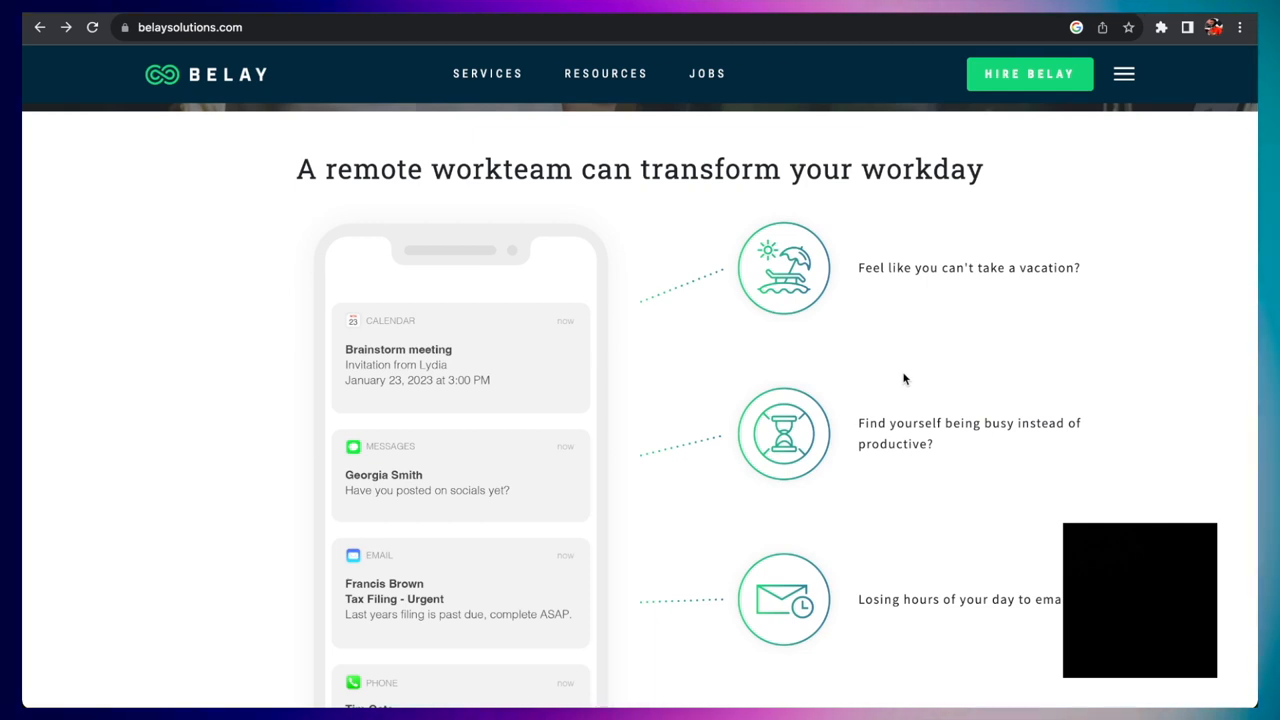
mouse_move(959, 315)
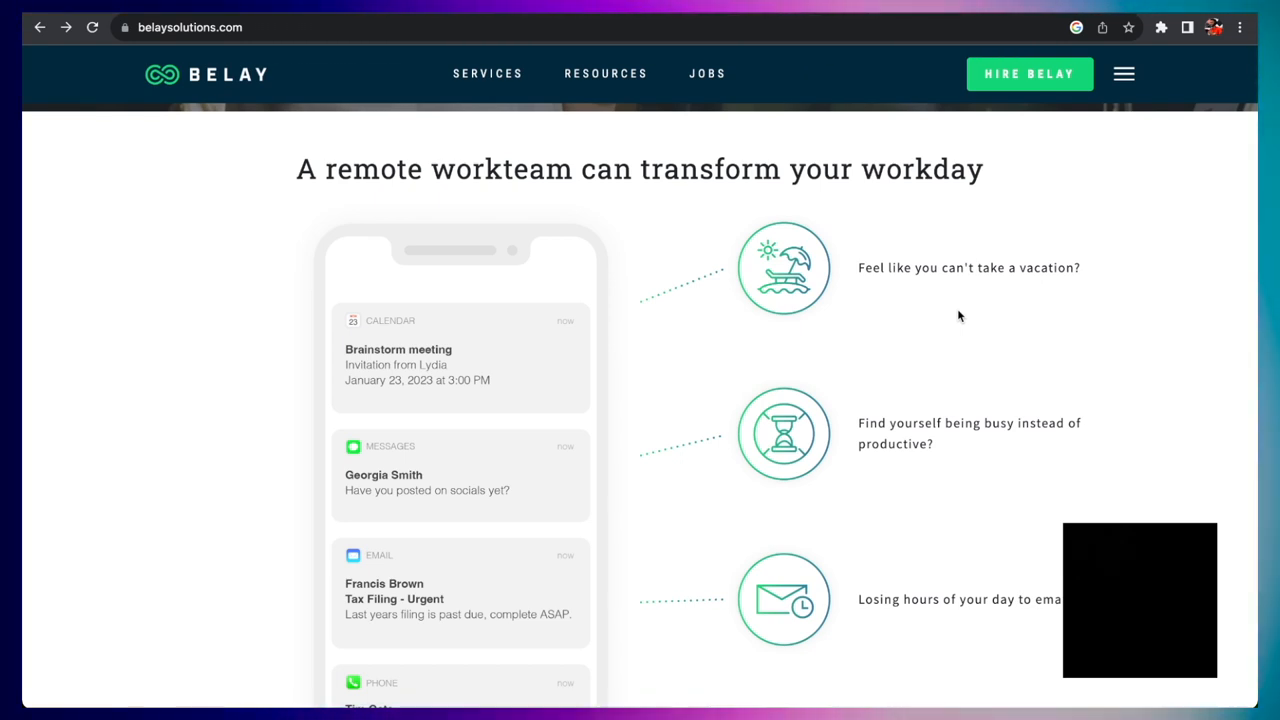
mouse_move(947, 489)
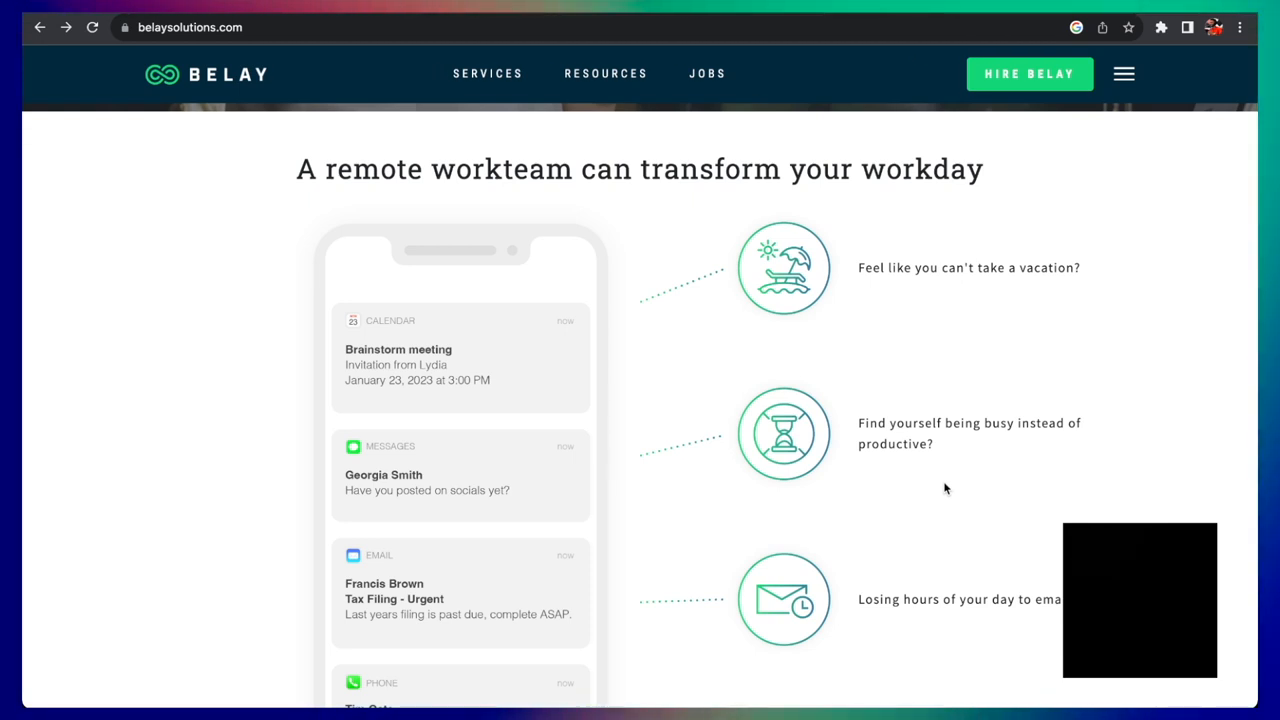
scroll(up, 3)
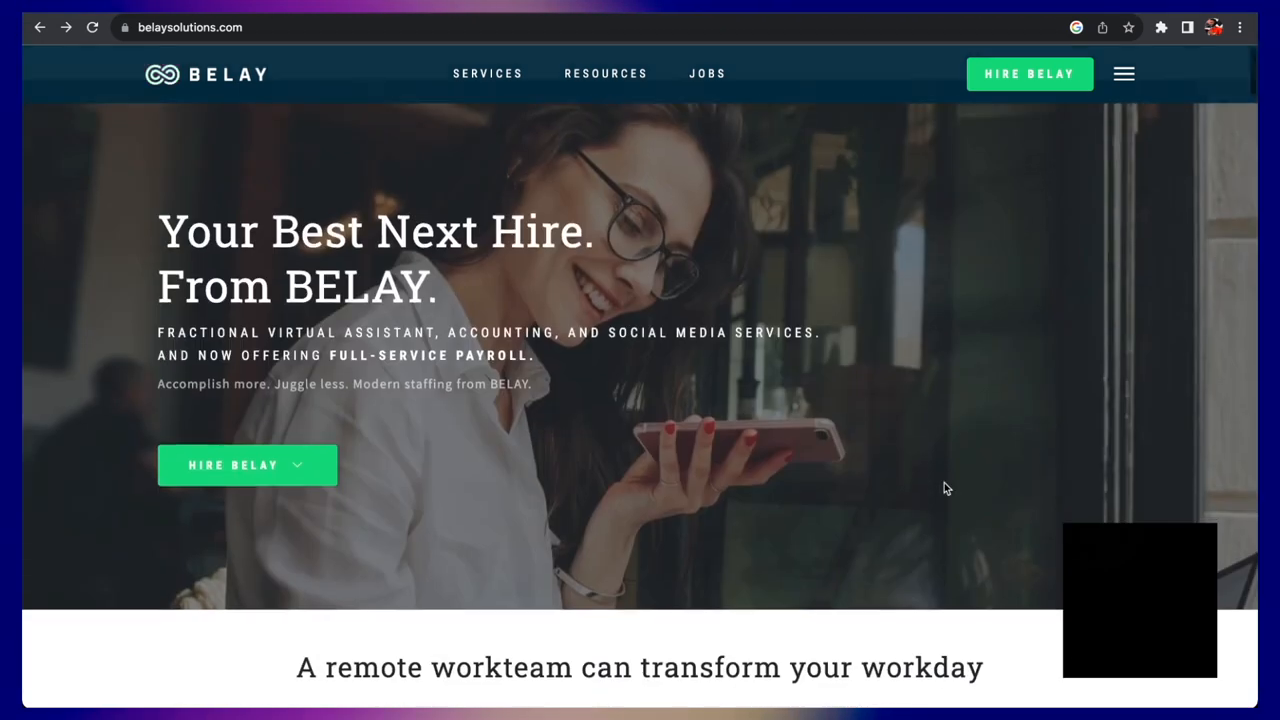
scroll(down, 3)
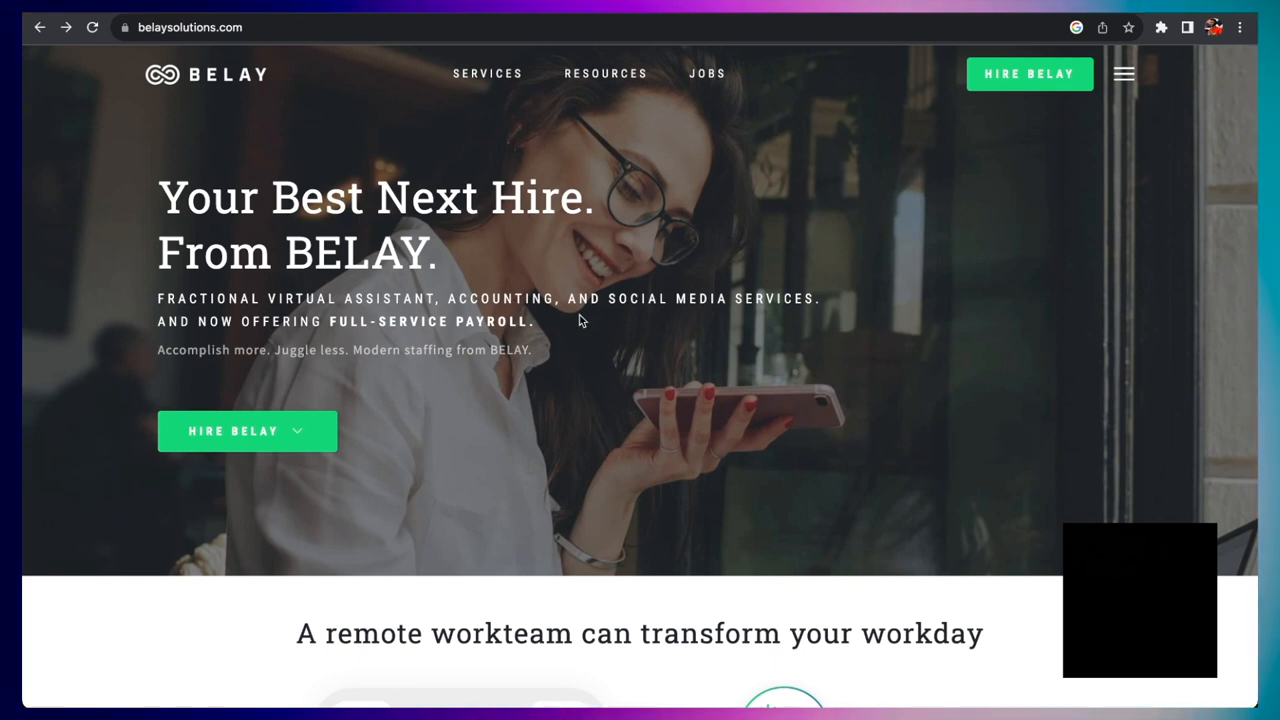
mouse_move(629, 124)
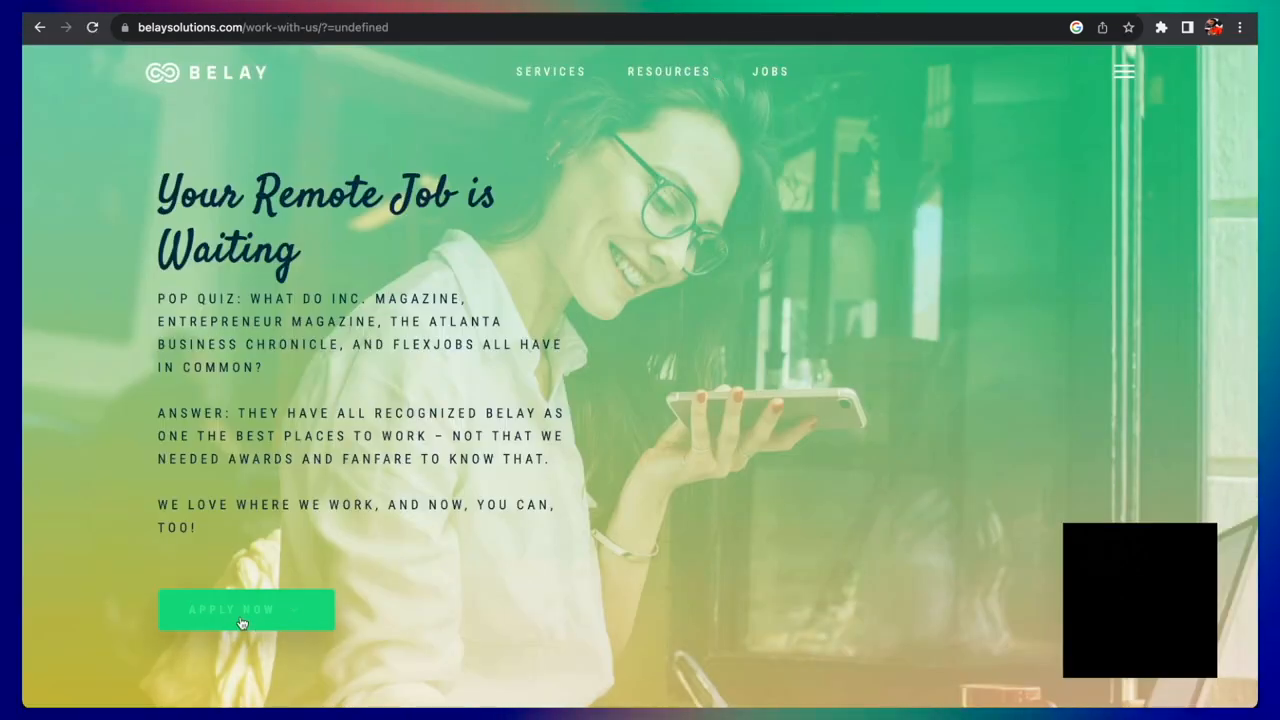
- Reach BELAY's career openings and open the Bookkeeping contractor posting via '+ Learn More'
click(246, 610)
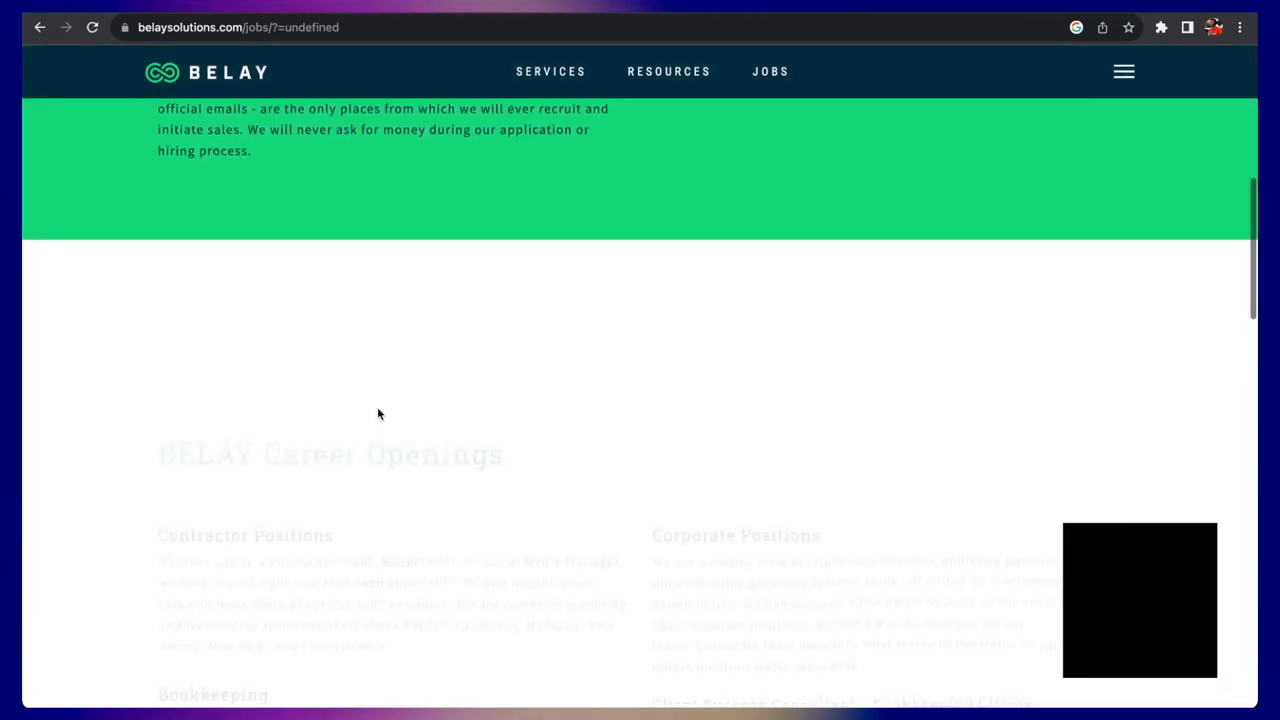
scroll(down, 3)
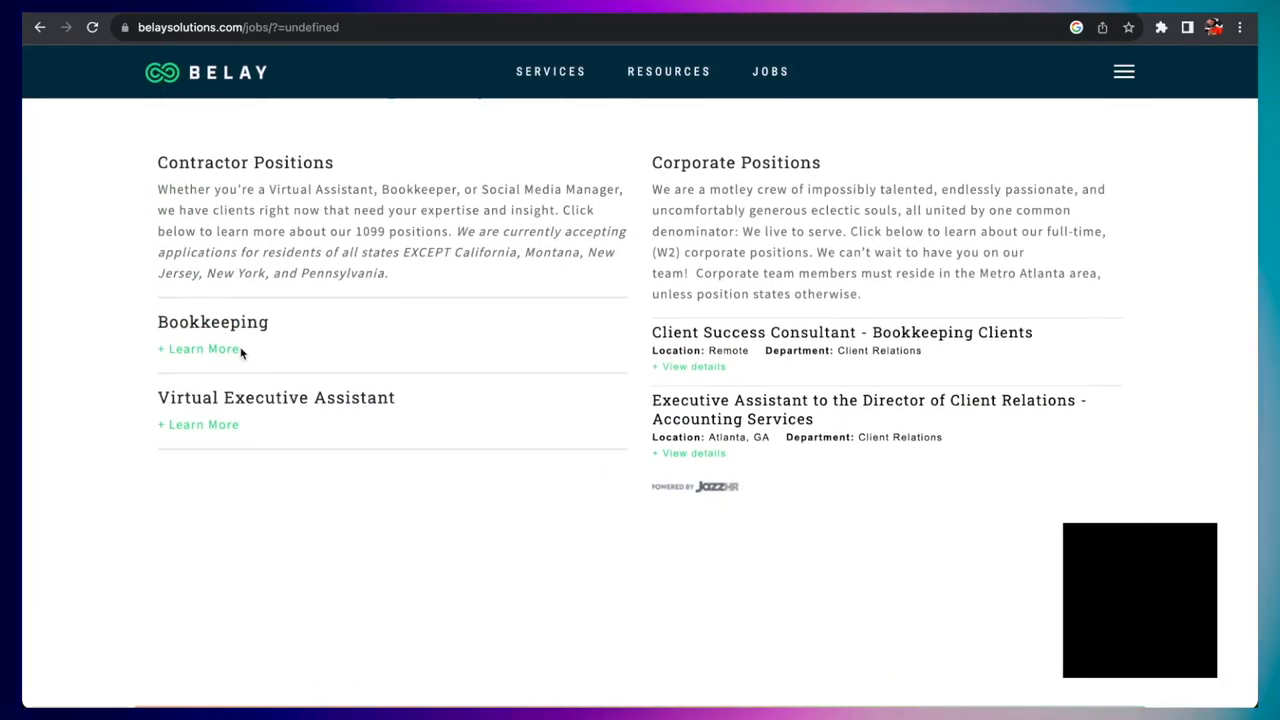
click(198, 349)
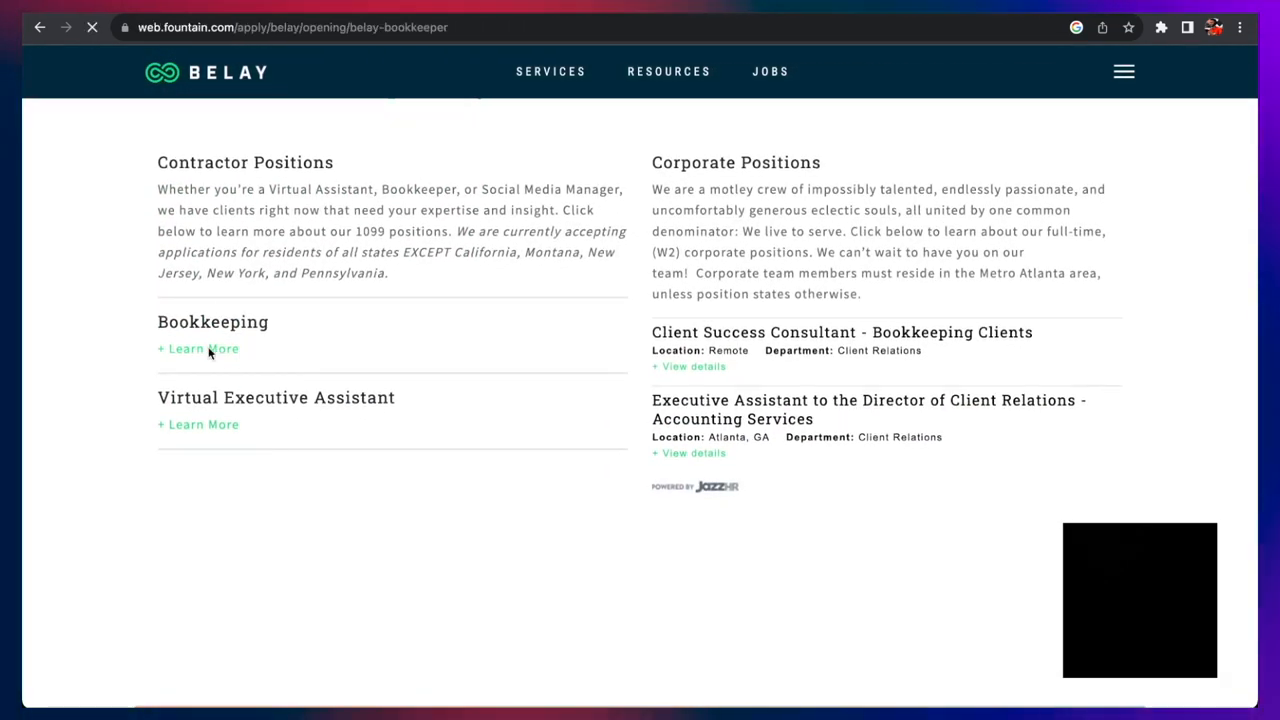
- Read the BELAY Bookkeeper posting's pay, duties, experience and tools down to Start Your Application
click(197, 349)
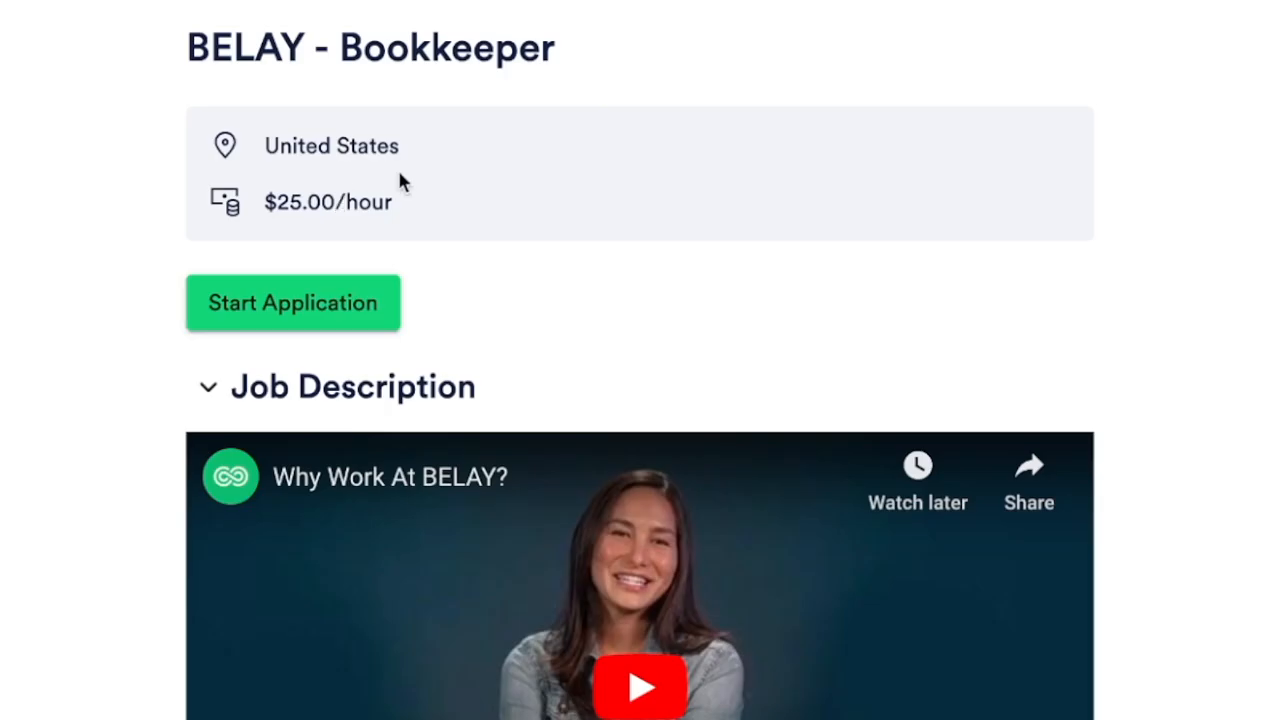
scroll(down, 3)
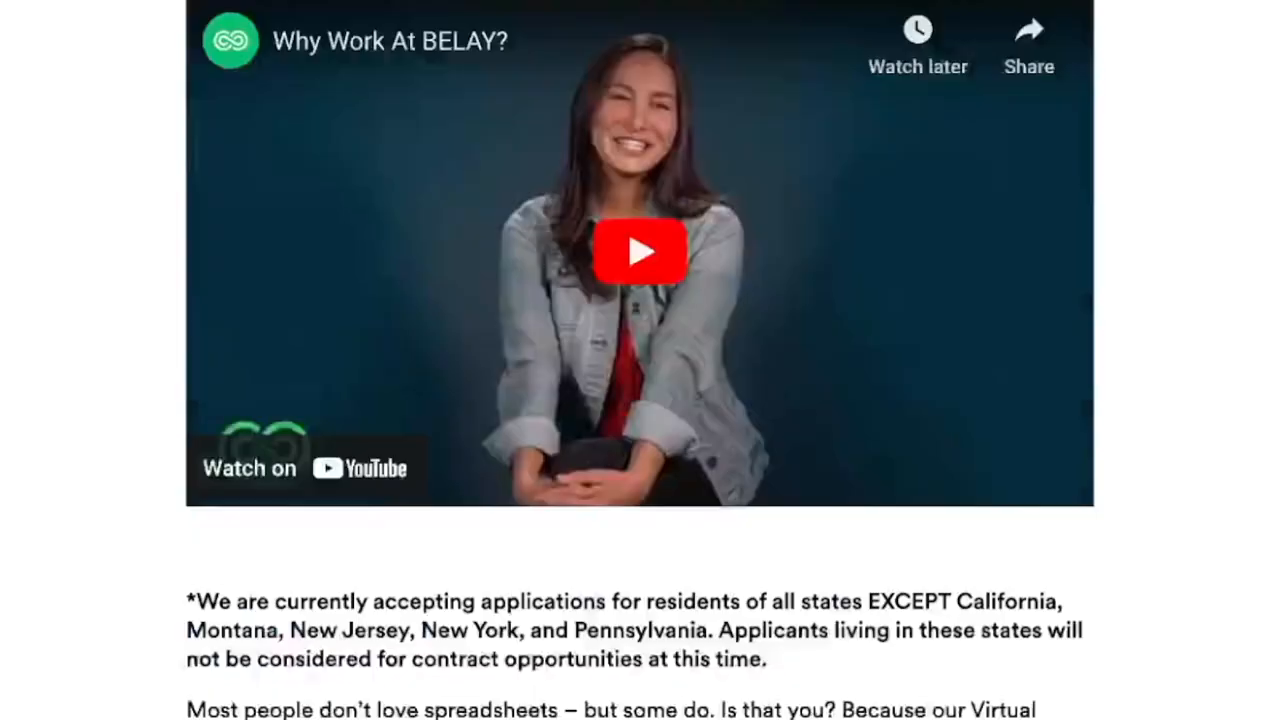
scroll(down, 3)
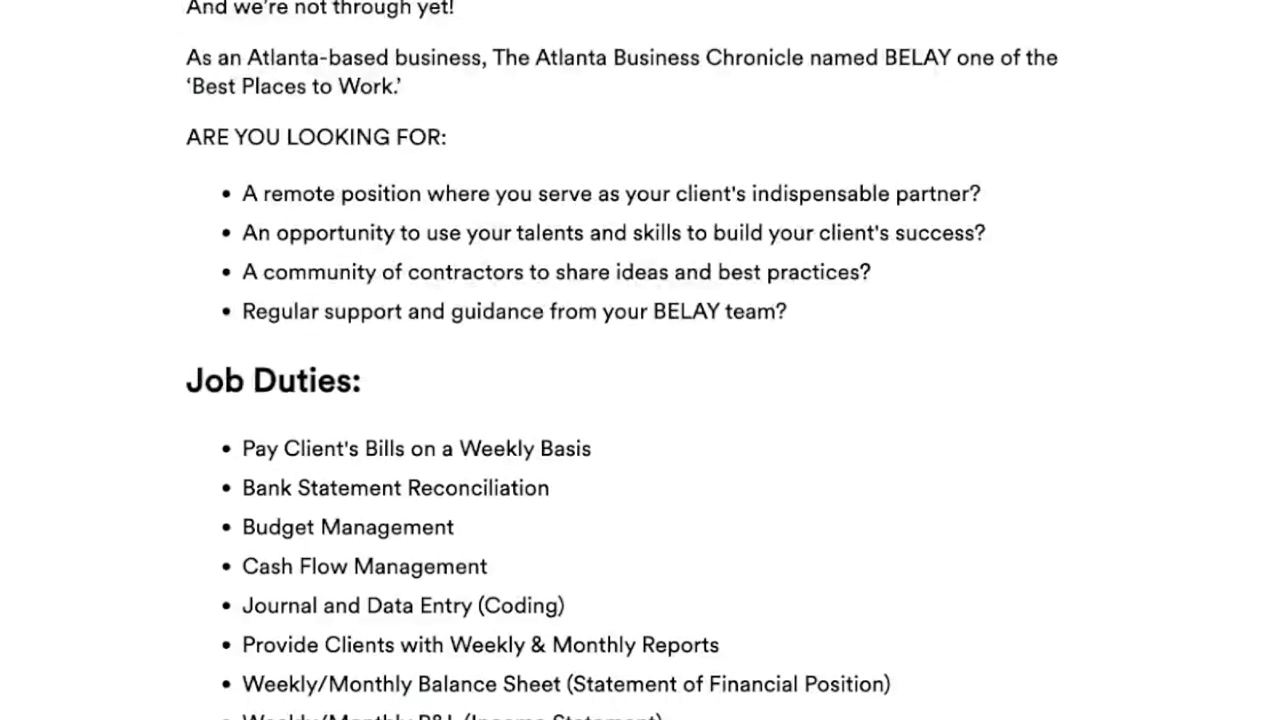
scroll(down, 3)
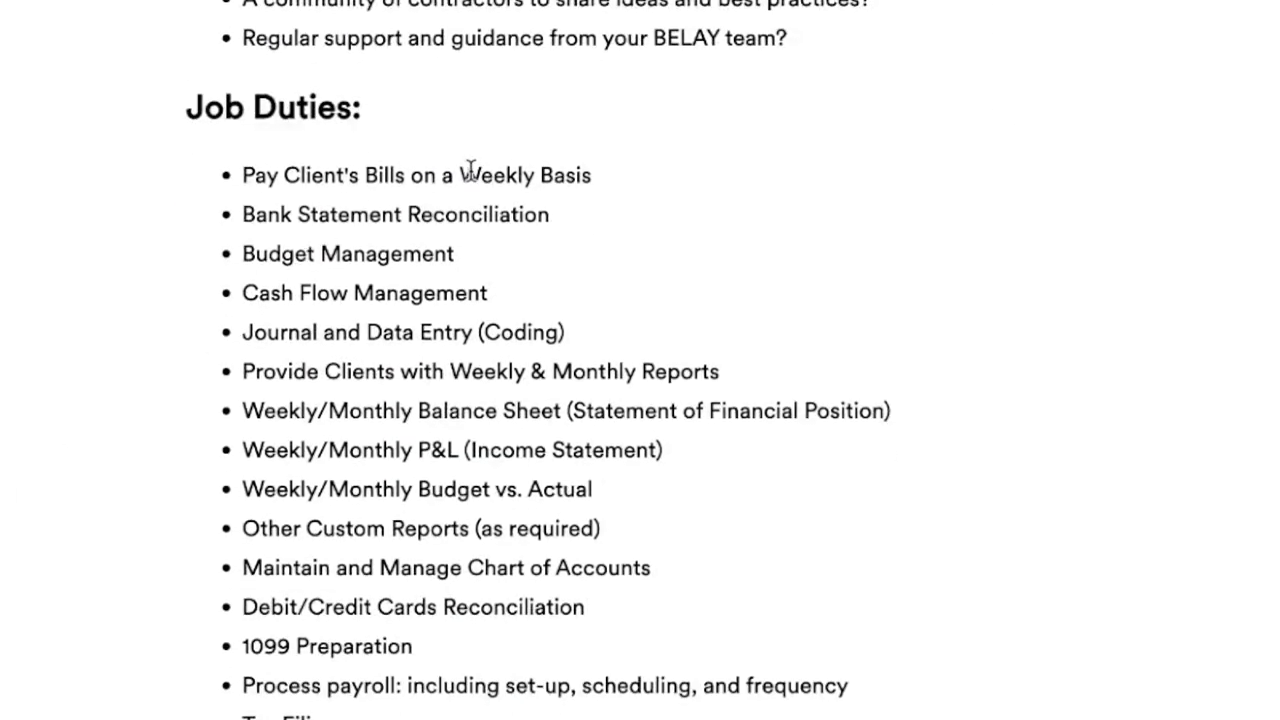
mouse_move(368, 248)
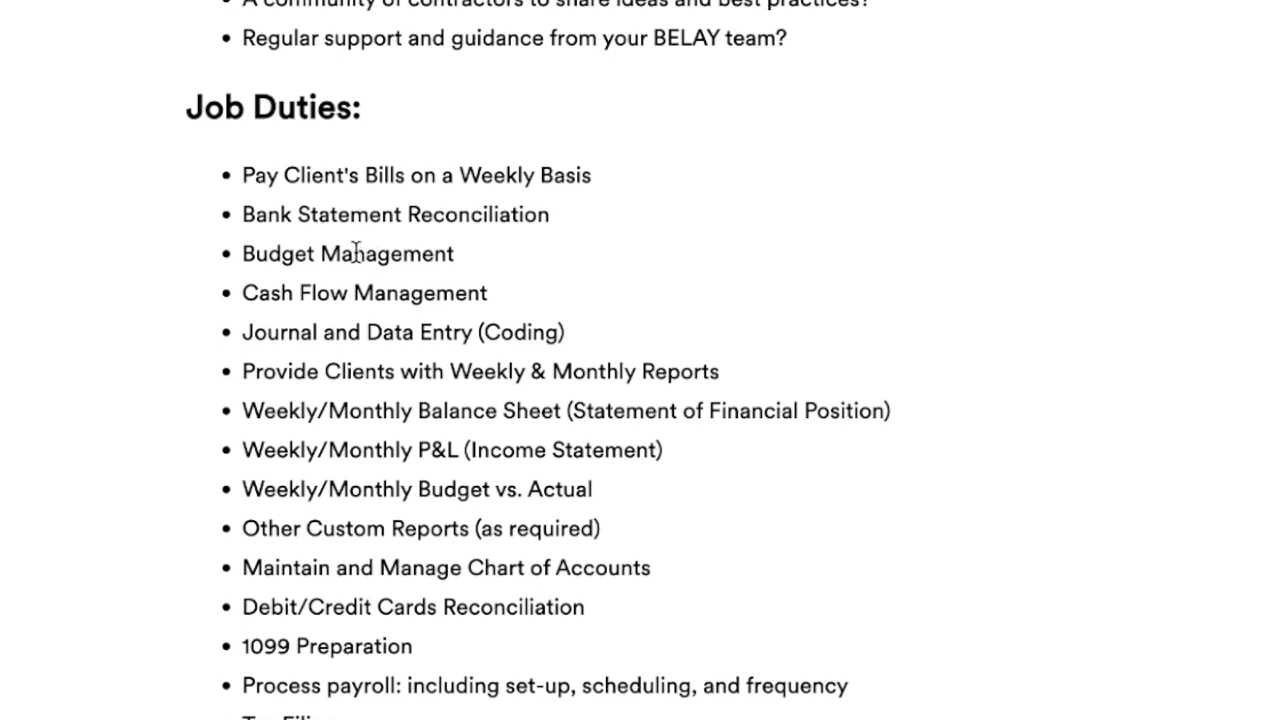
mouse_move(529, 440)
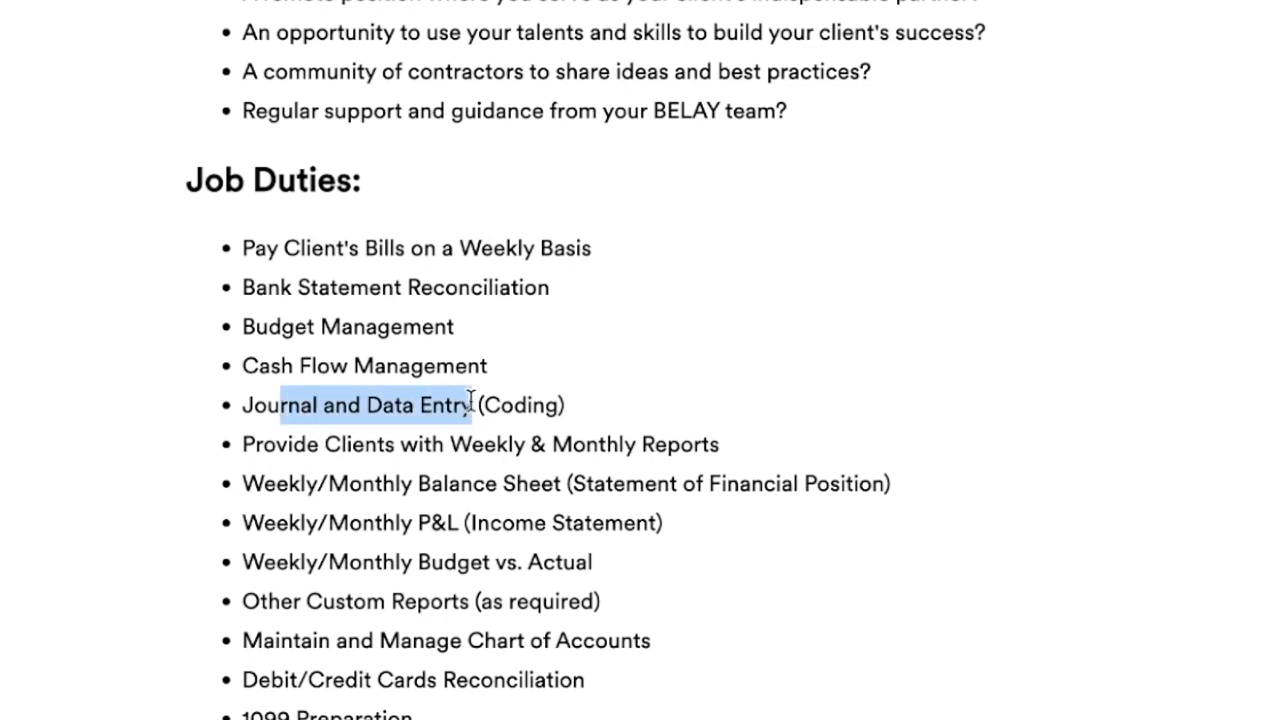
scroll(down, 3)
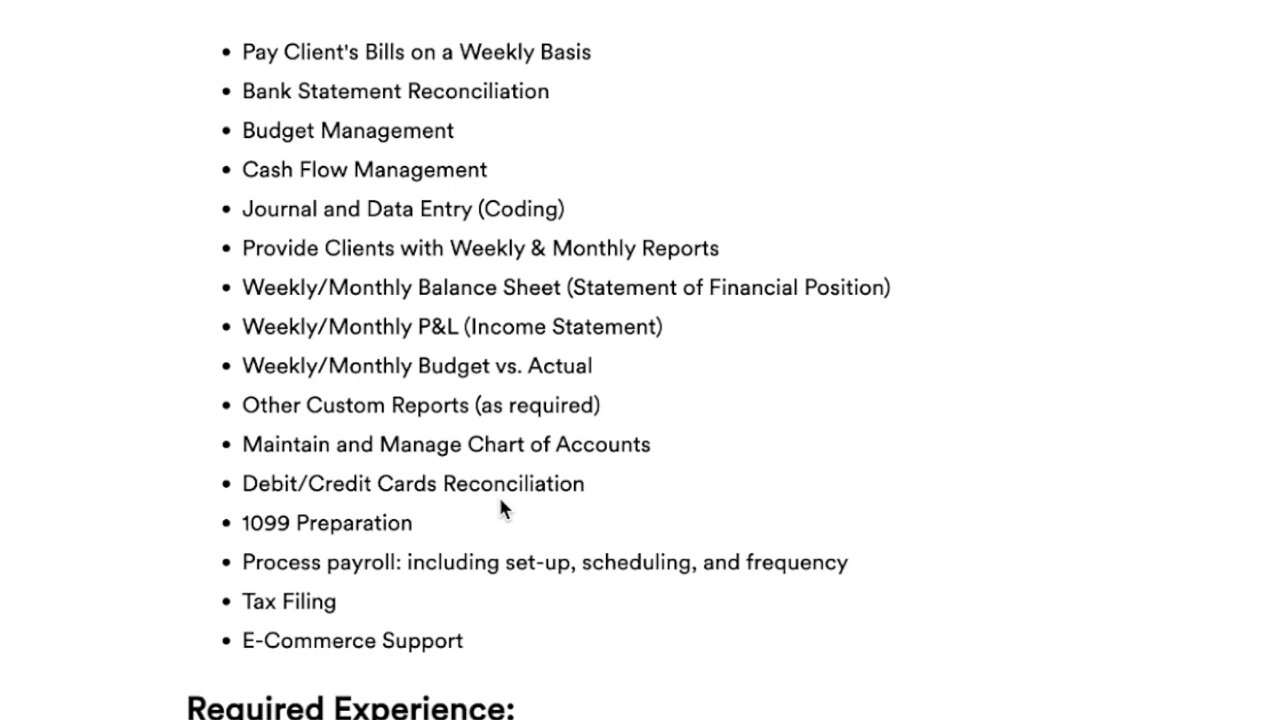
mouse_move(216, 324)
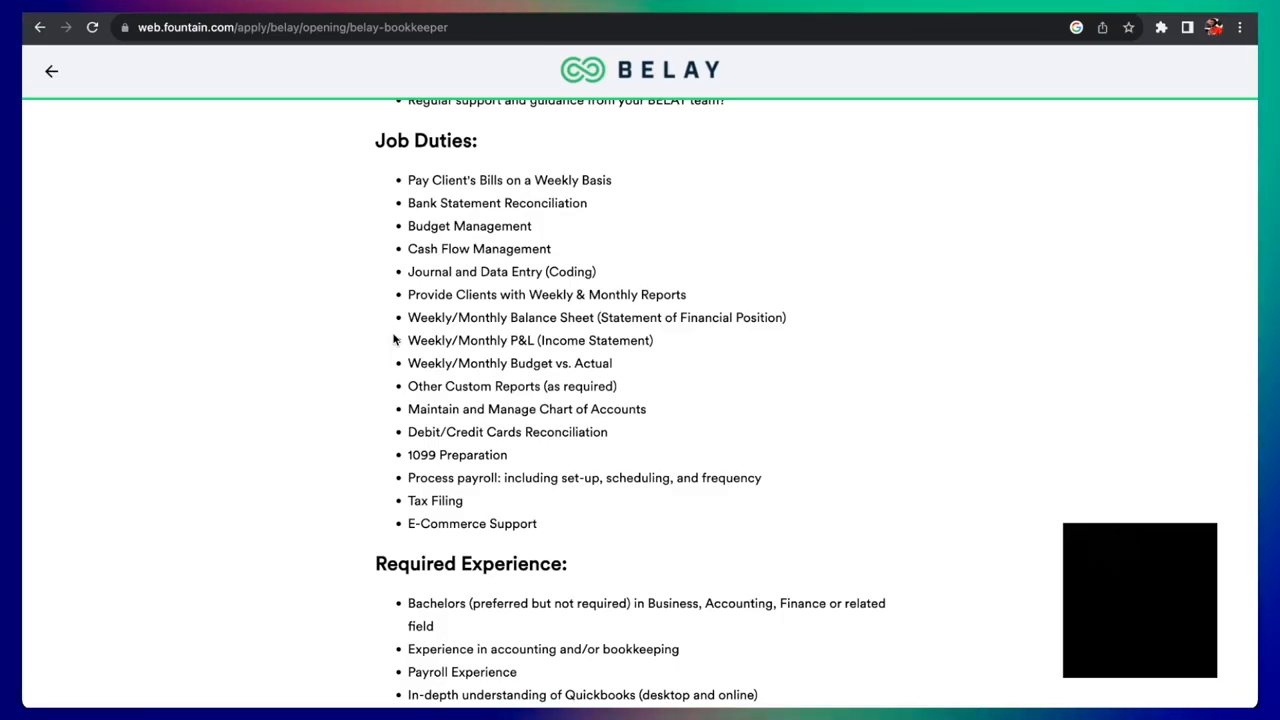
scroll(up, 3)
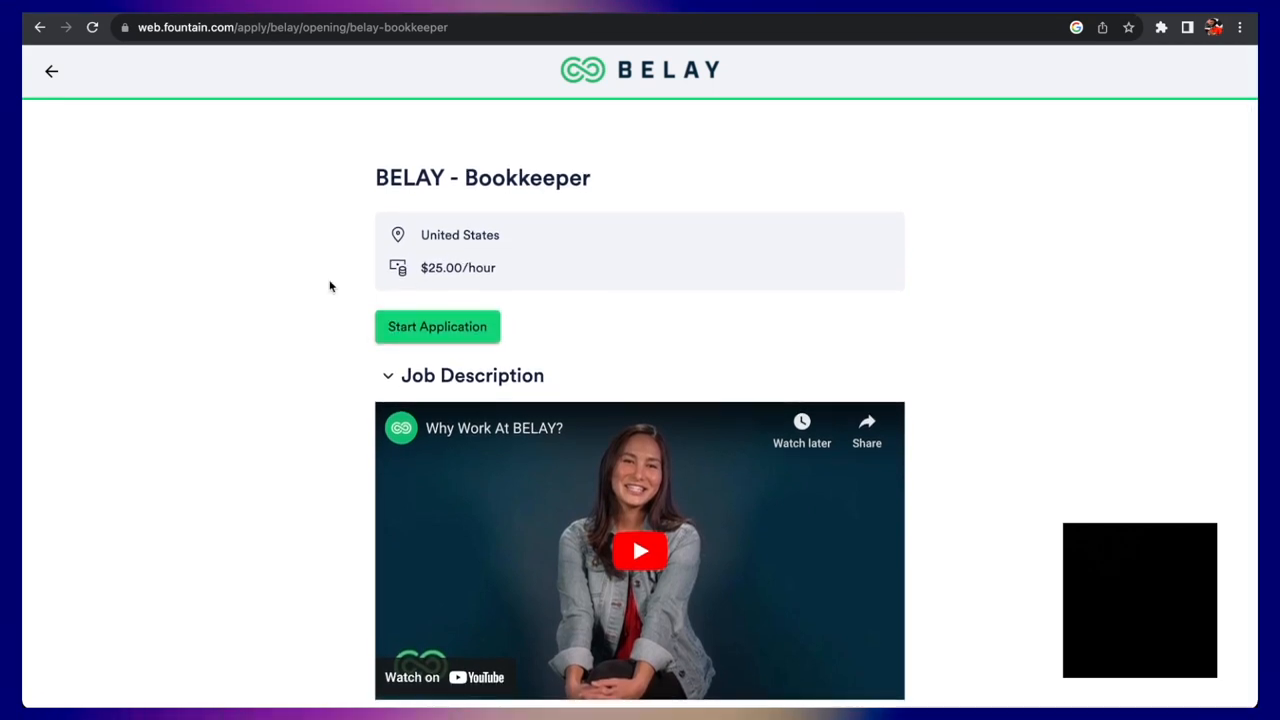
scroll(down, 3)
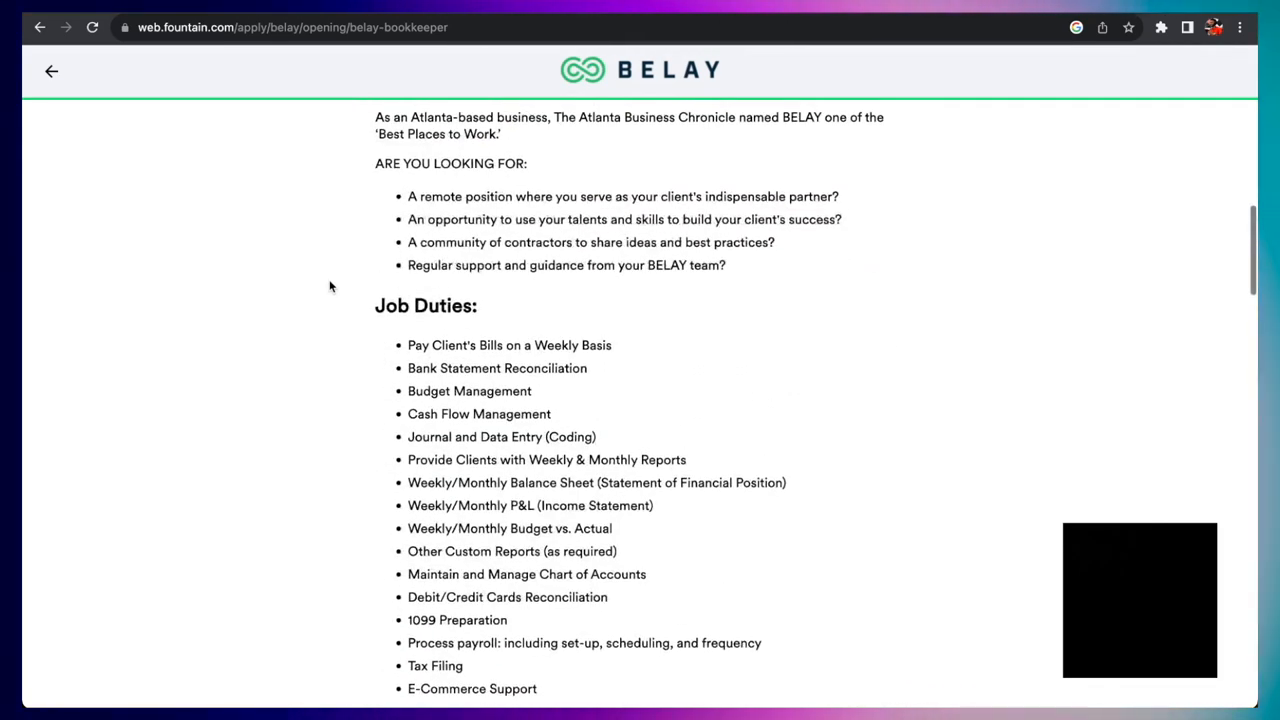
scroll(down, 3)
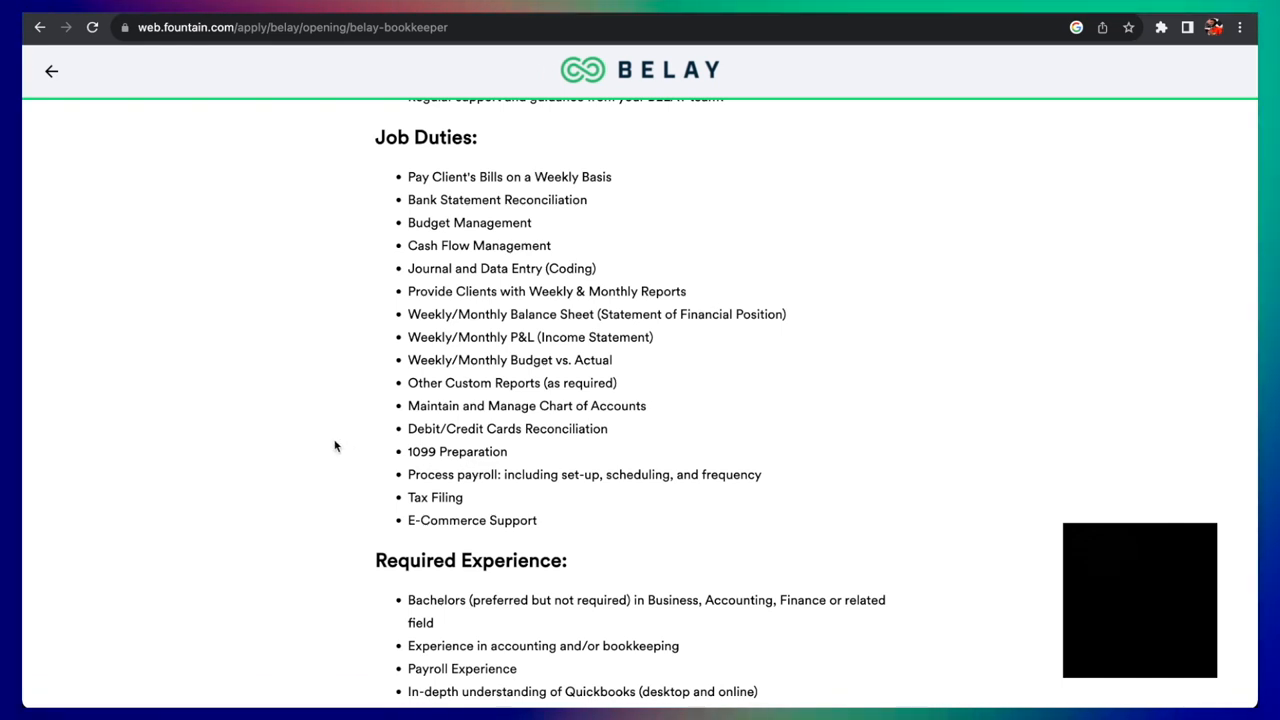
scroll(down, 3)
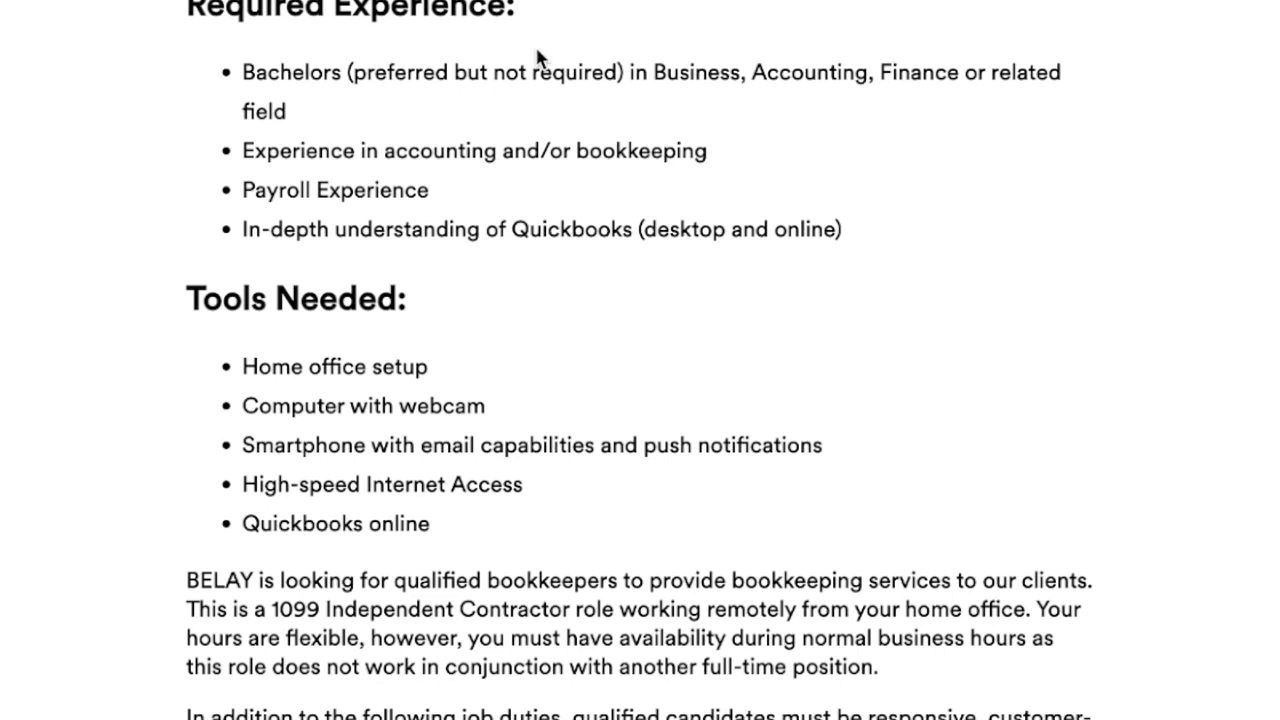
mouse_move(894, 113)
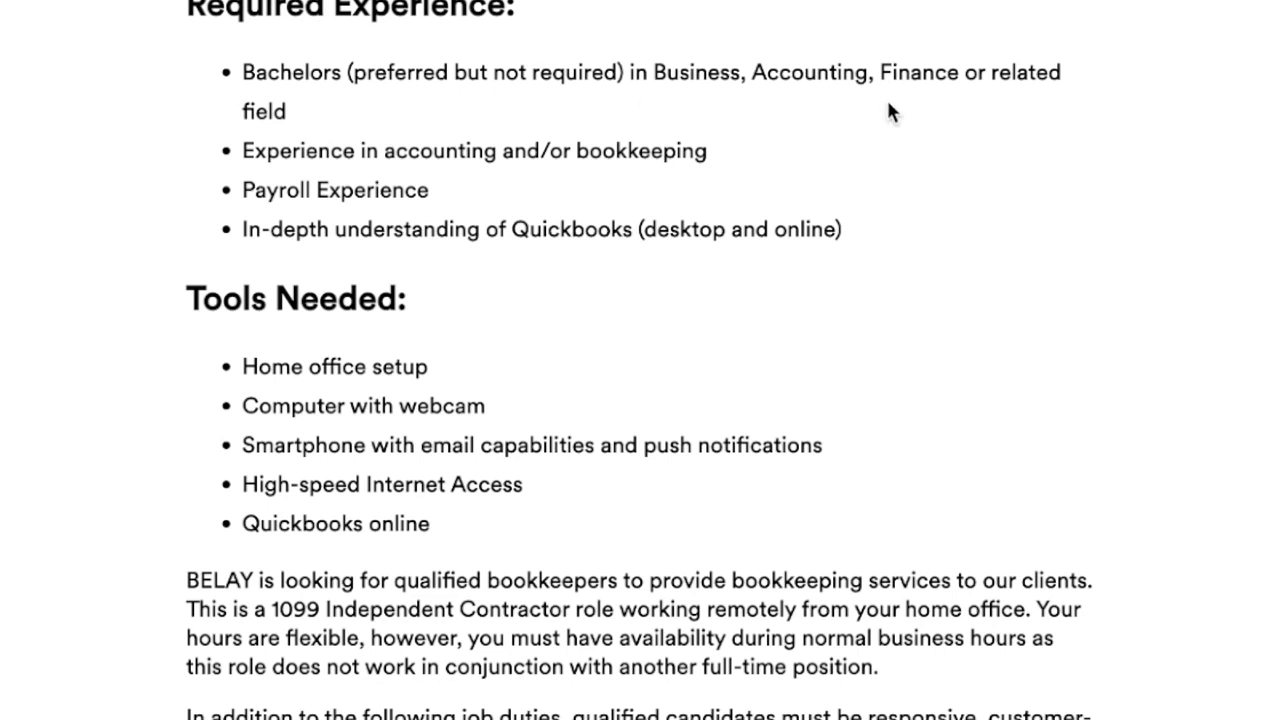
mouse_move(389, 215)
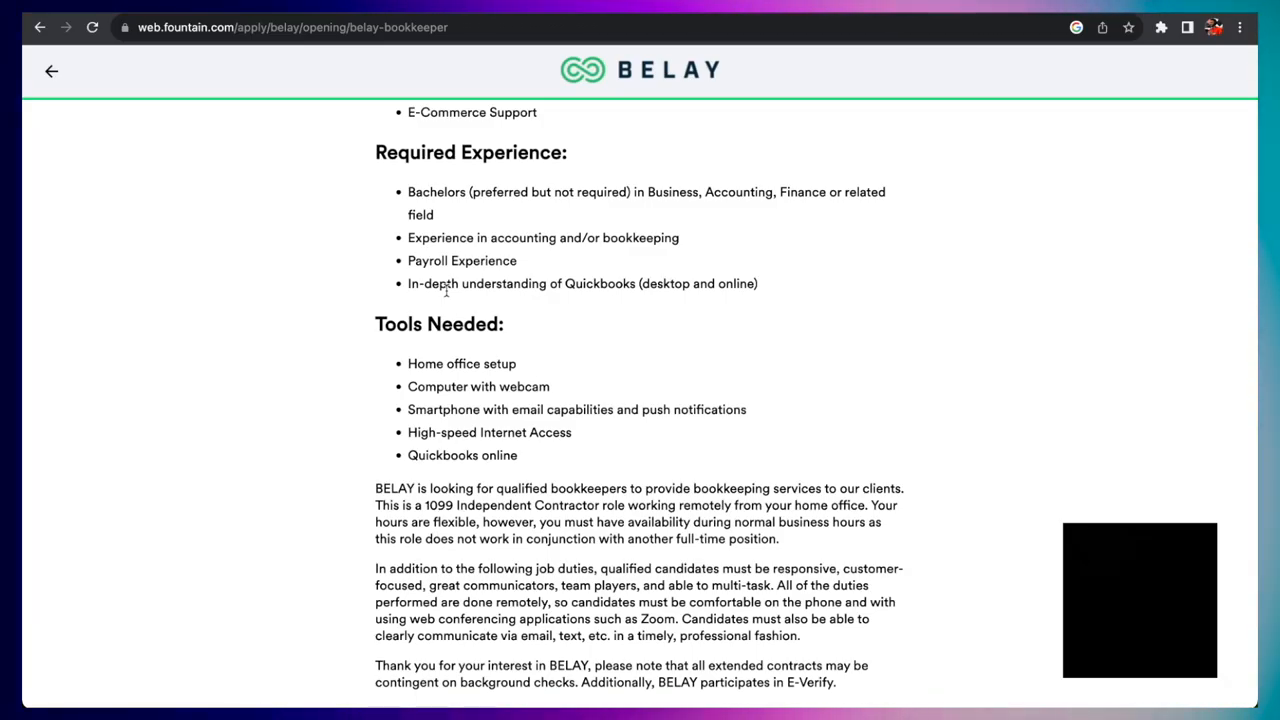
mouse_move(374, 353)
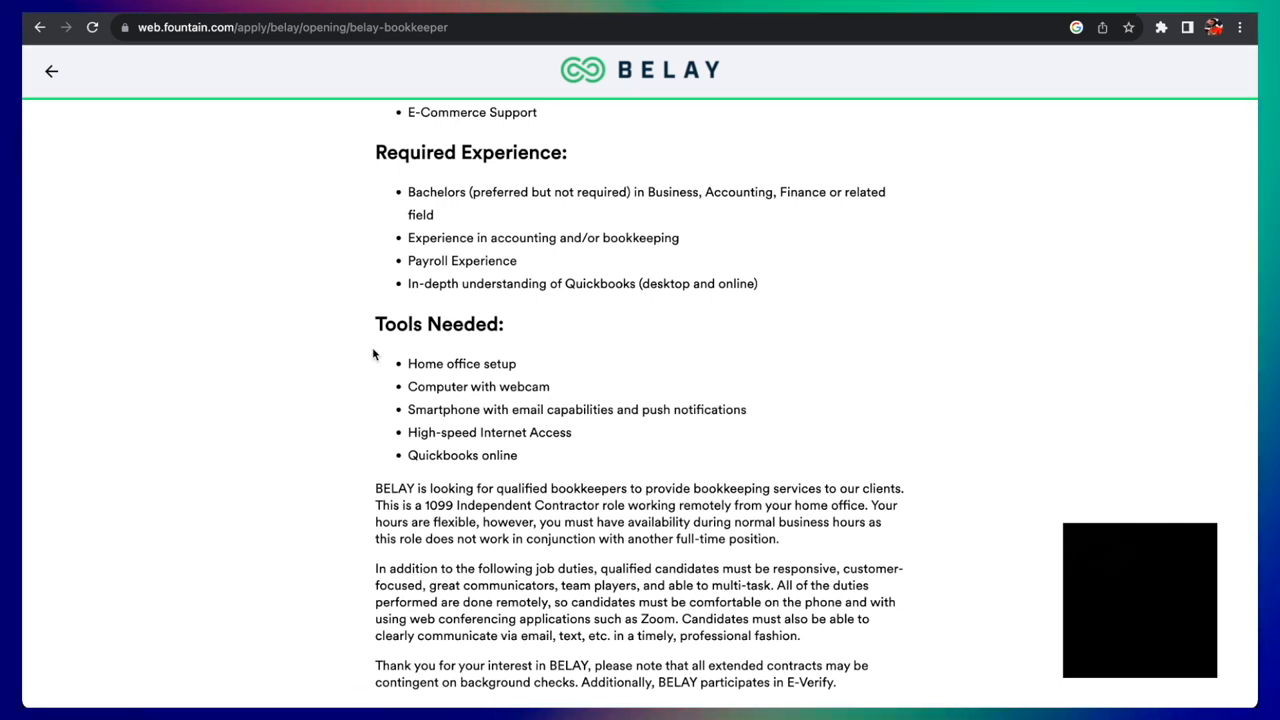
mouse_move(361, 457)
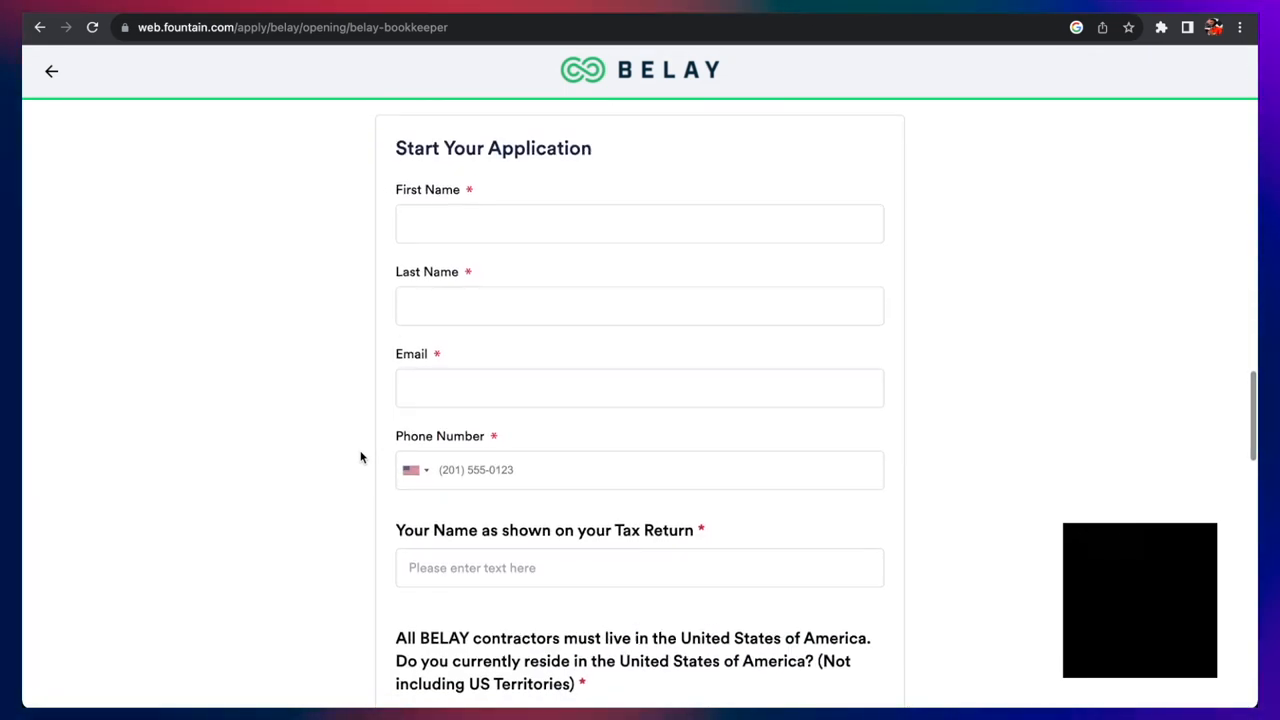
scroll(down, 3)
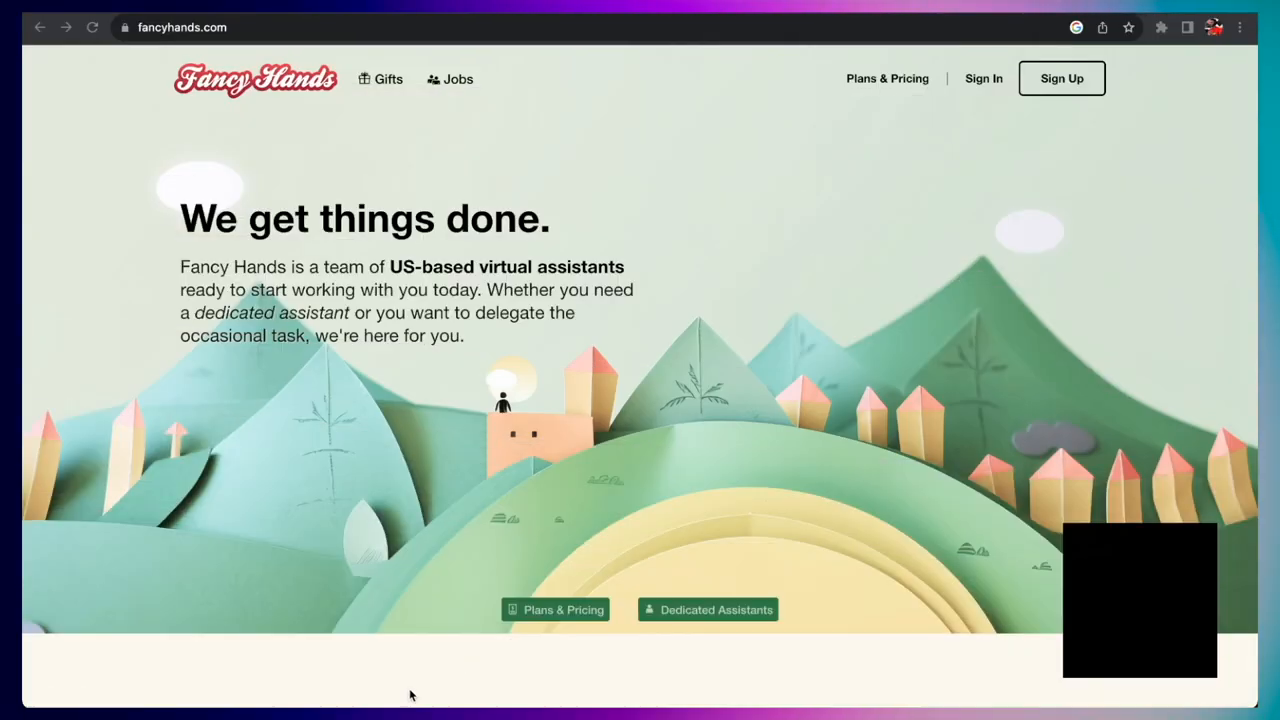
mouse_move(750, 560)
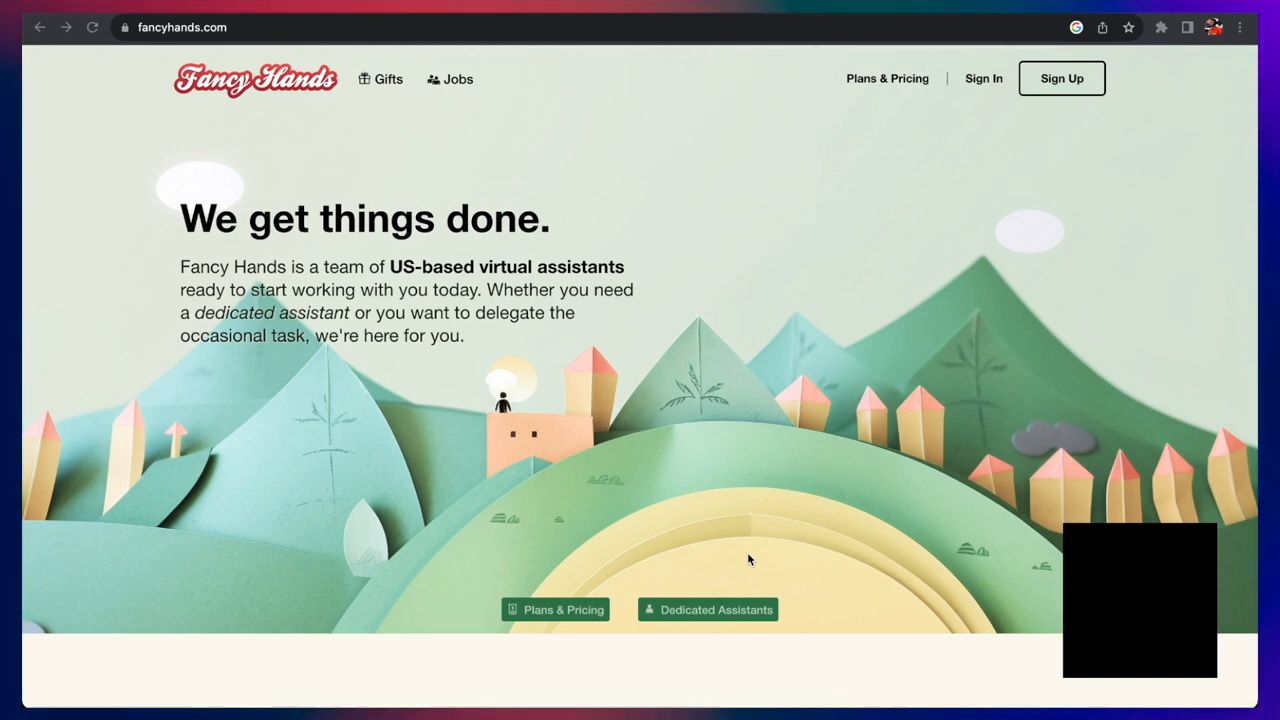
mouse_move(277, 445)
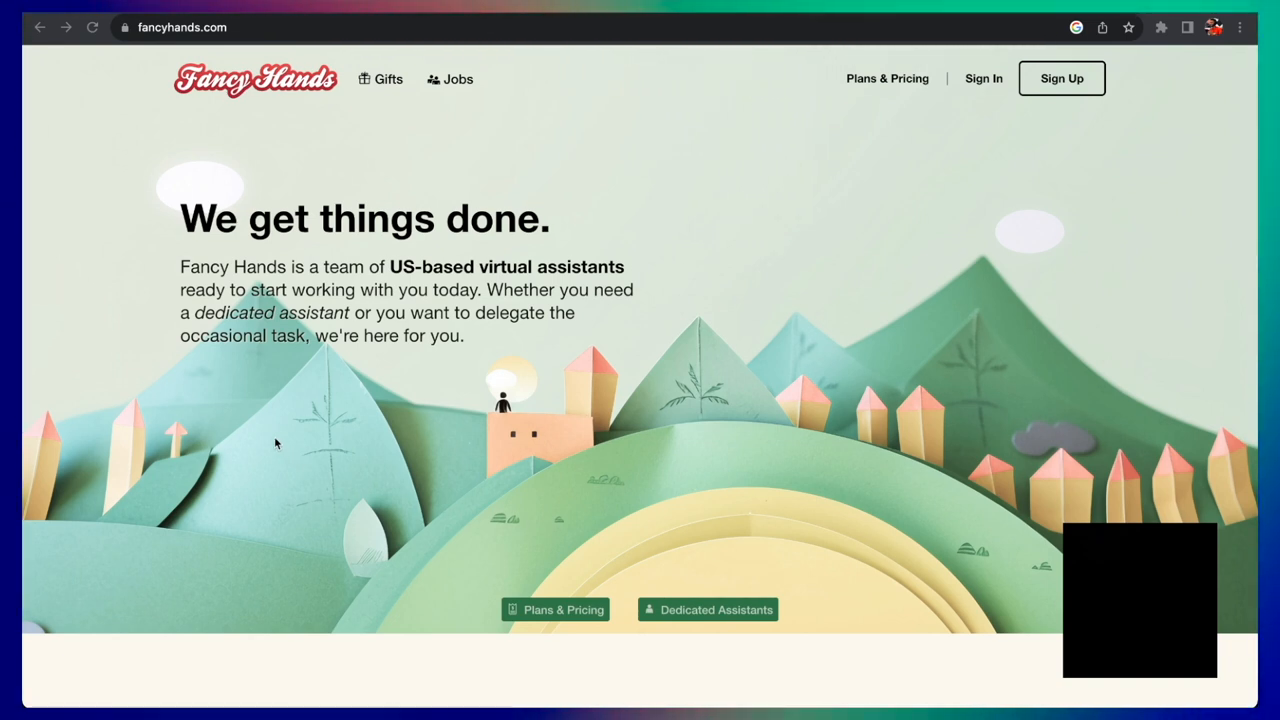
- Scroll the Fancy Hands homepage to 'What do we do?' and back to the top
scroll(down, 3)
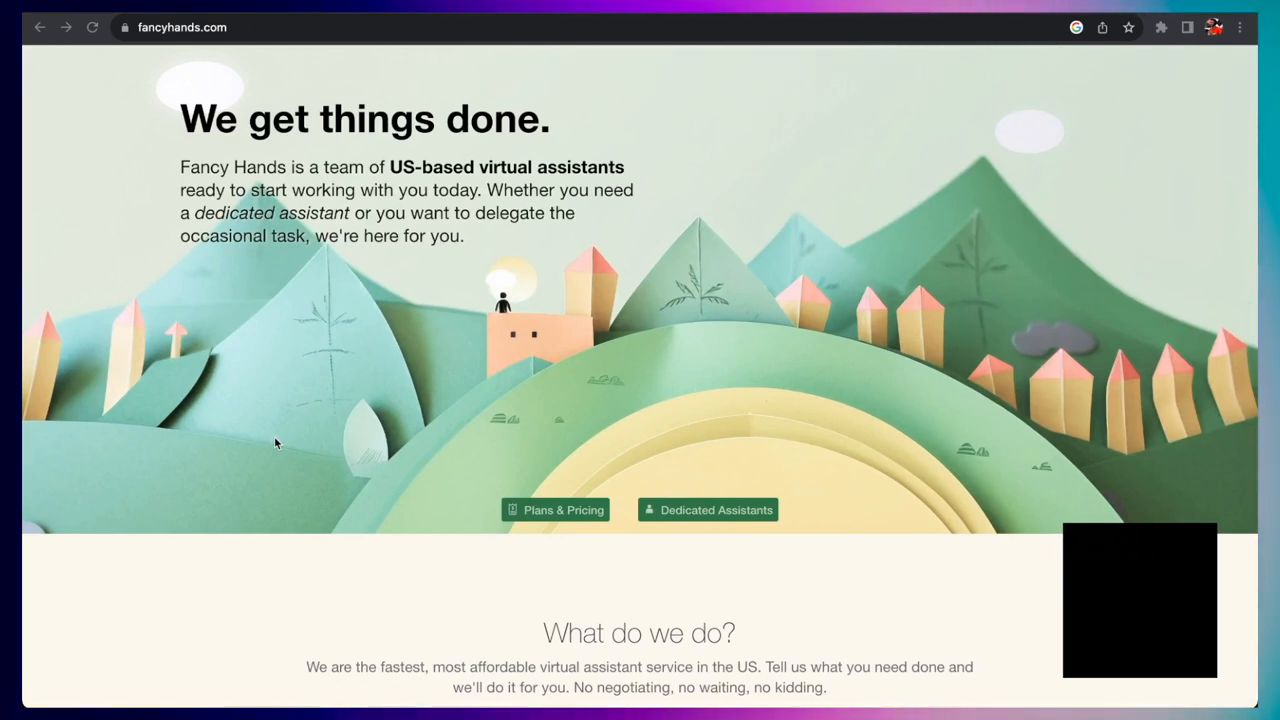
mouse_move(256, 374)
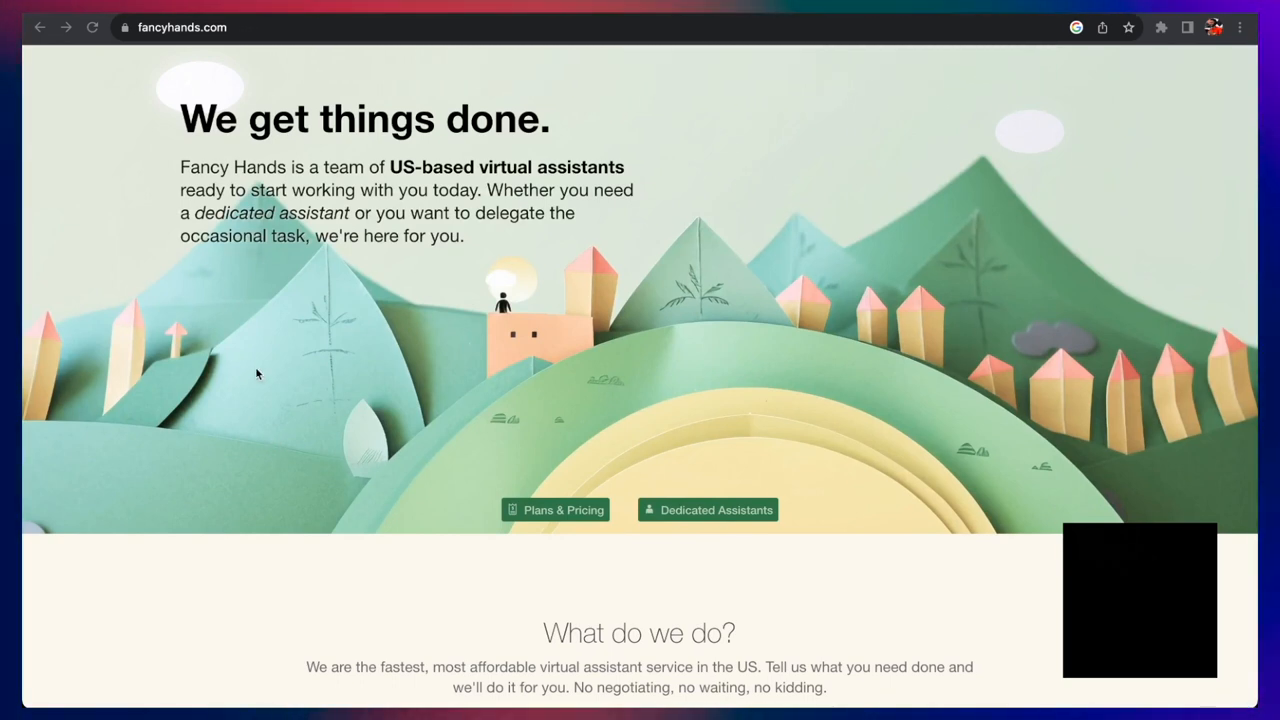
mouse_move(389, 149)
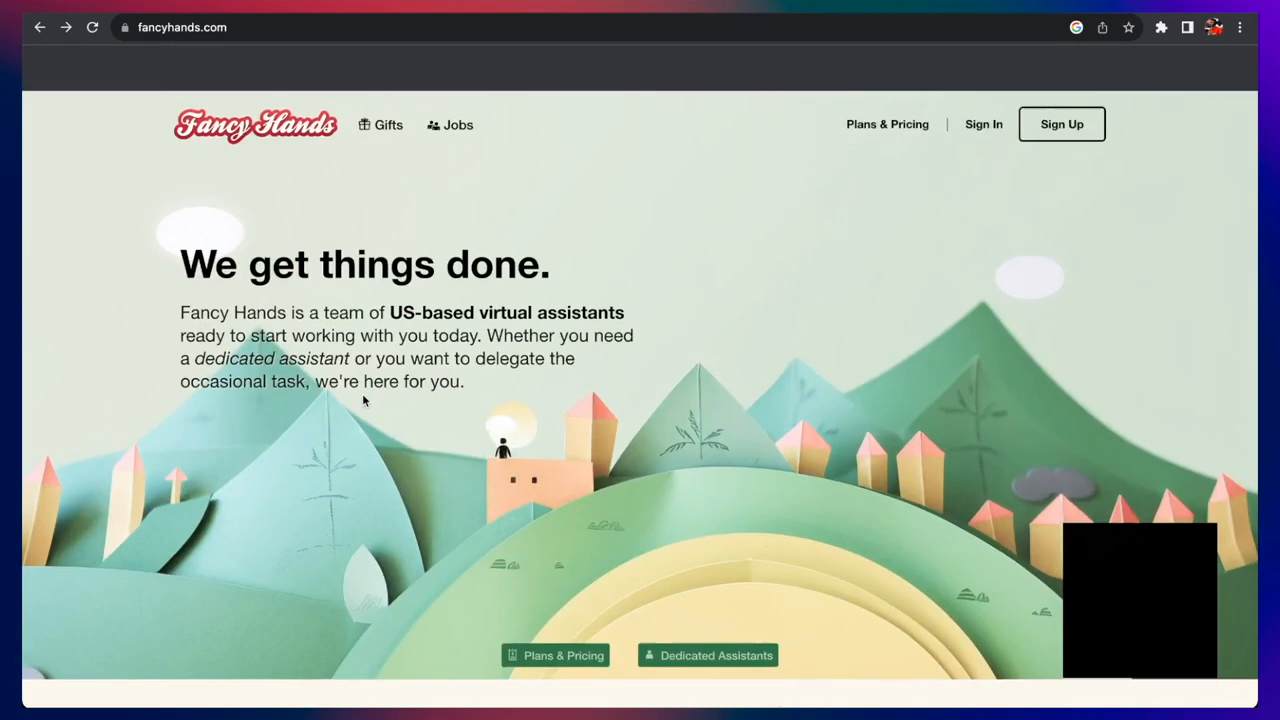
scroll(up, 3)
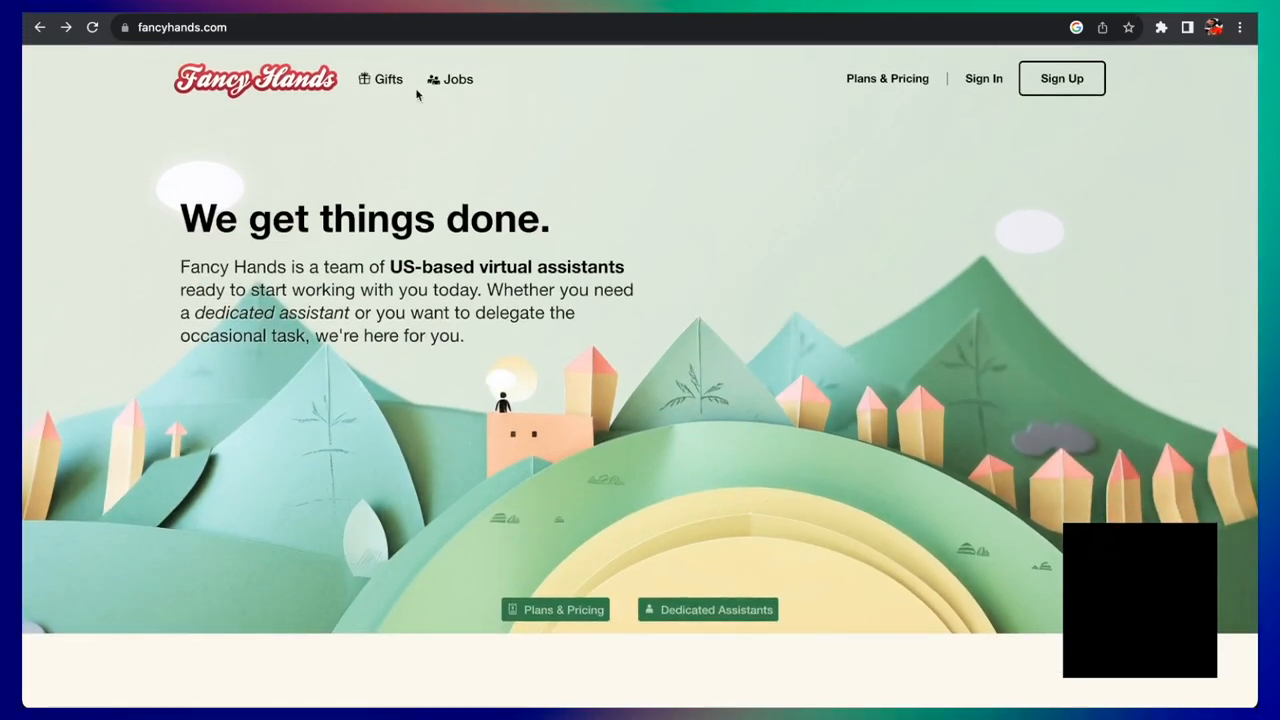
- Go to the Fancy Hands Jobs page and open 'Apply for an Assistant Position'
click(458, 79)
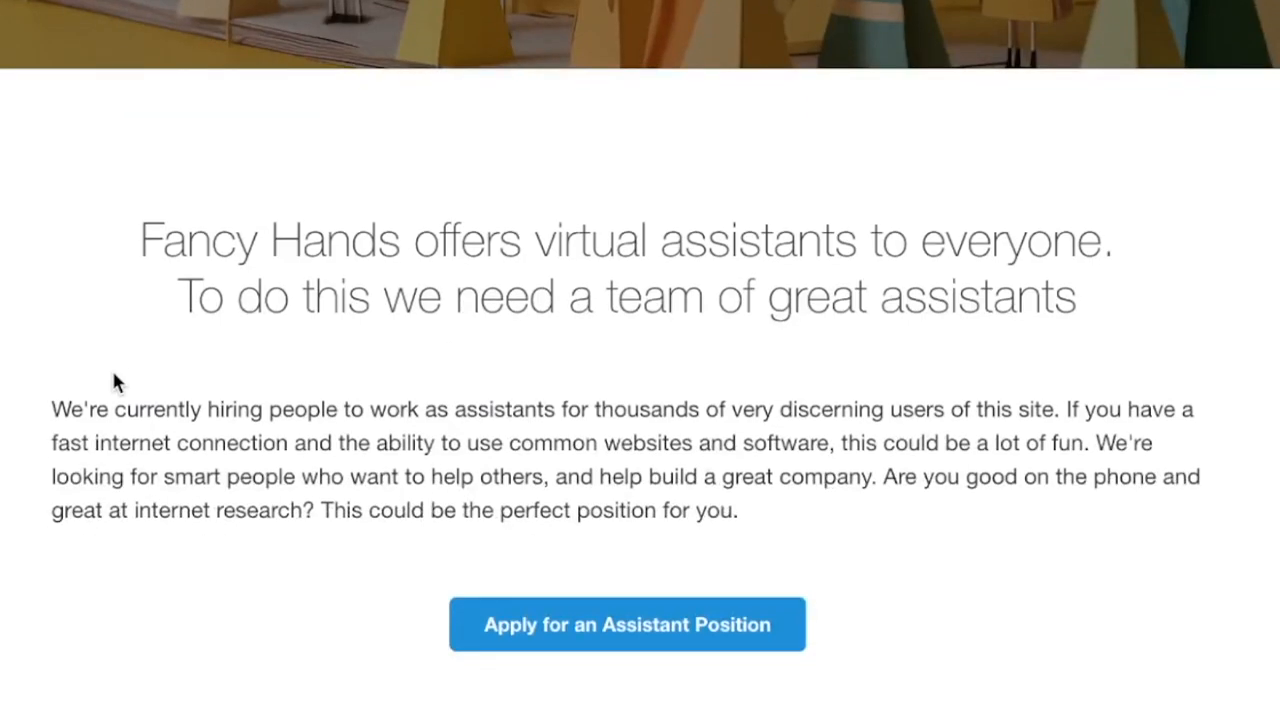
scroll(up, 3)
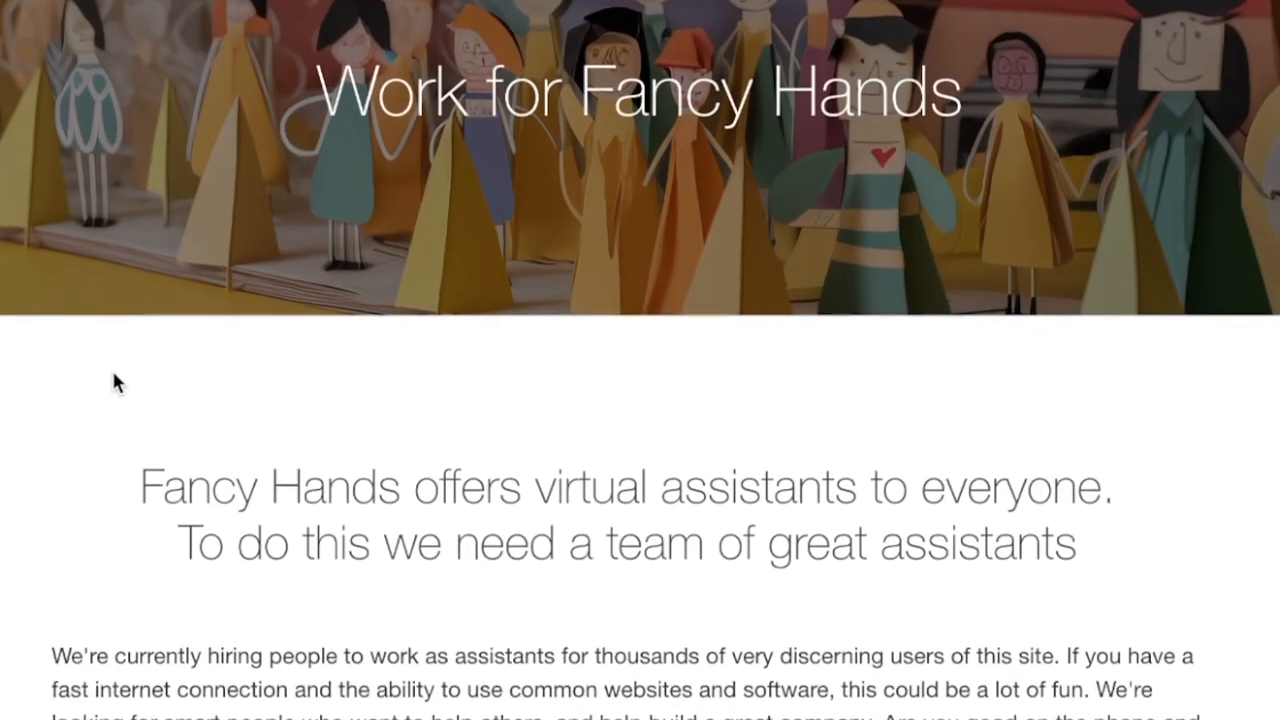
scroll(down, 3)
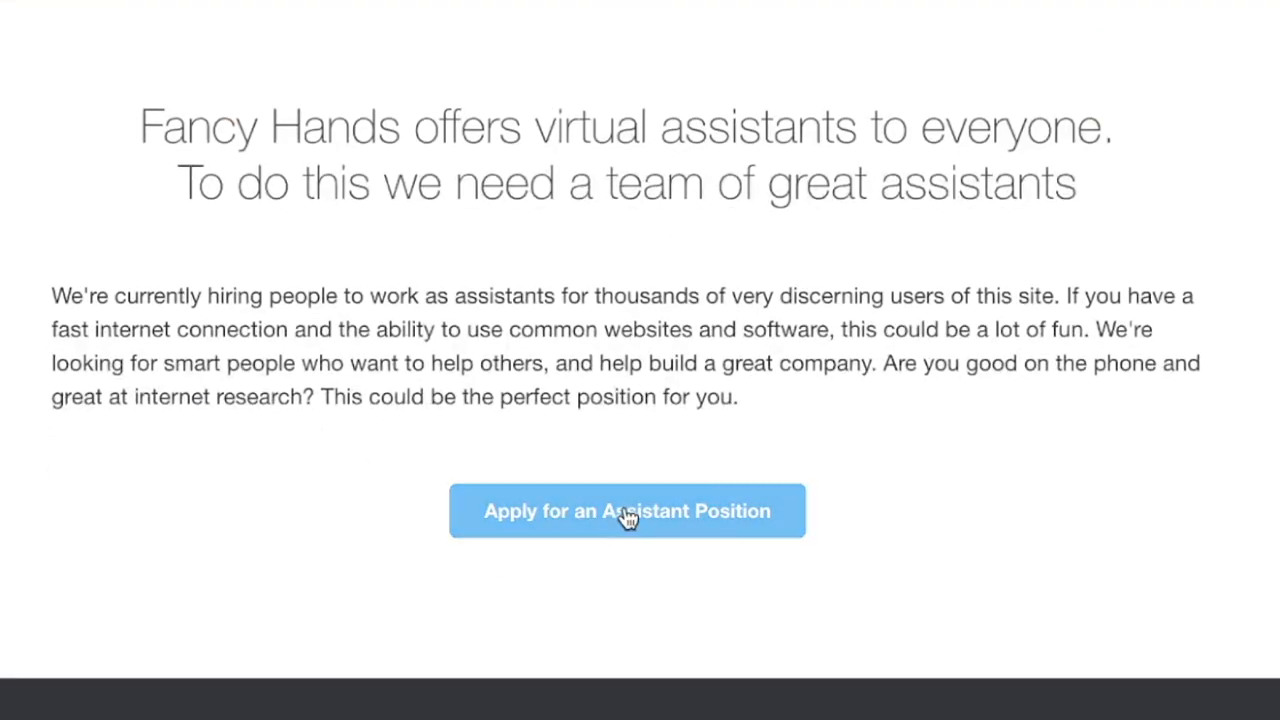
click(626, 511)
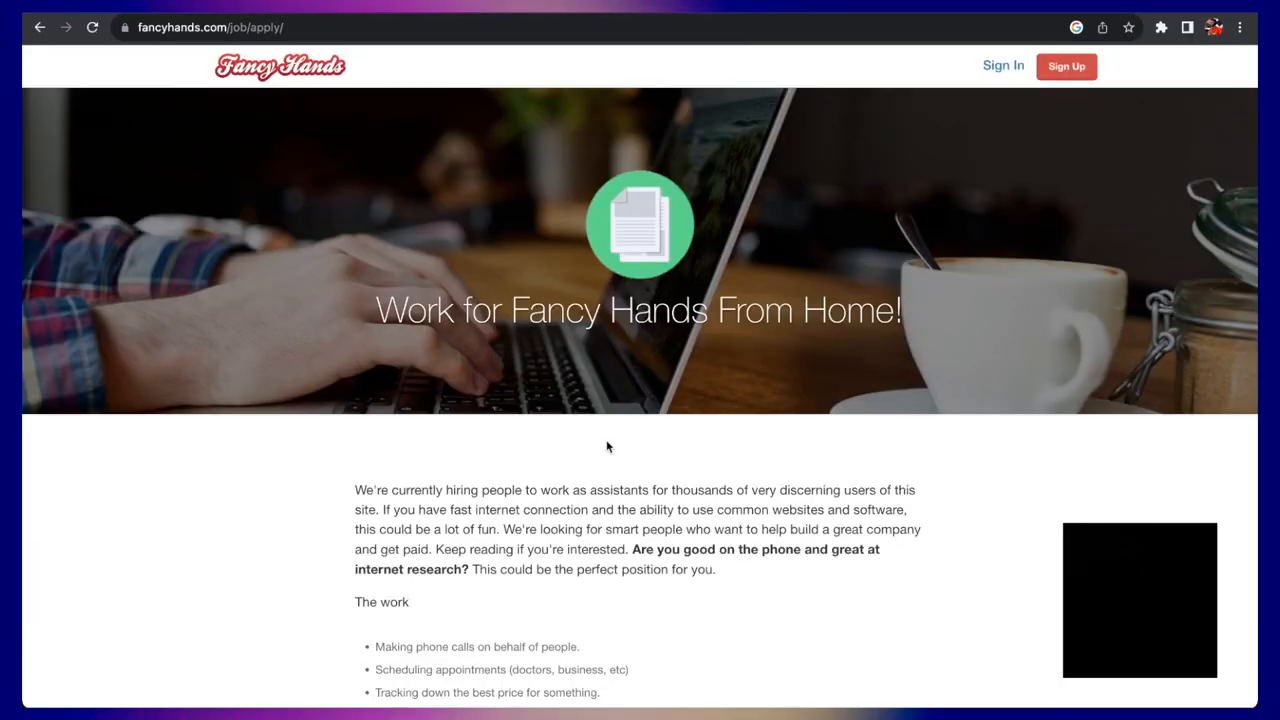
- Read the assistant application page's work, requirements, pay and extras
scroll(down, 3)
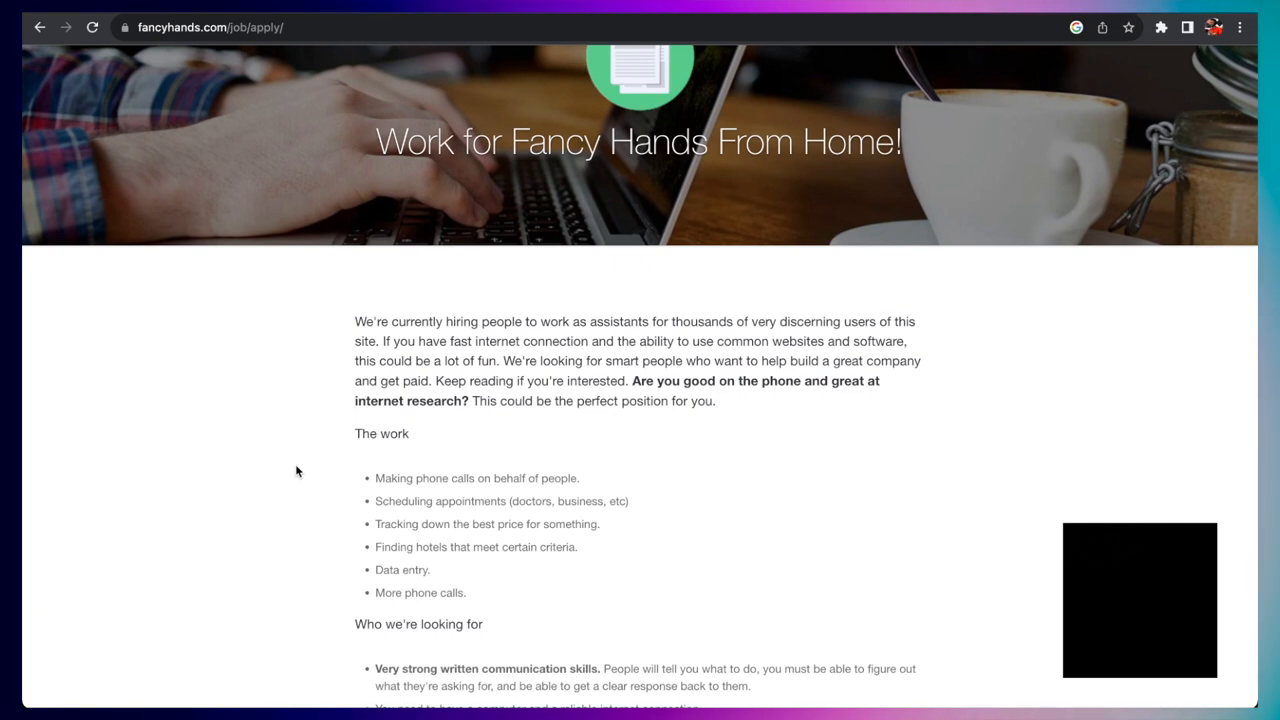
scroll(down, 3)
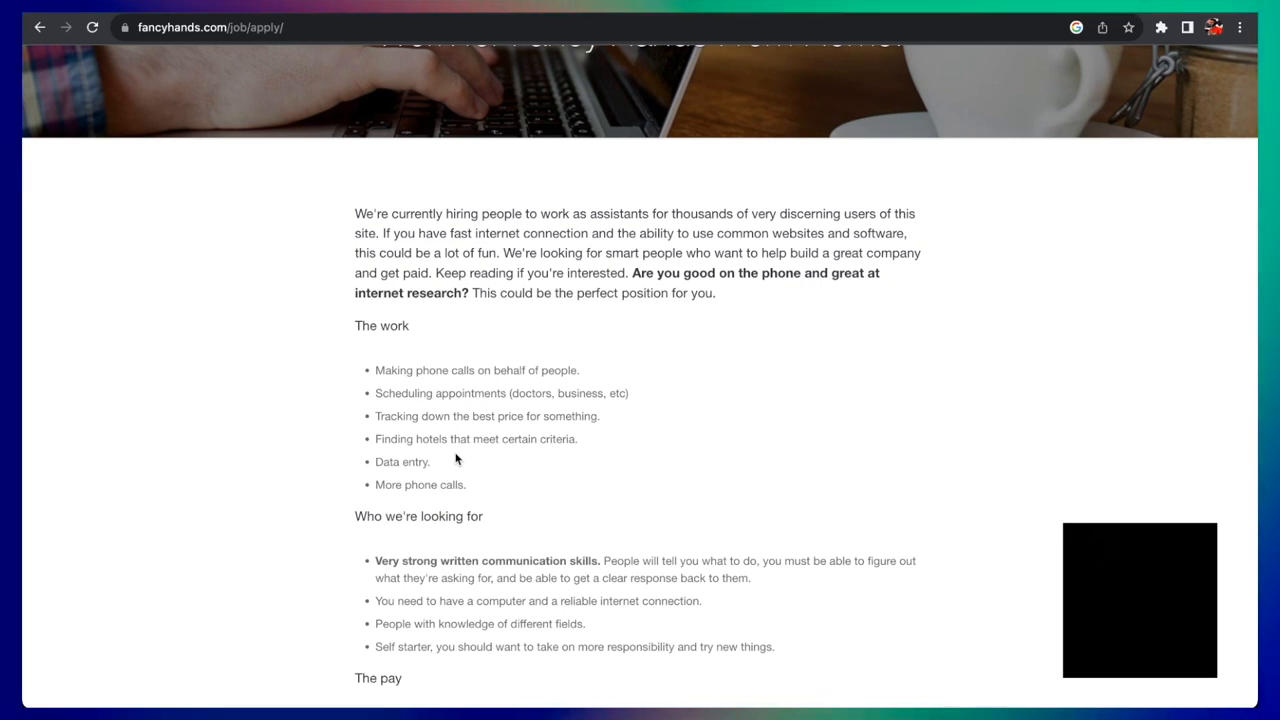
double_click(401, 462)
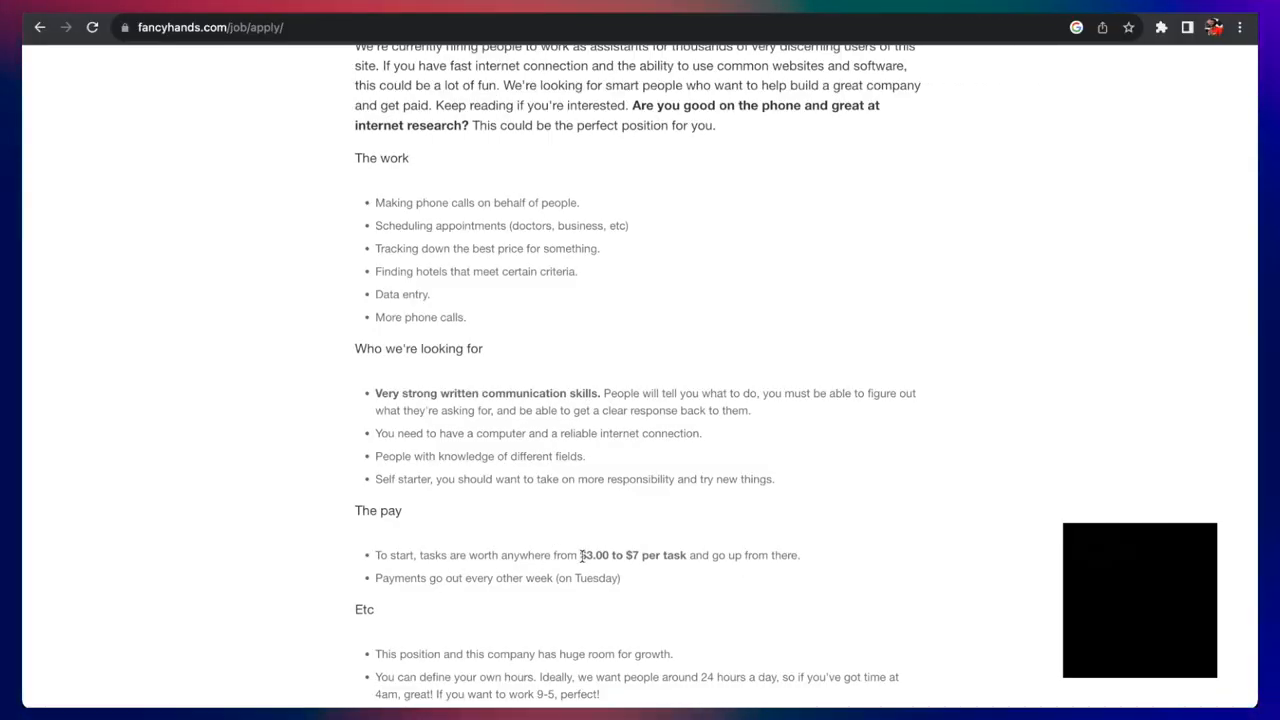
scroll(down, 3)
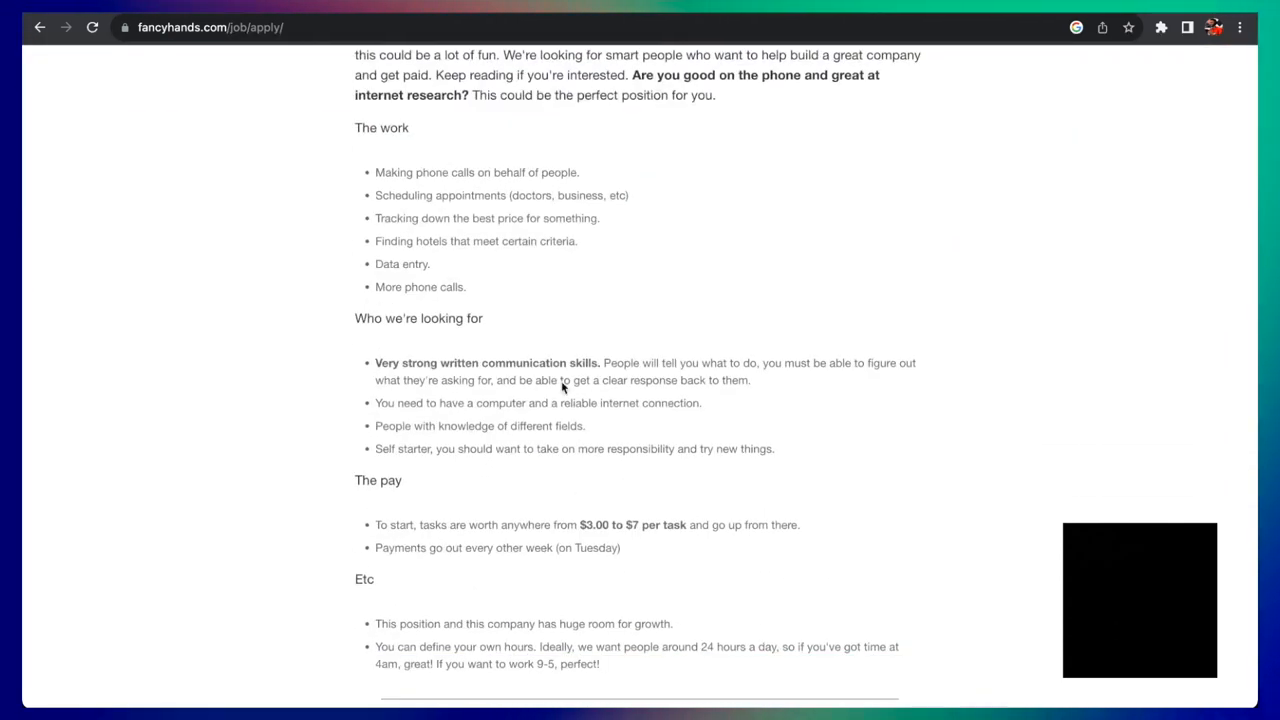
scroll(down, 3)
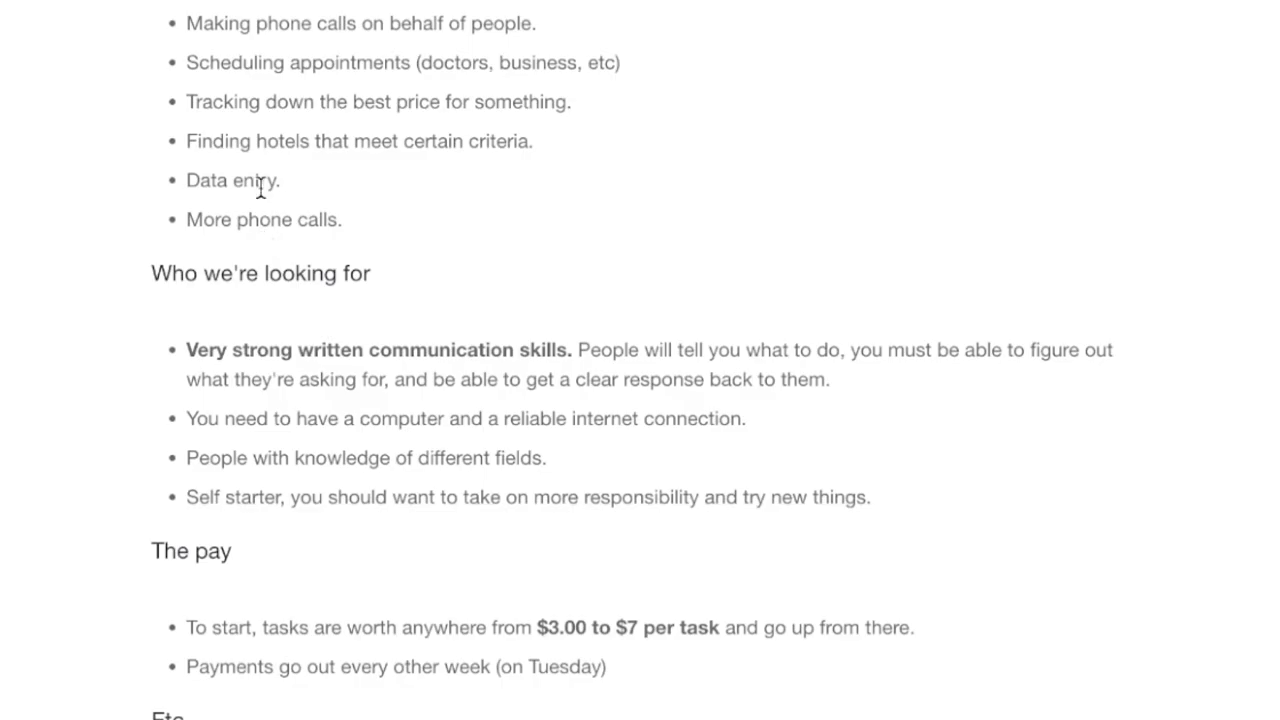
mouse_move(80, 330)
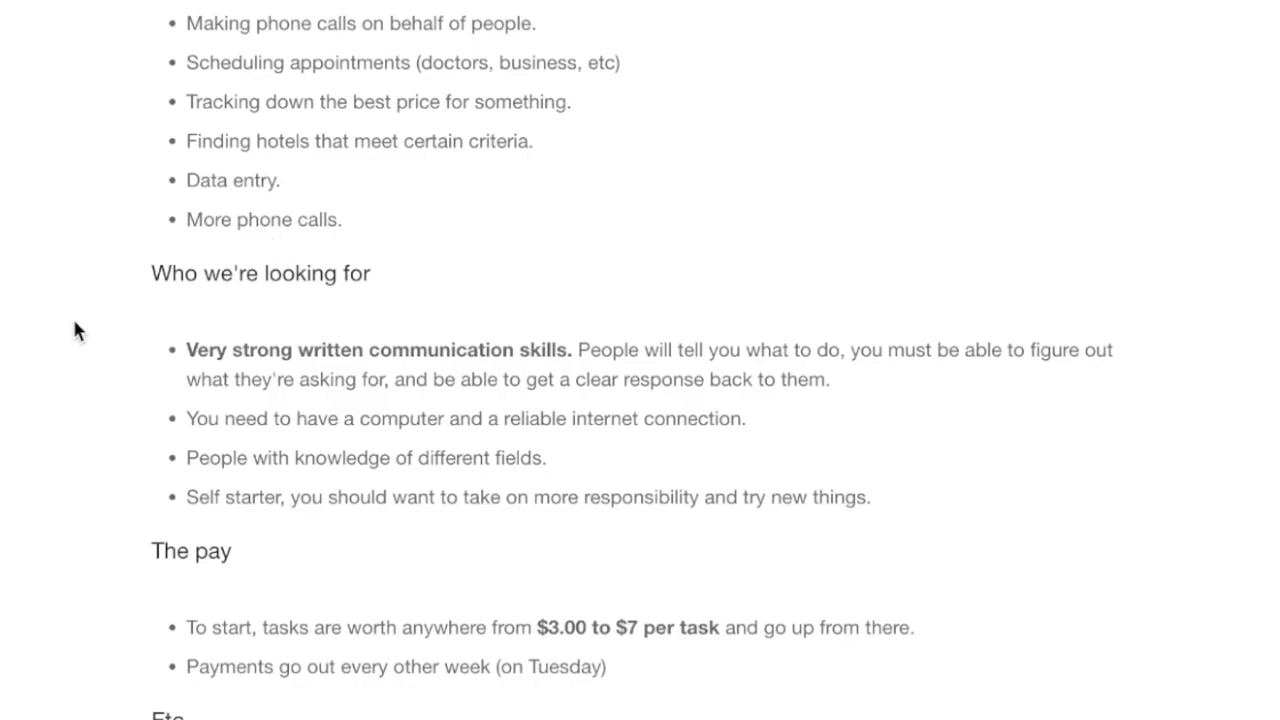
mouse_move(620, 640)
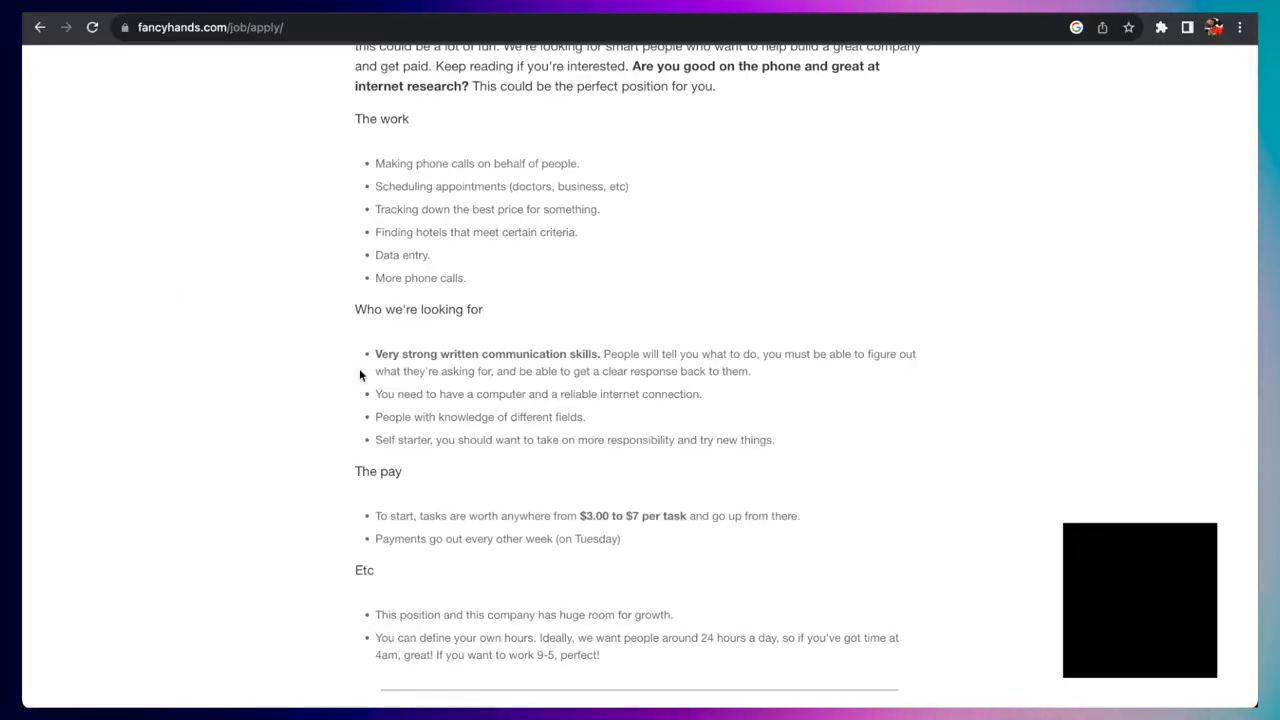
mouse_move(316, 287)
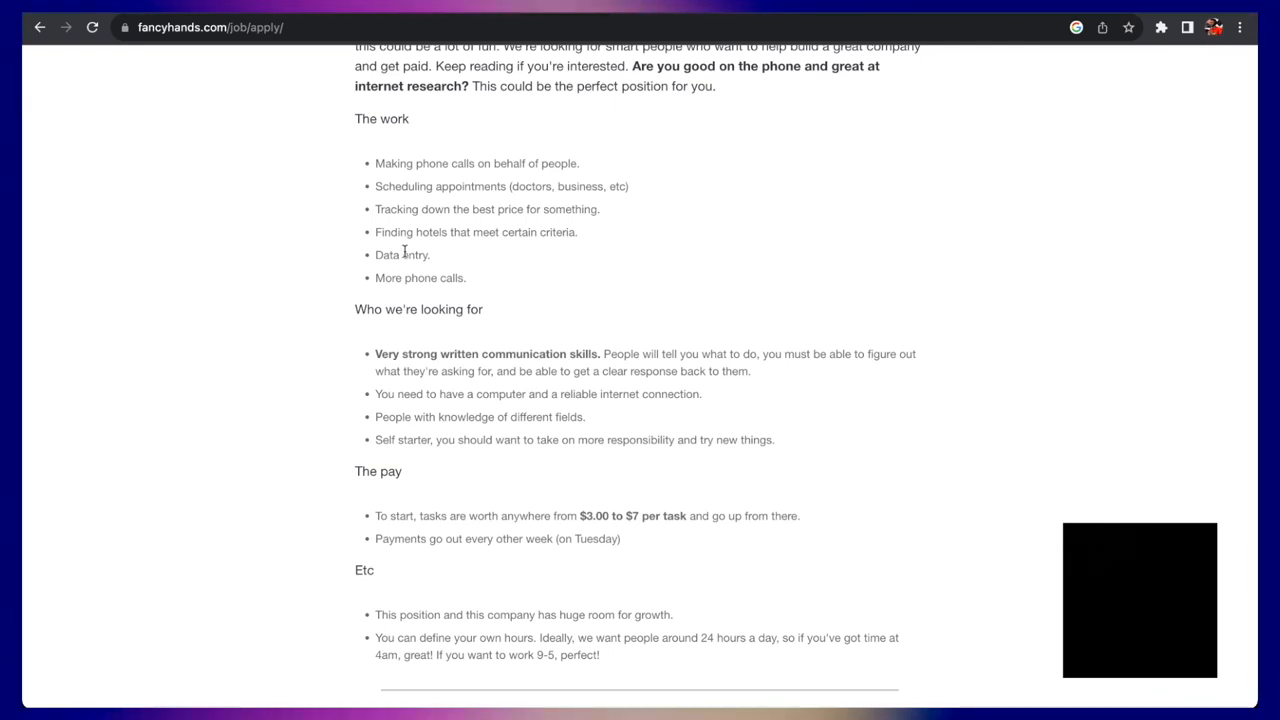
mouse_move(588, 511)
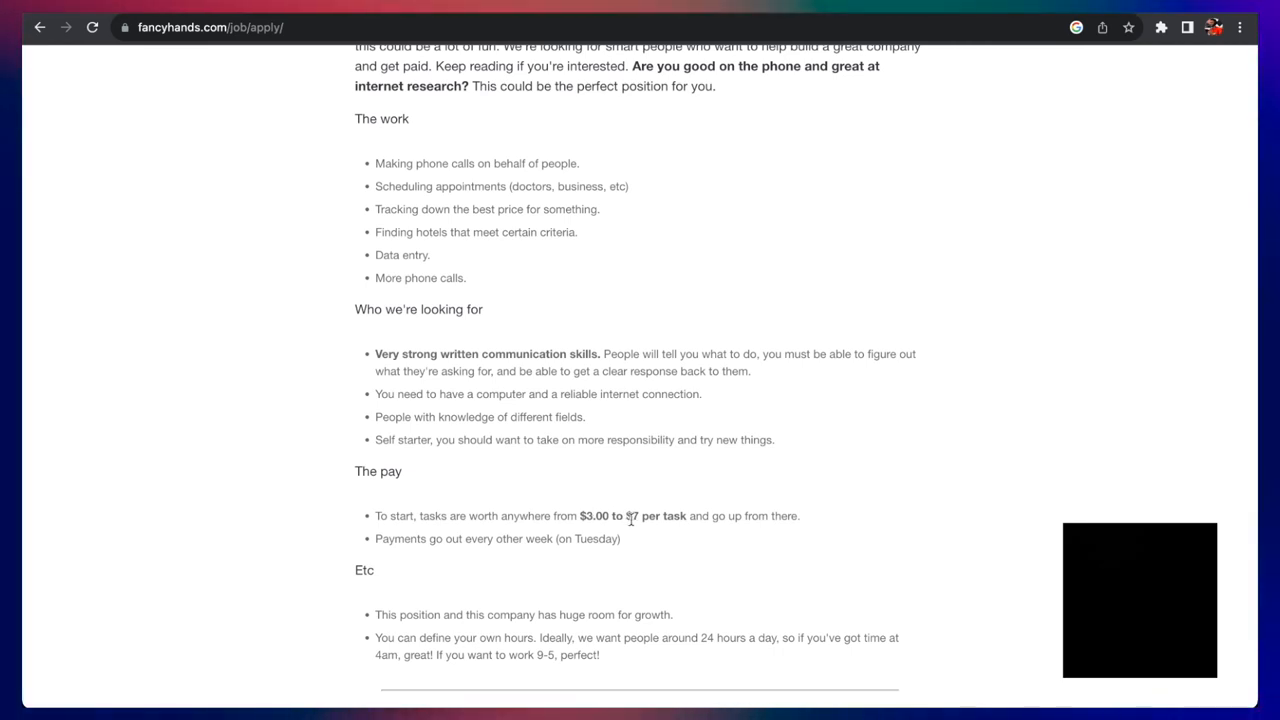
scroll(up, 3)
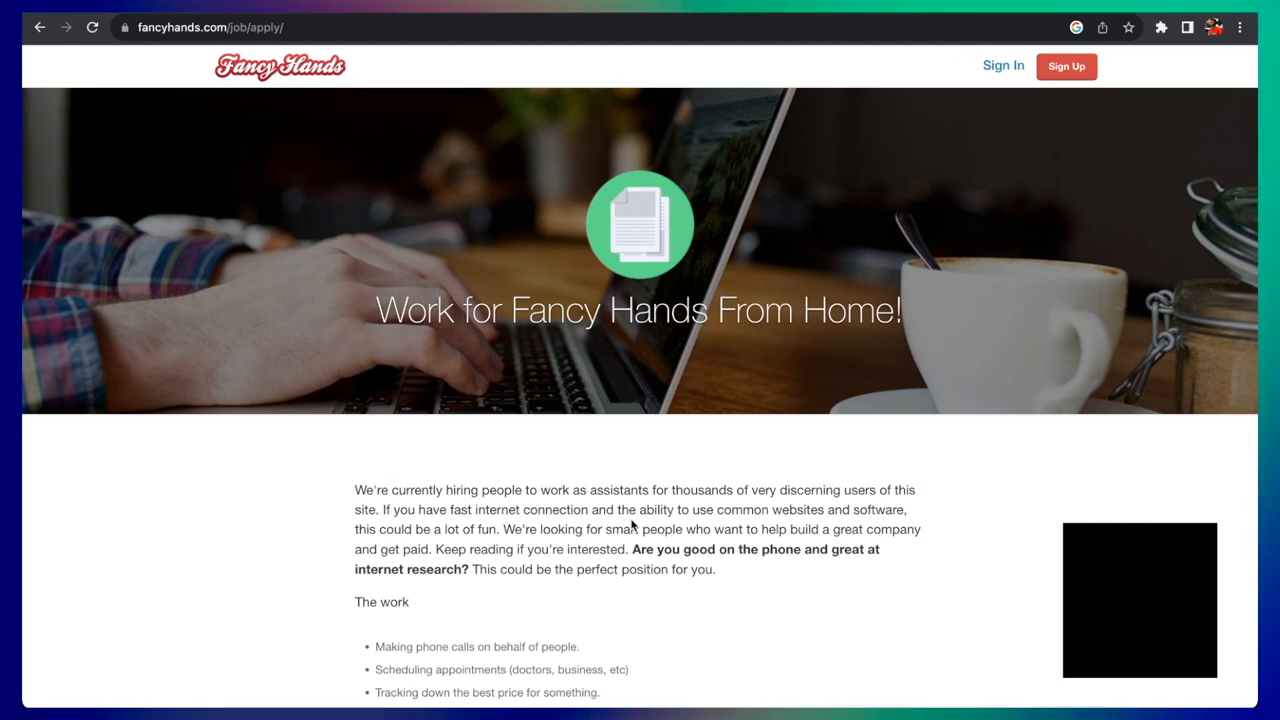
mouse_move(689, 644)
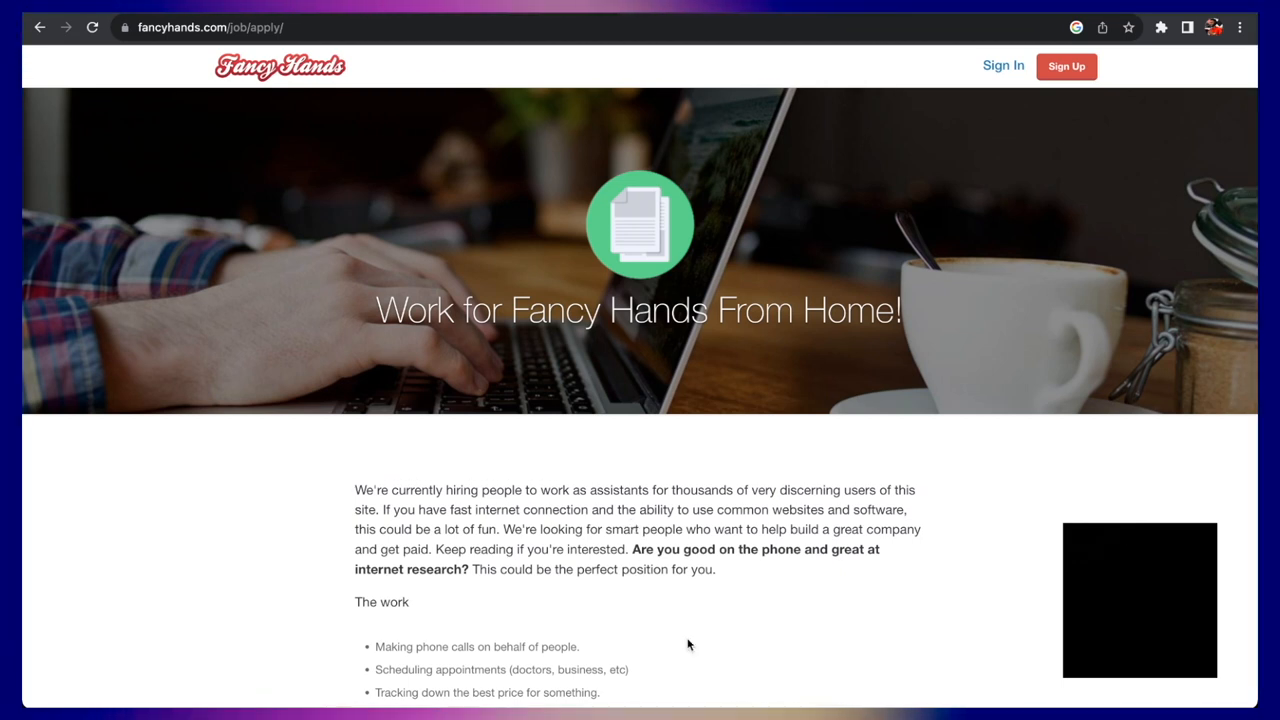
text(clickworker.com)
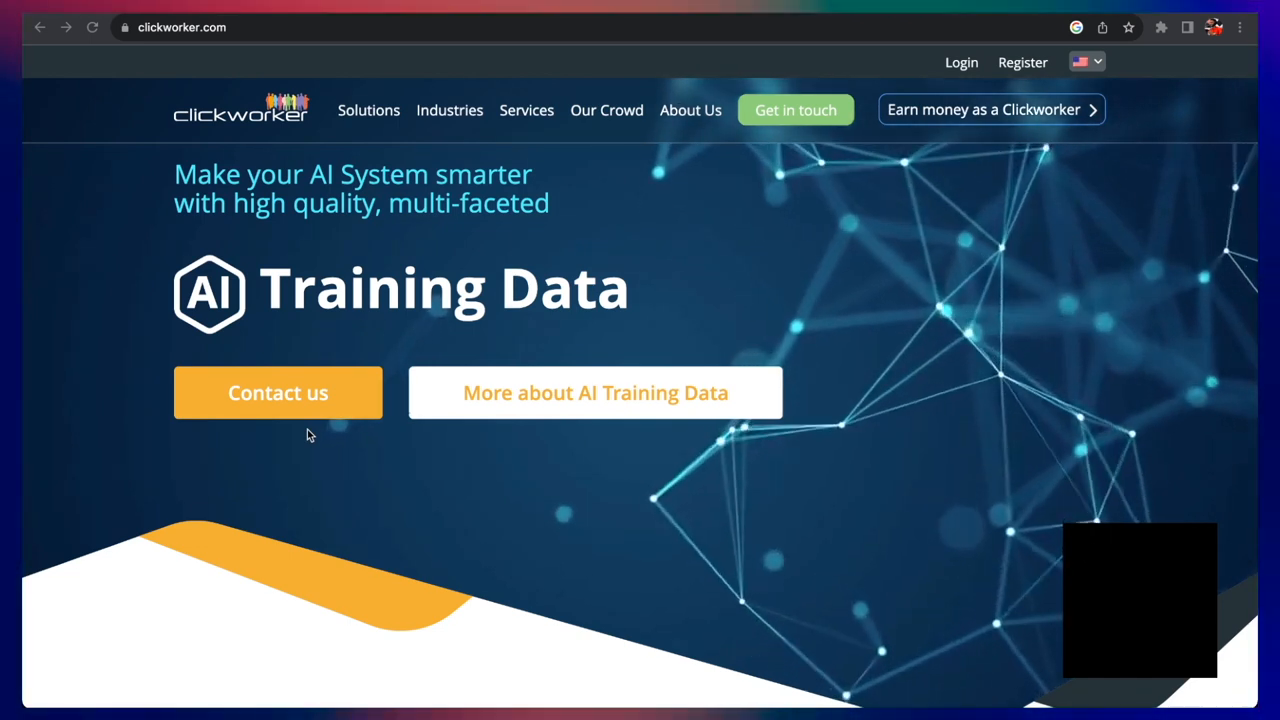
- Scroll Clickworker's homepage past the AI training data banner and Our Crowd section to the footer
scroll(down, 3)
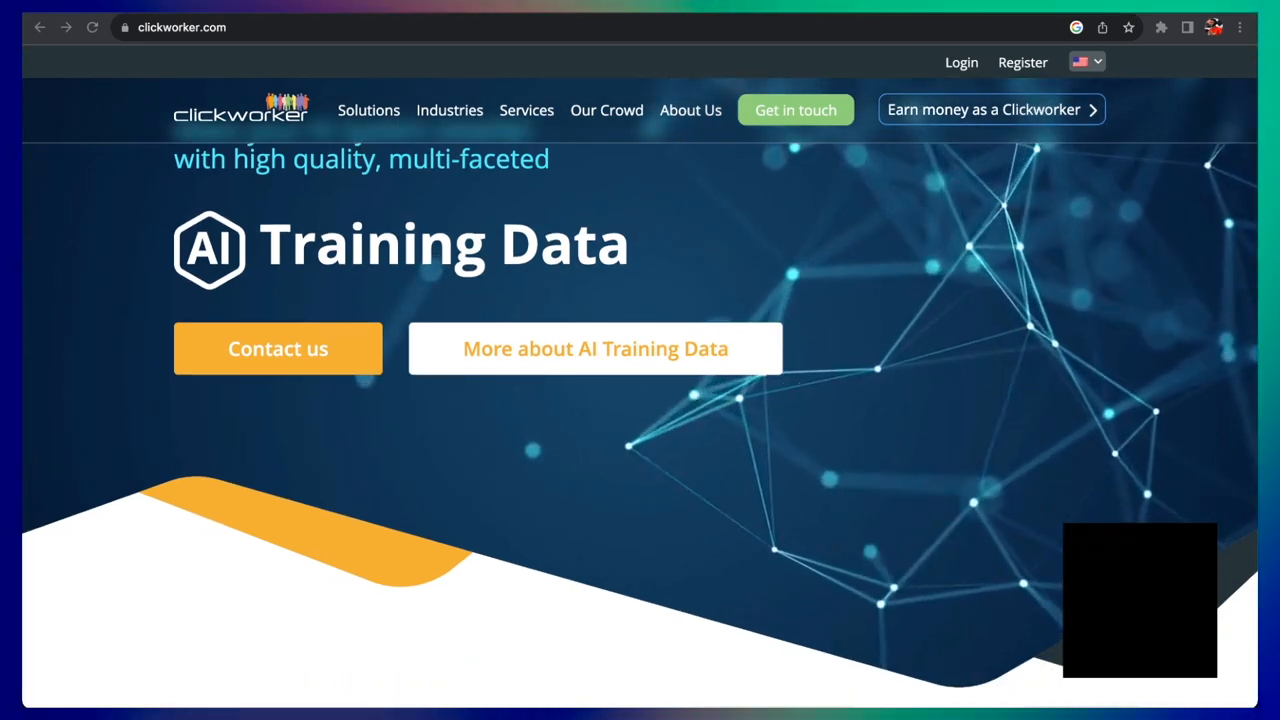
scroll(down, 3)
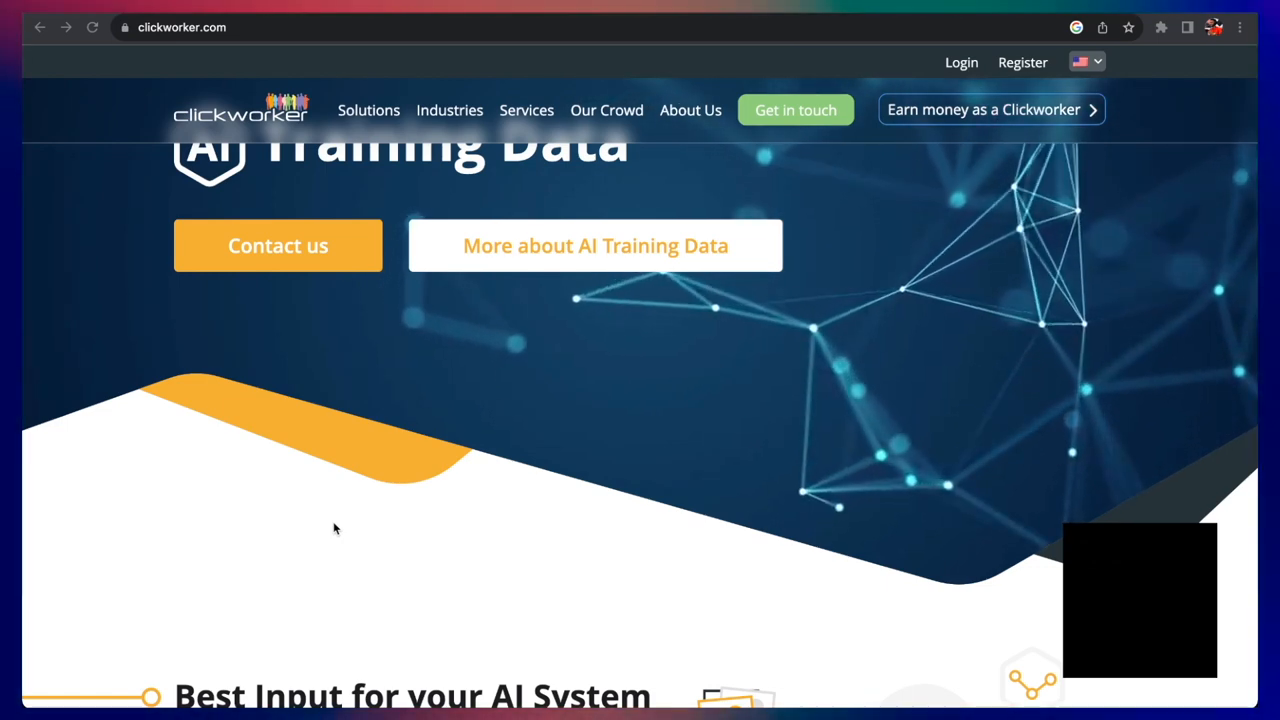
scroll(down, 3)
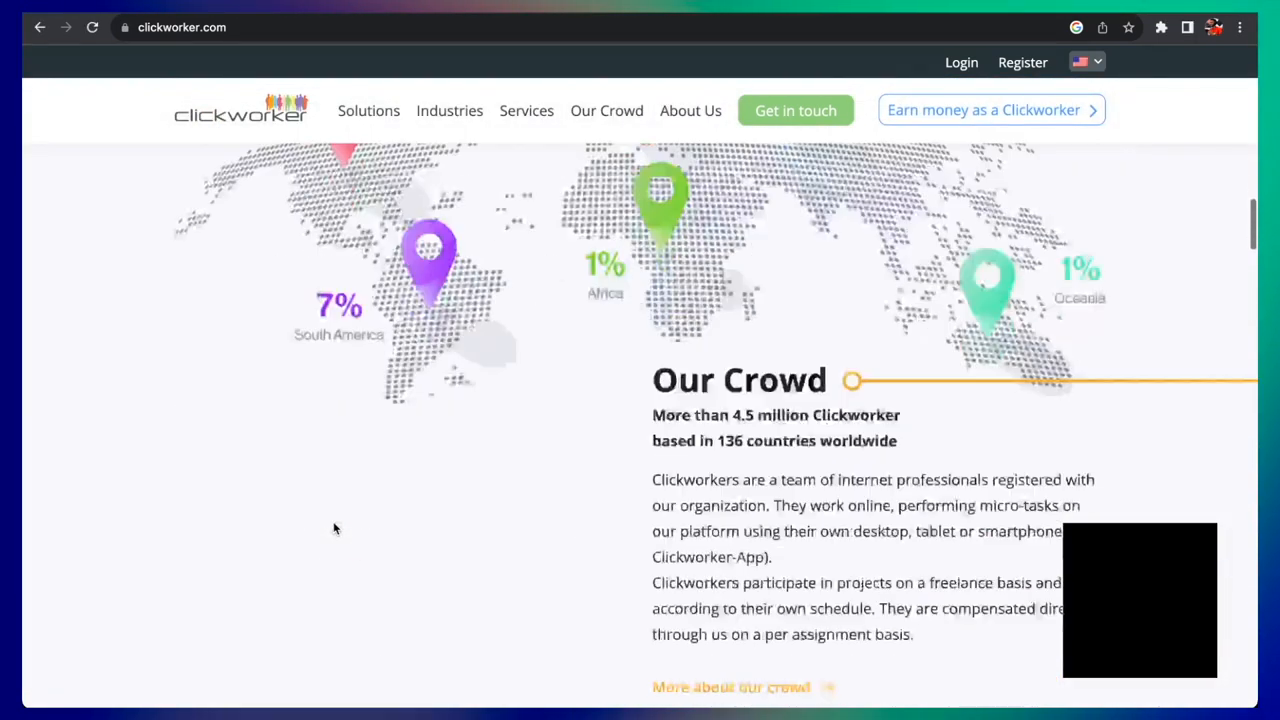
scroll(down, 3)
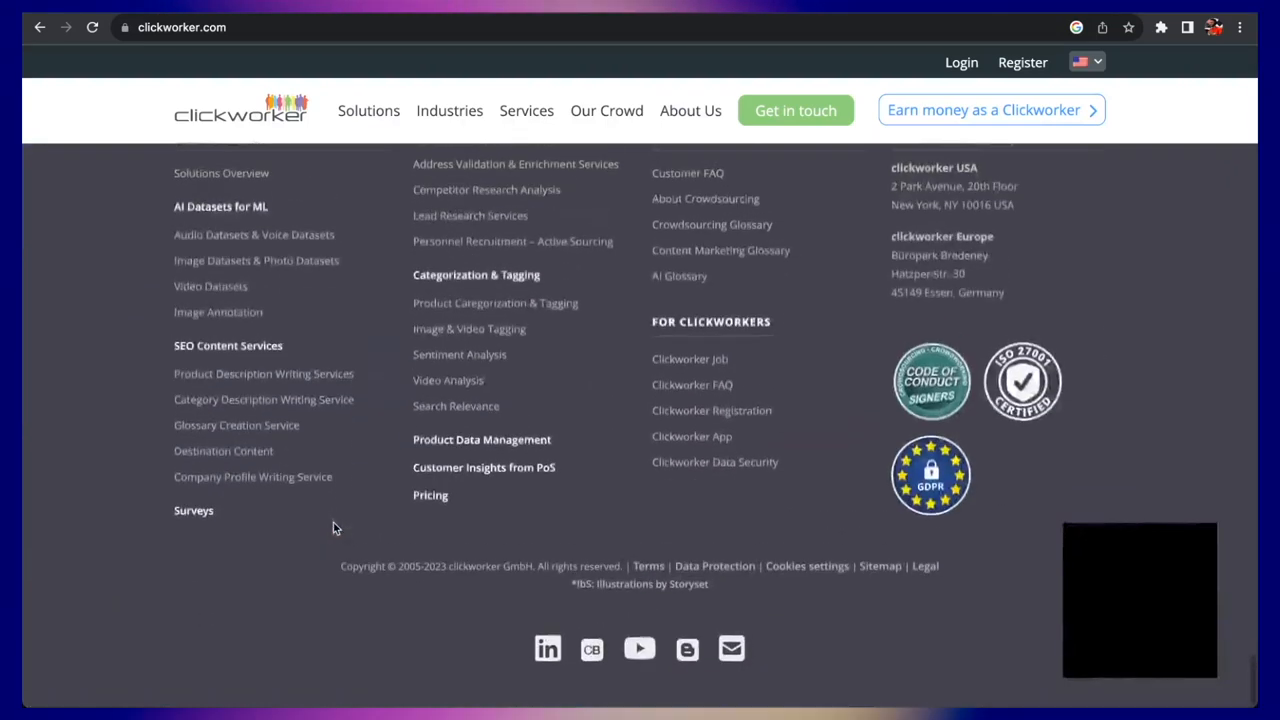
mouse_move(690, 360)
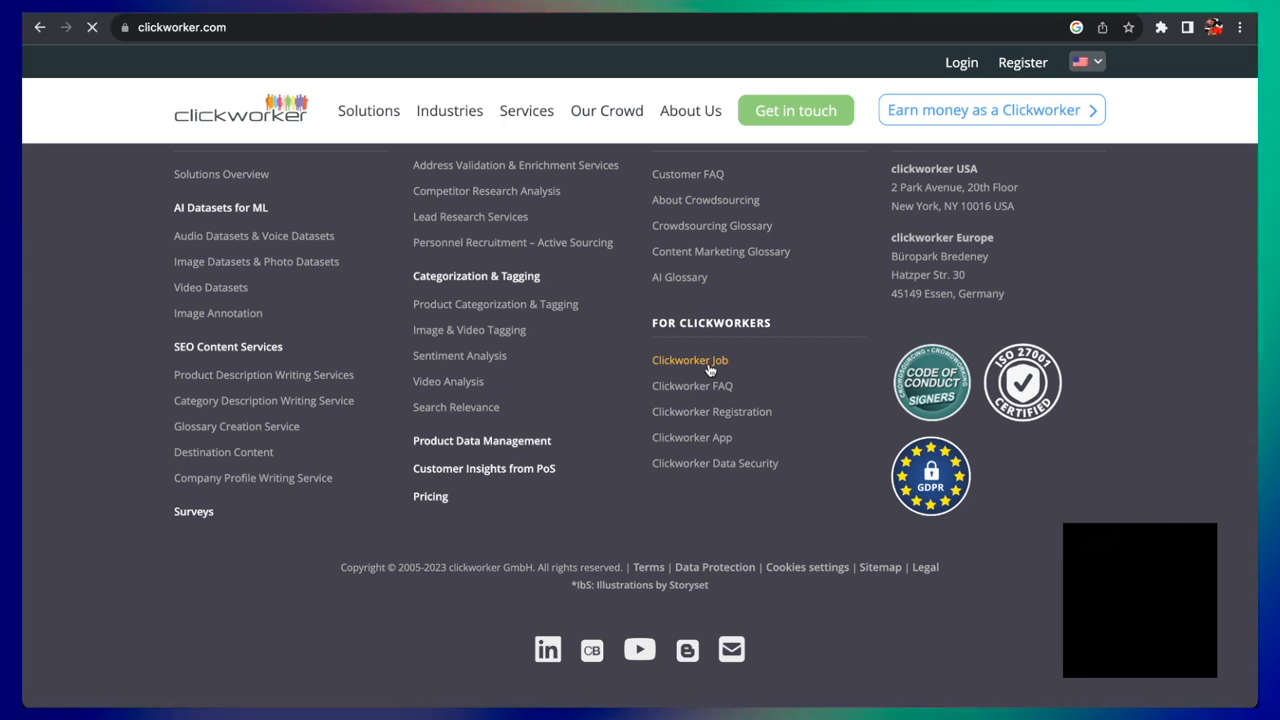
click(689, 360)
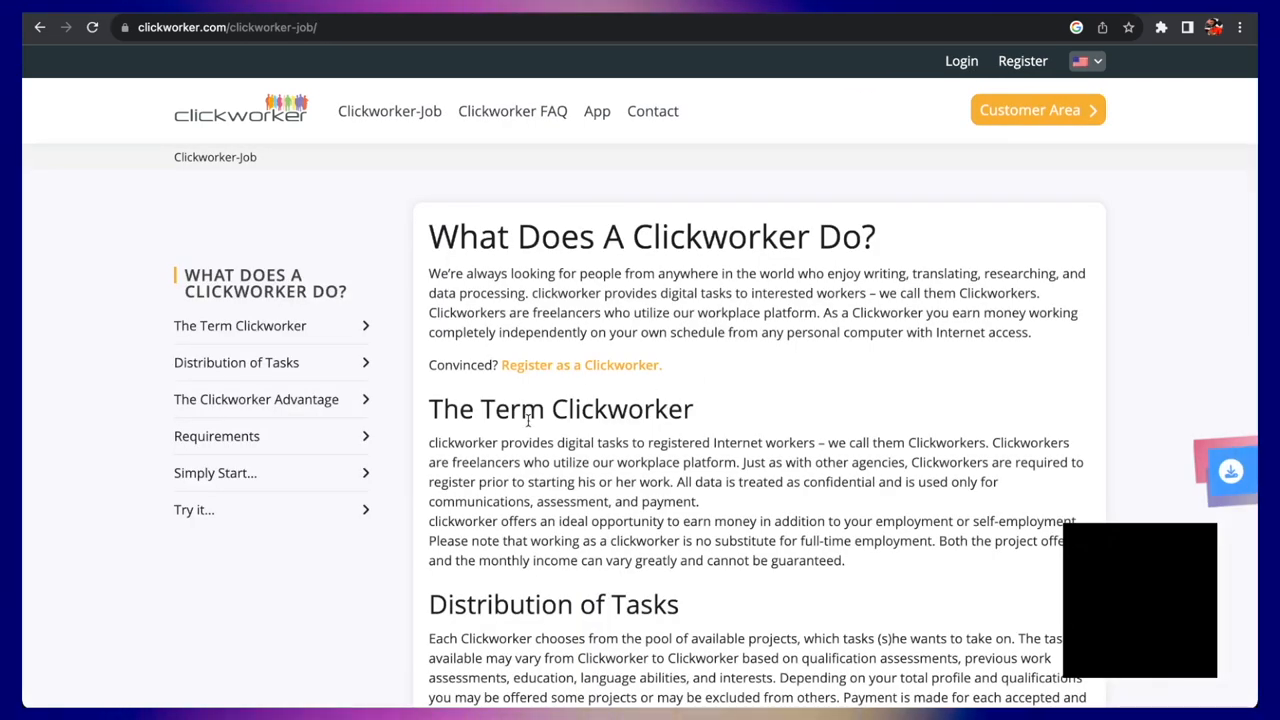
scroll(down, 3)
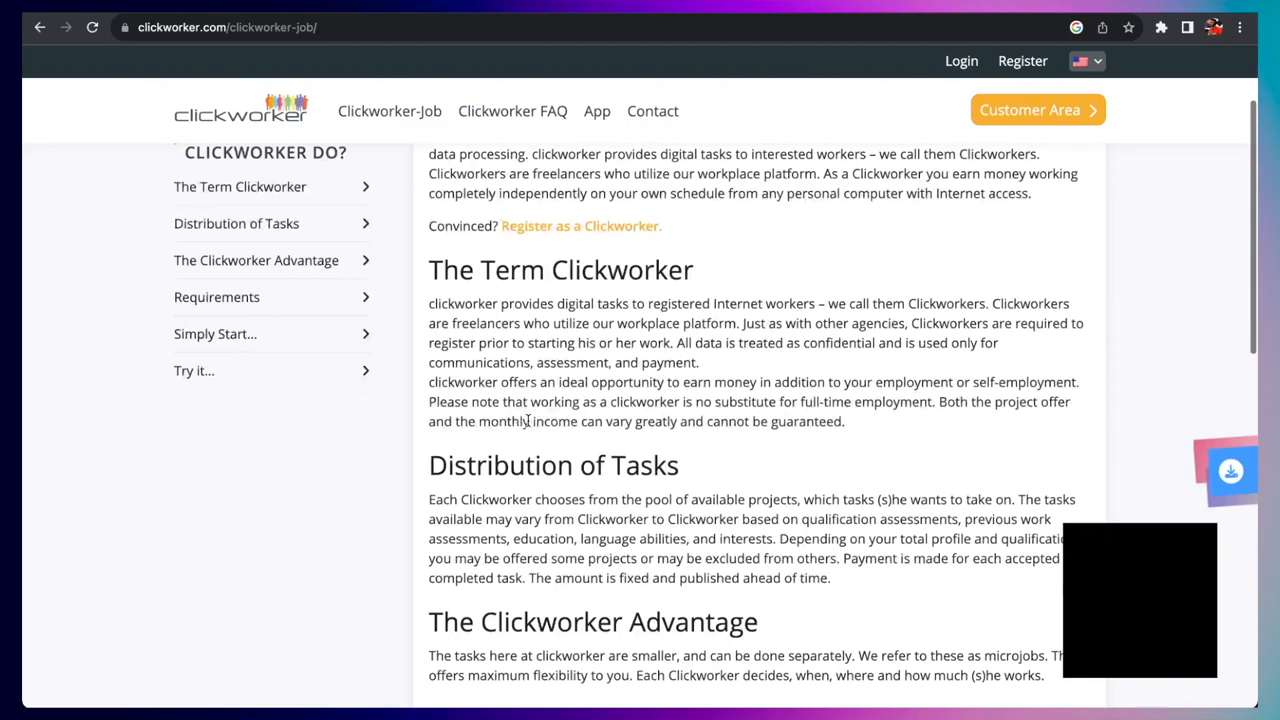
scroll(down, 3)
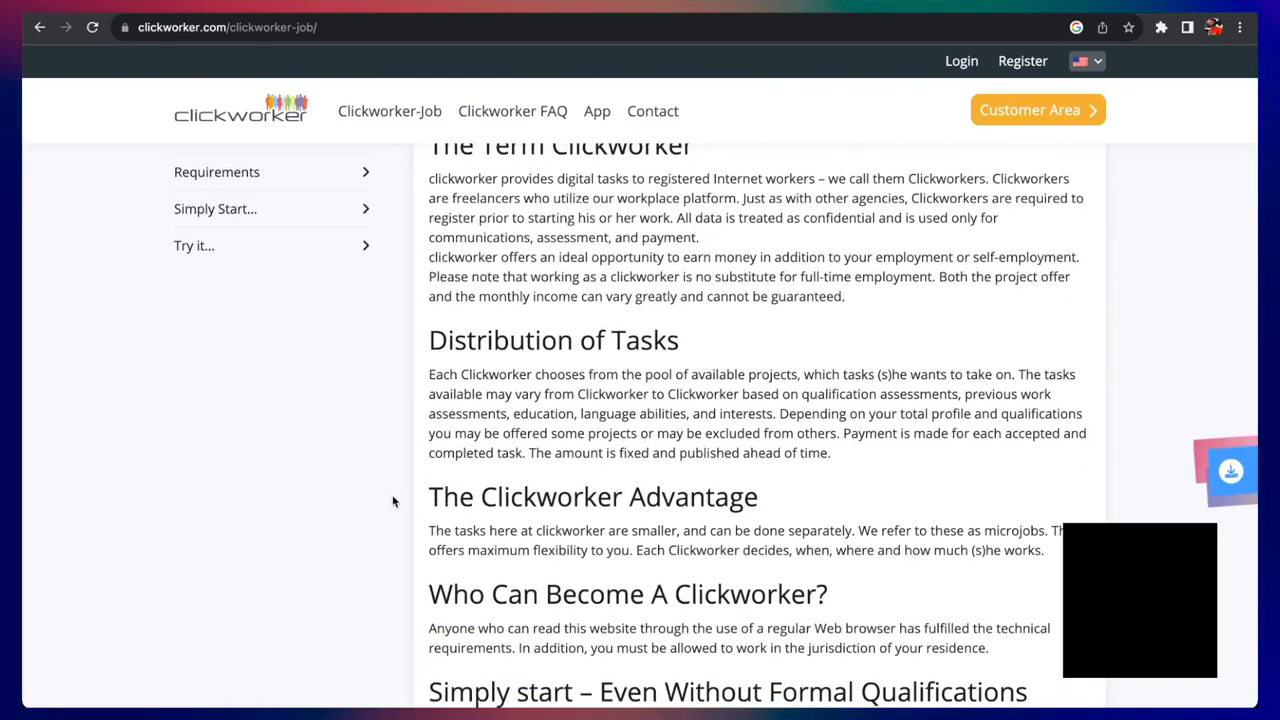
scroll(down, 3)
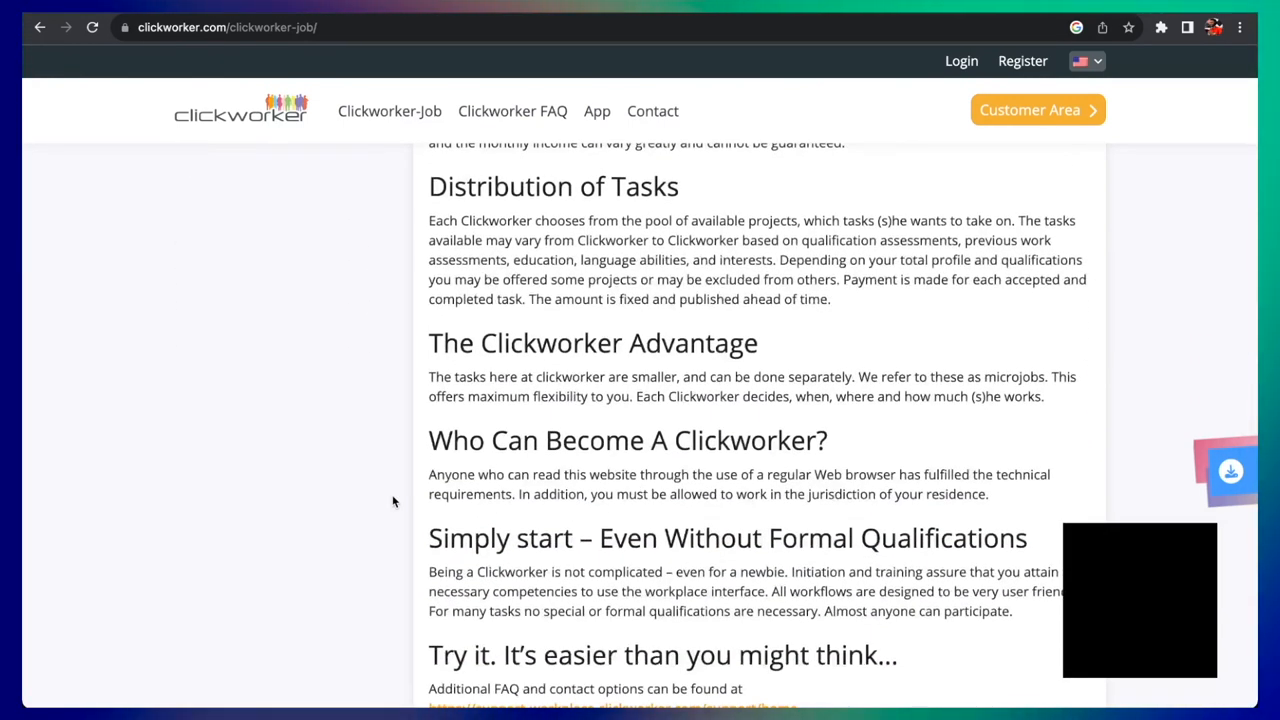
scroll(down, 3)
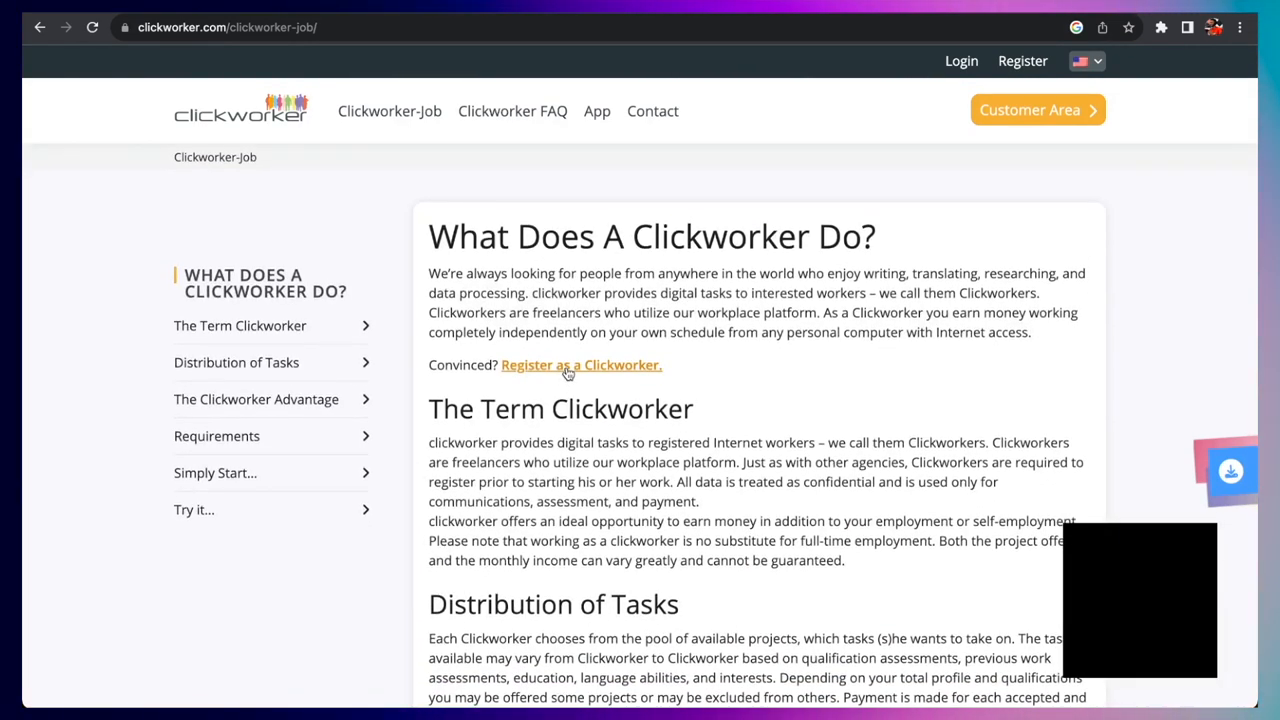
click(581, 365)
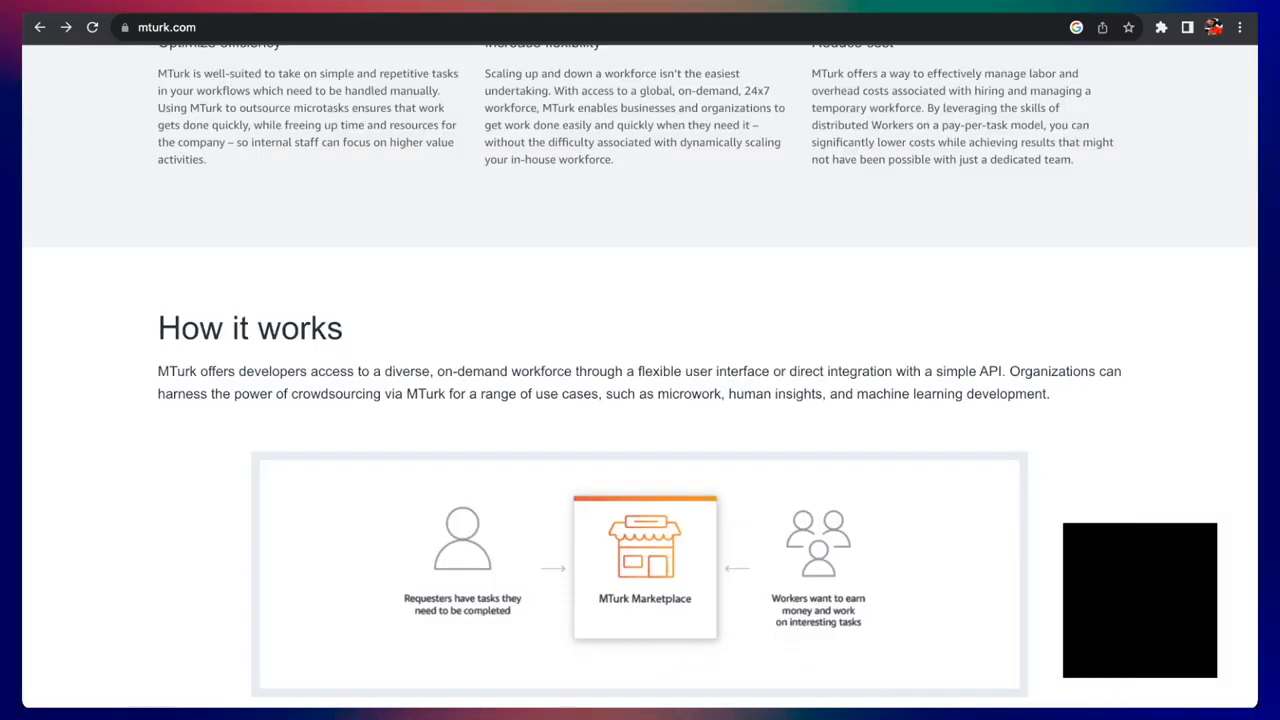
scroll(up, 3)
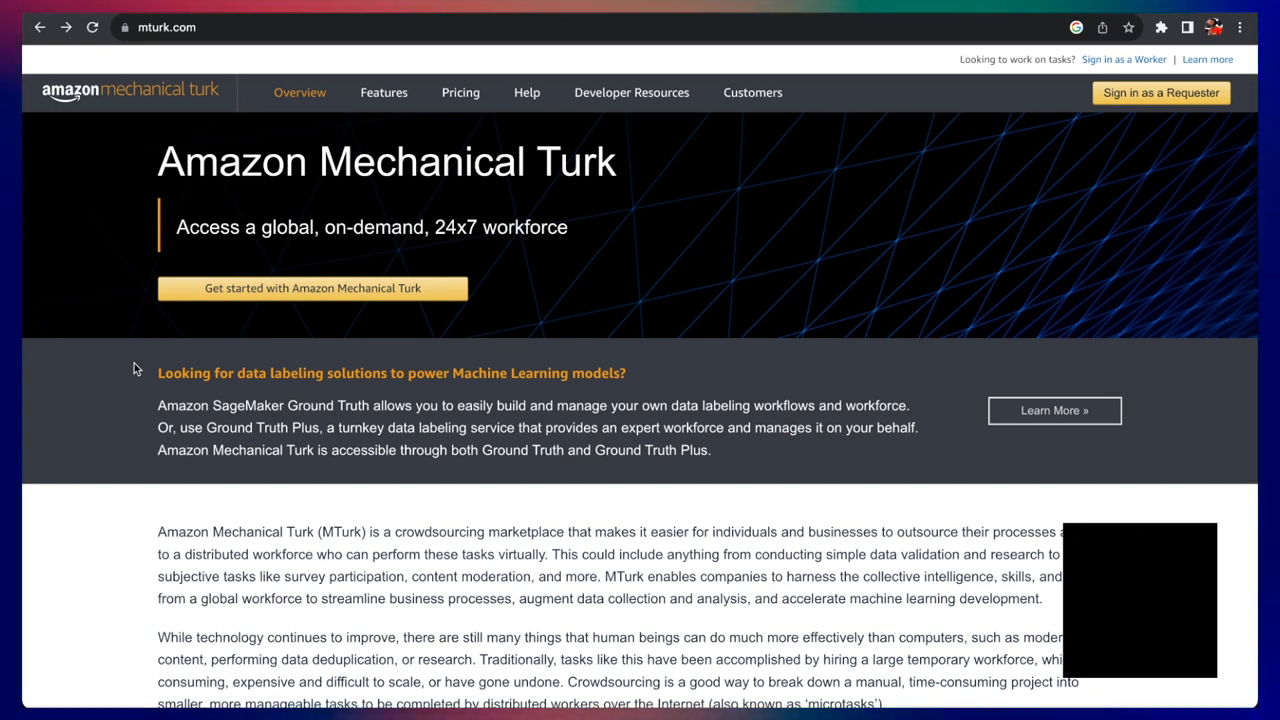
scroll(down, 3)
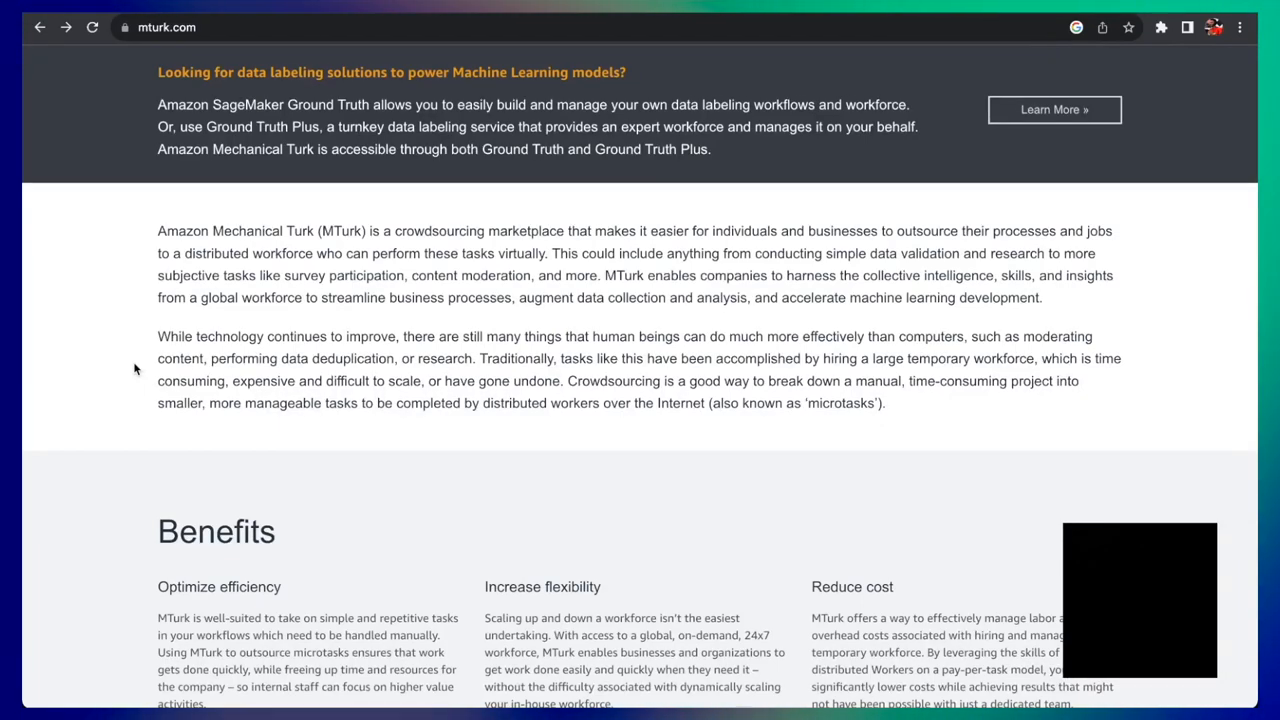
scroll(down, 3)
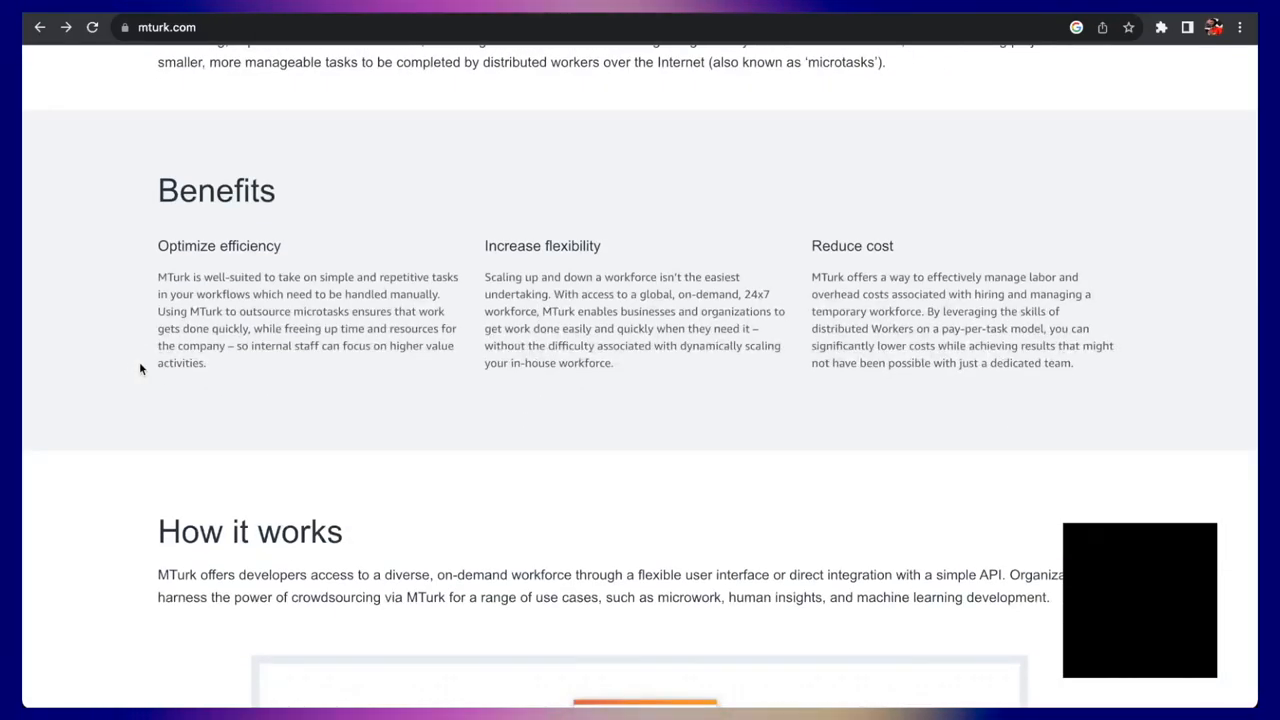
scroll(down, 3)
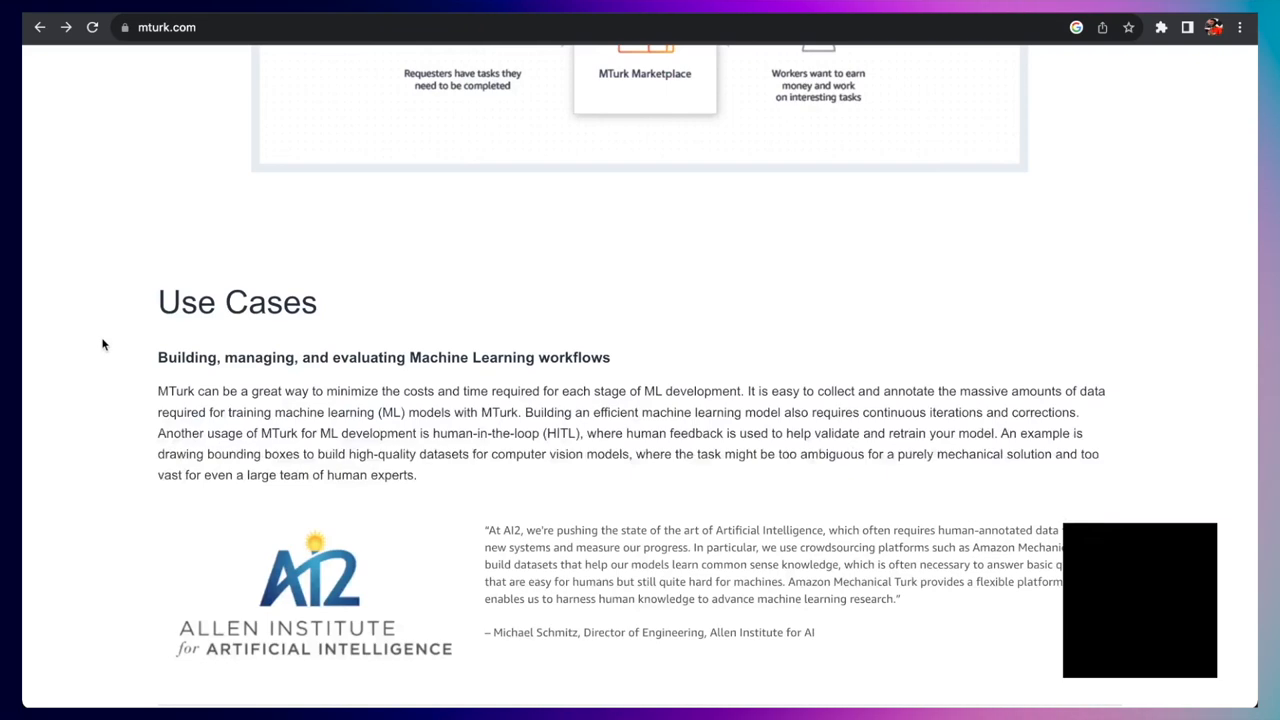
scroll(up, 3)
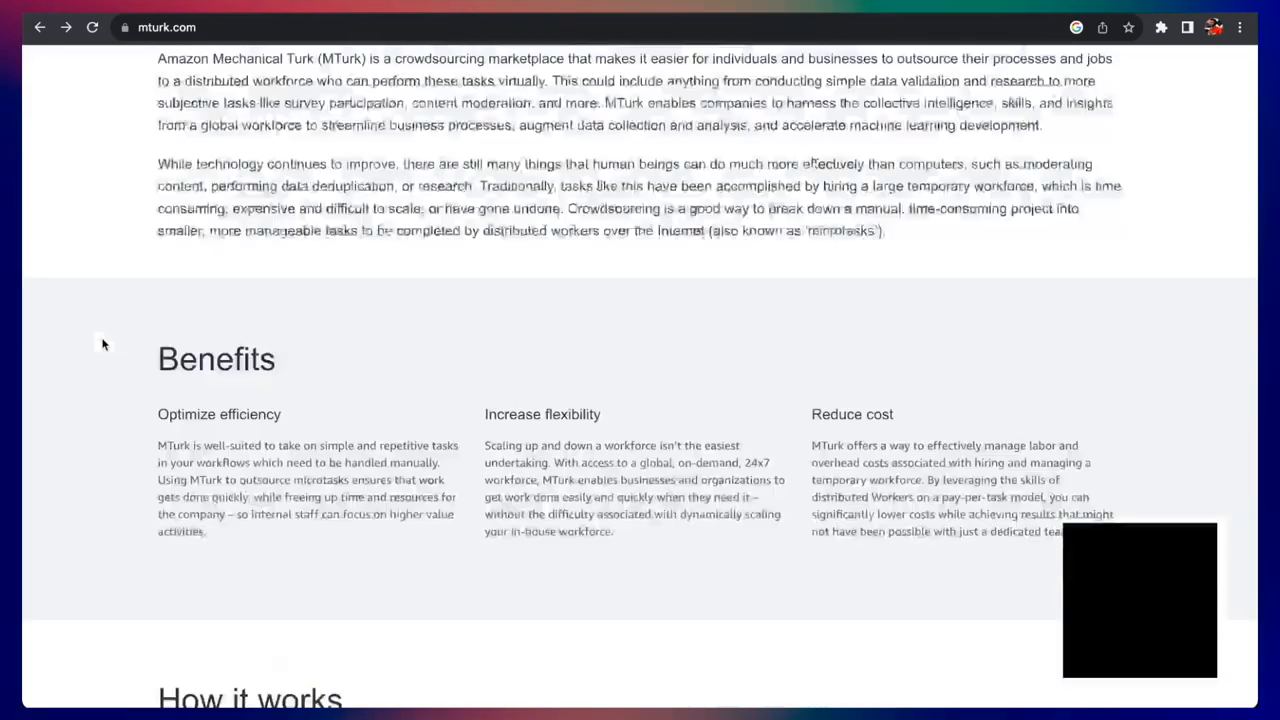
scroll(up, 3)
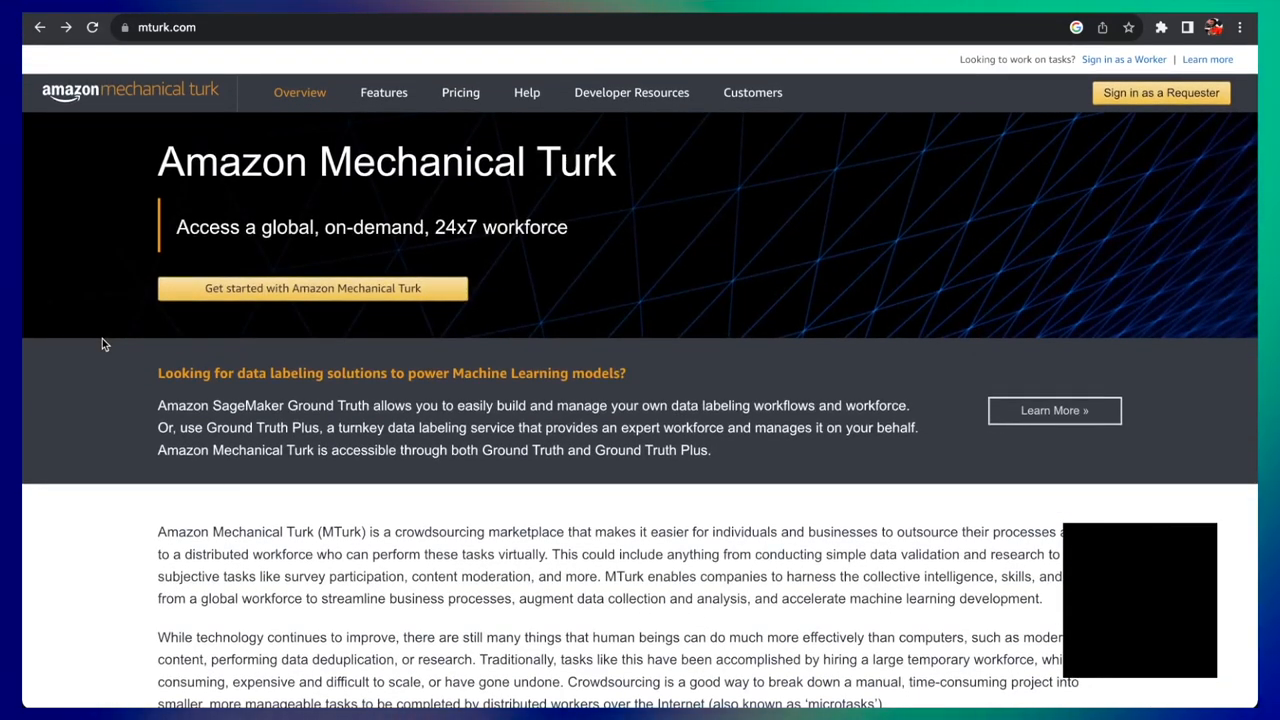
mouse_move(118, 323)
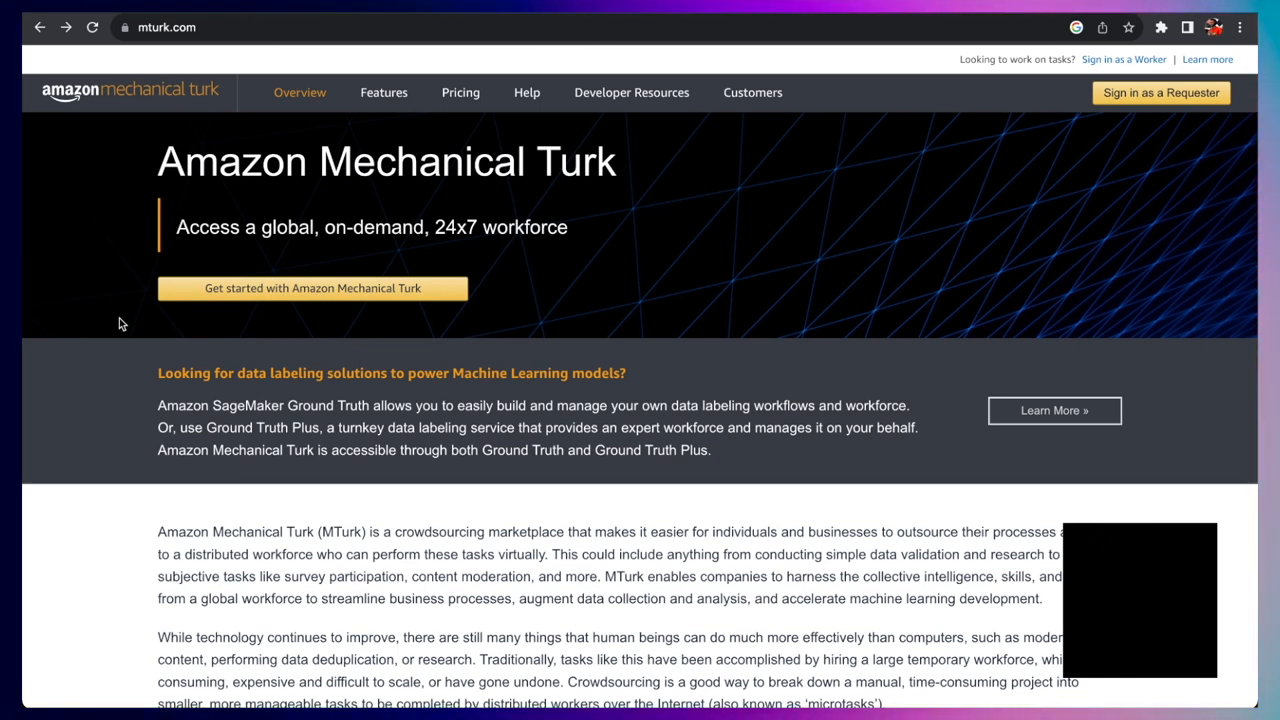
mouse_move(1135, 101)
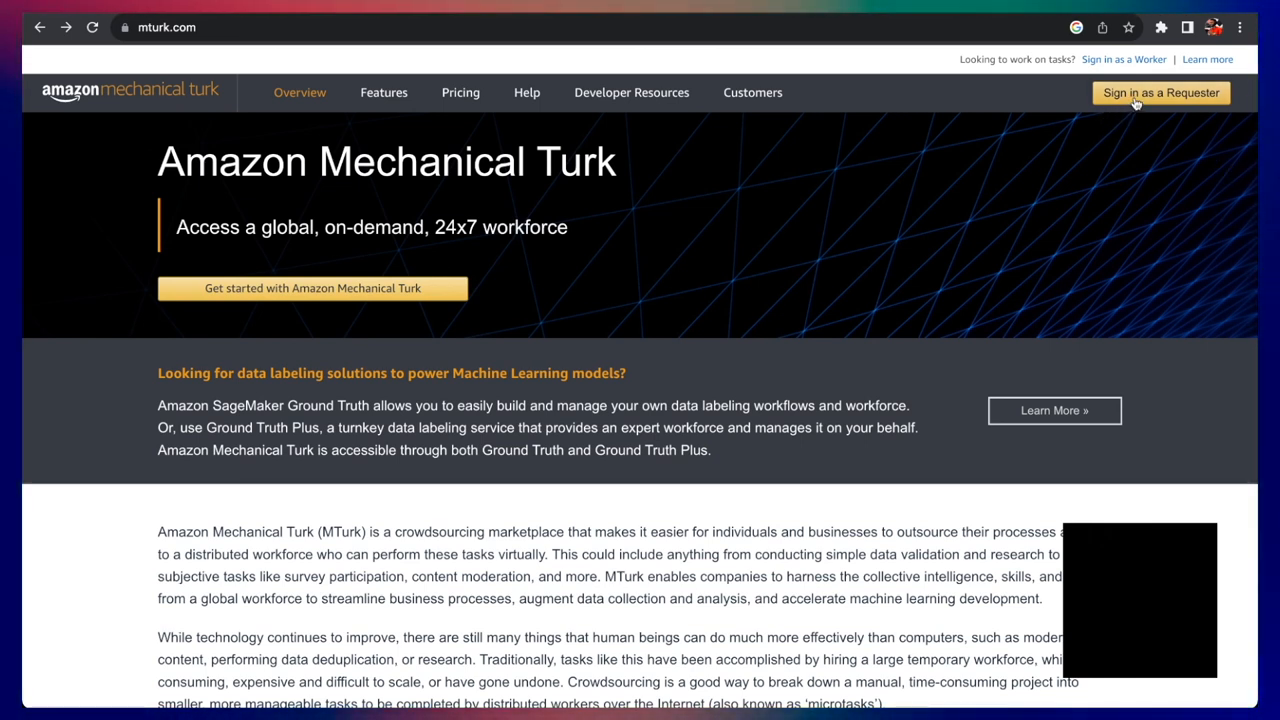
mouse_move(685, 338)
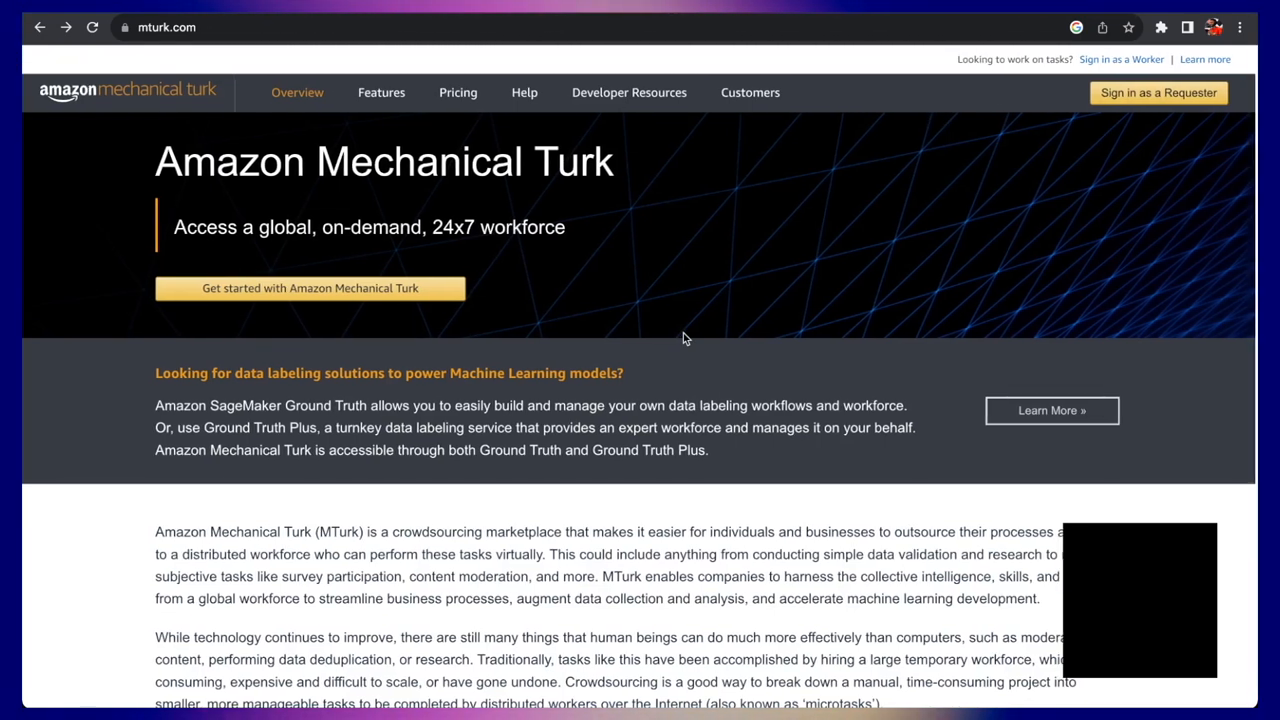
scroll(down, 3)
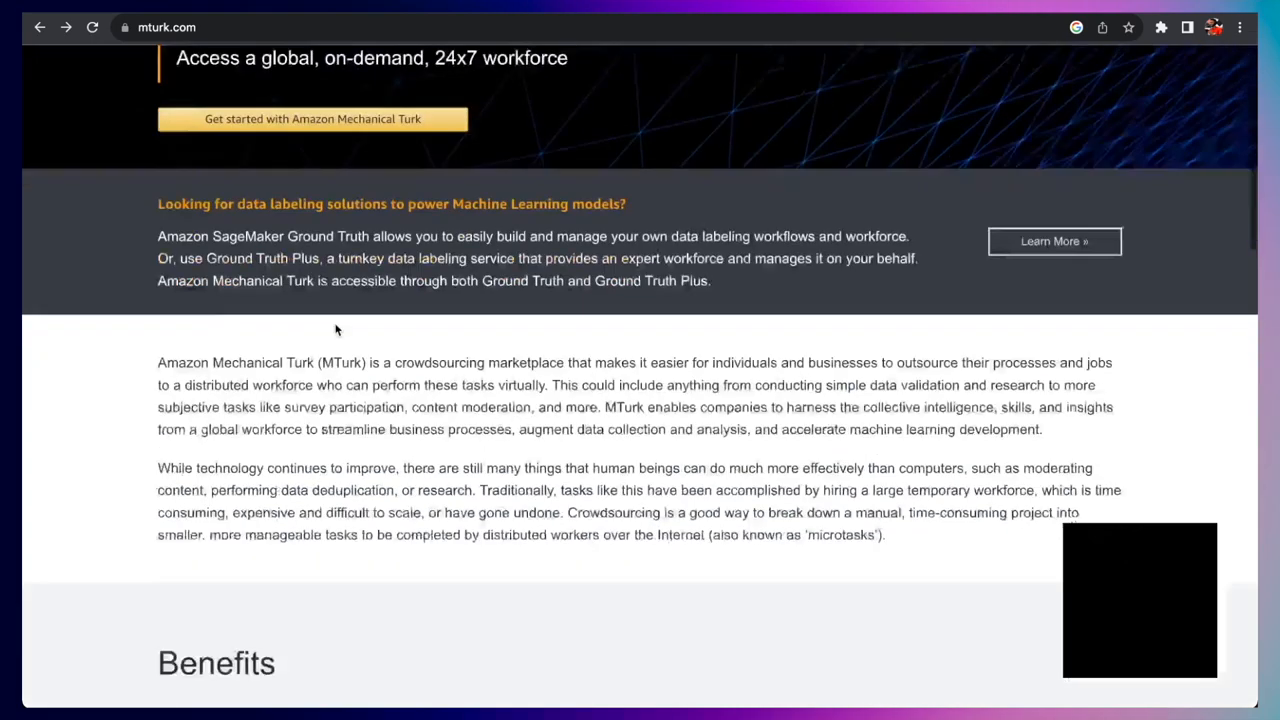
scroll(up, 3)
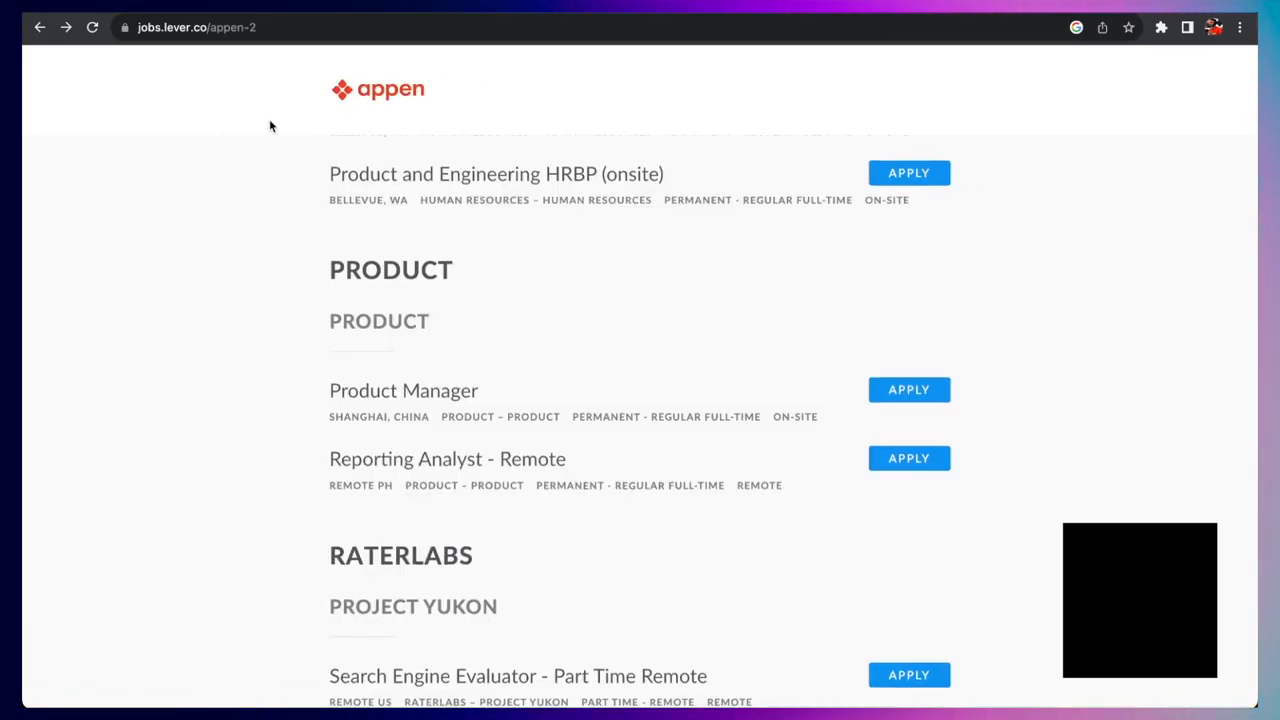
- Review Appen's Strategy, Finance and Global Delivery roles, then switch to Axion Data Services' Paylocity tab
scroll(up, 3)
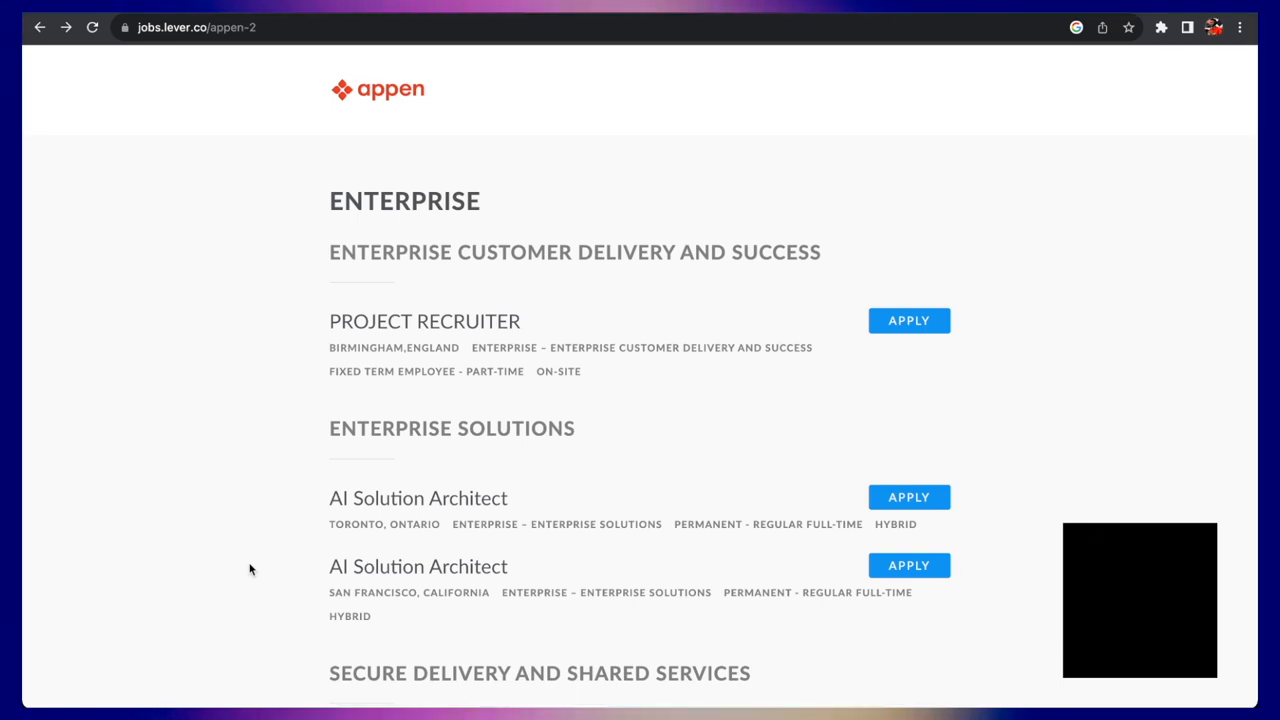
scroll(down, 3)
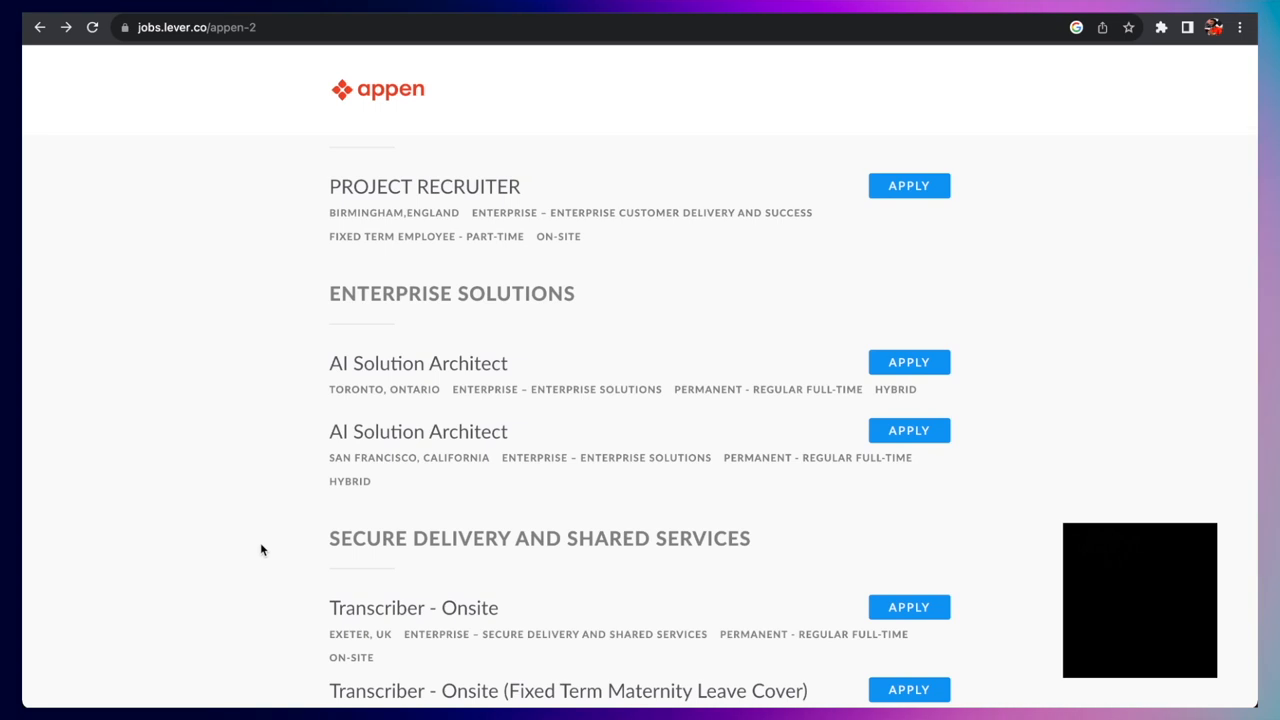
scroll(down, 3)
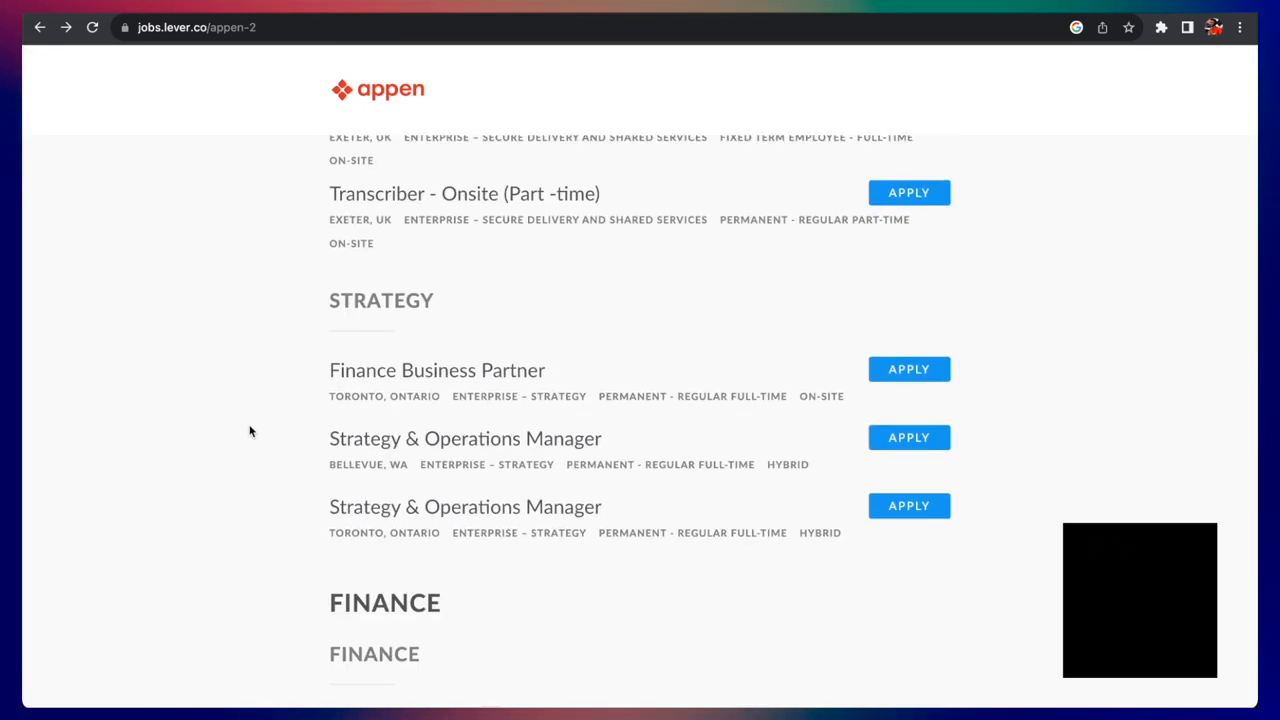
scroll(down, 3)
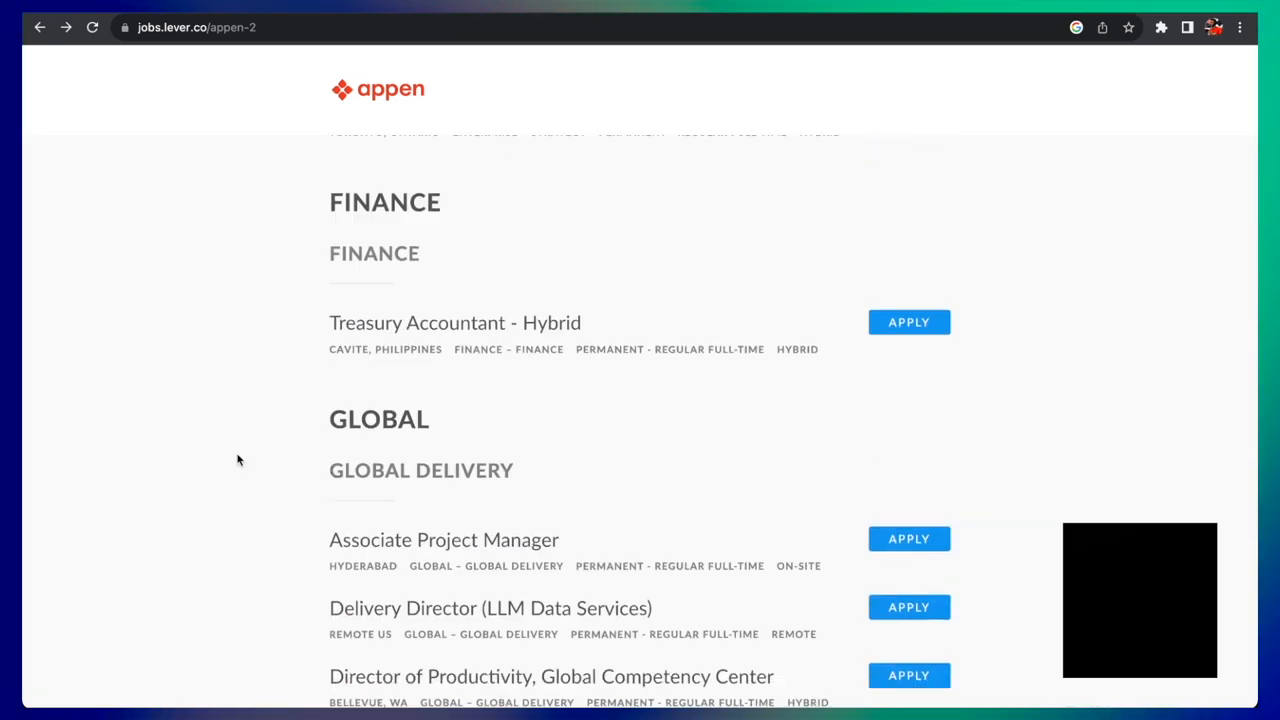
scroll(down, 3)
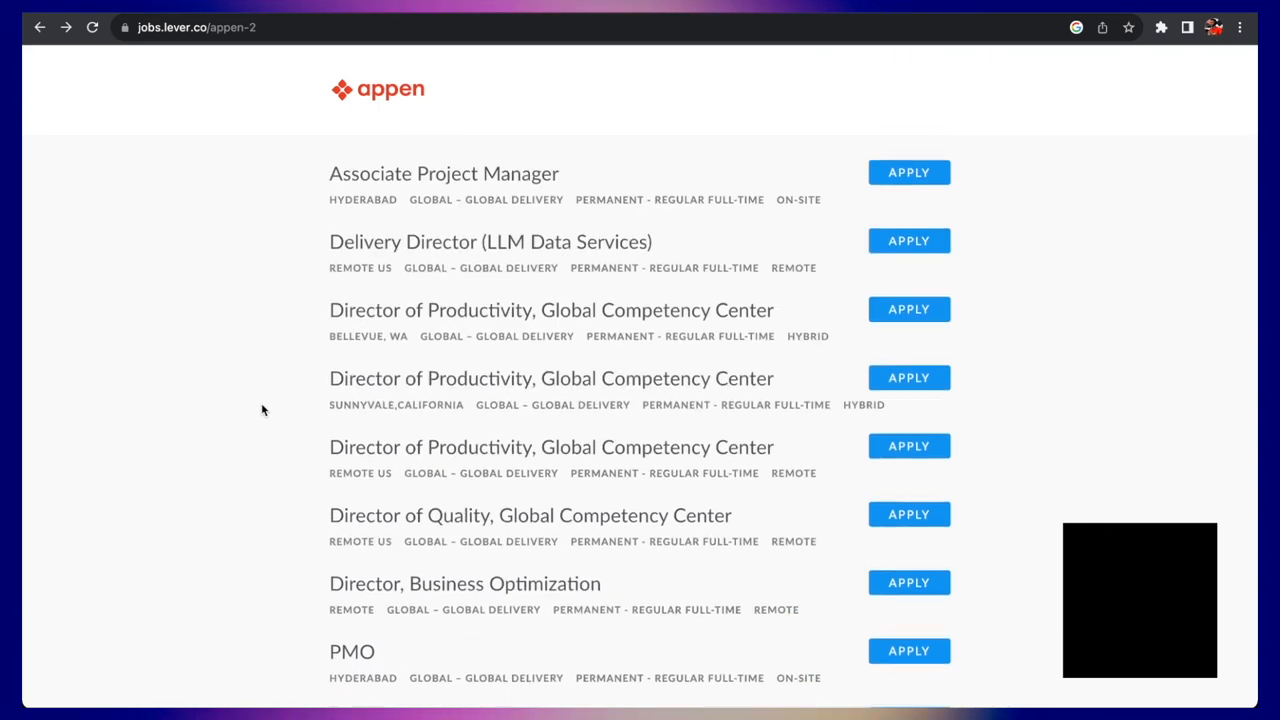
scroll(down, 3)
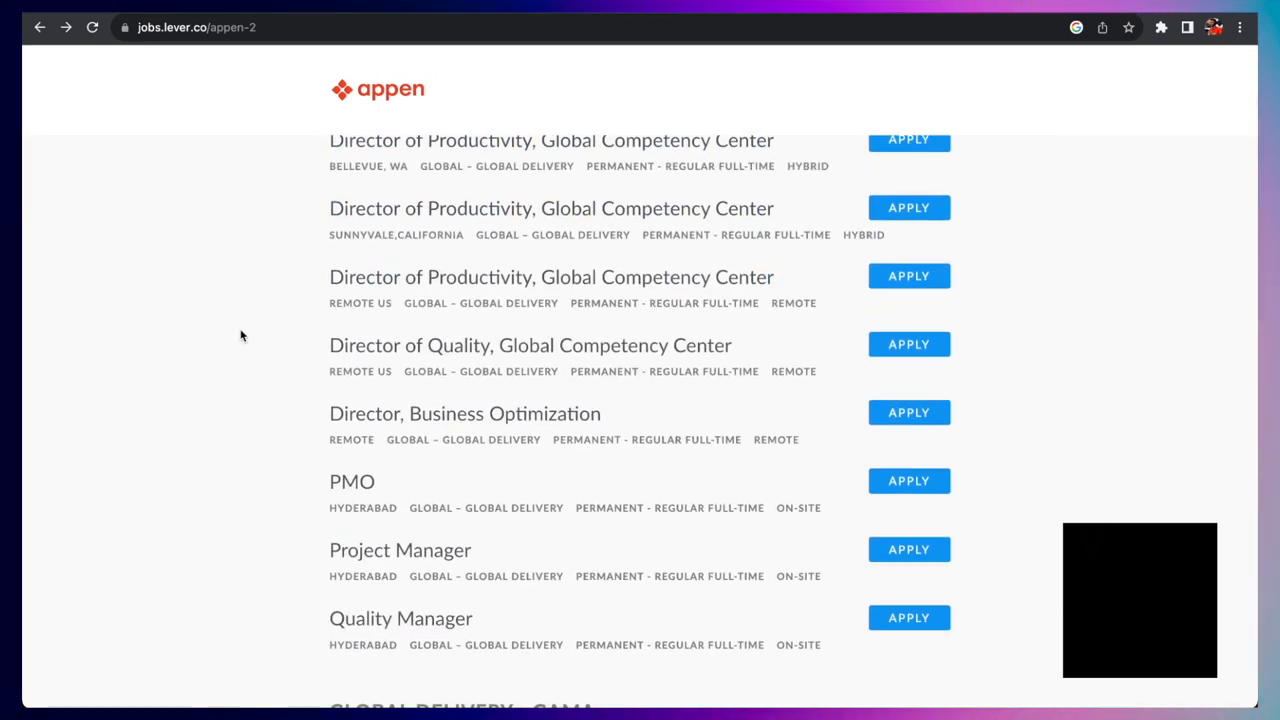
scroll(down, 3)
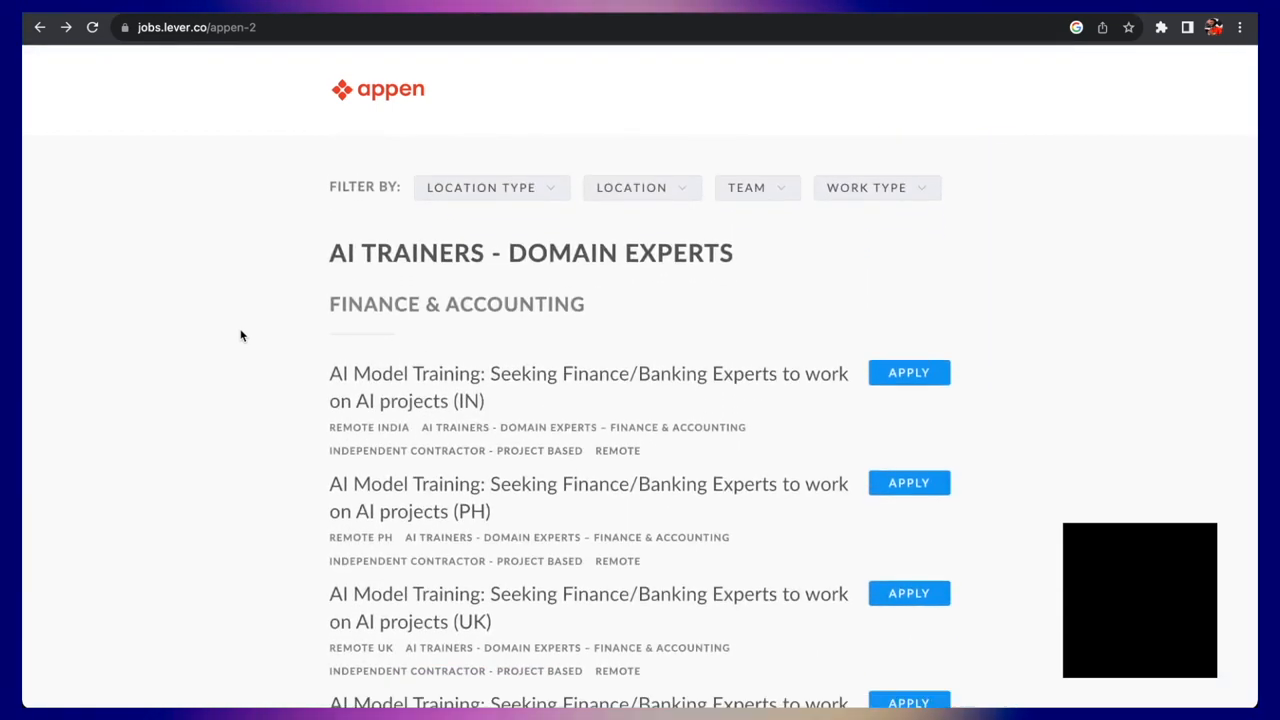
scroll(down, 3)
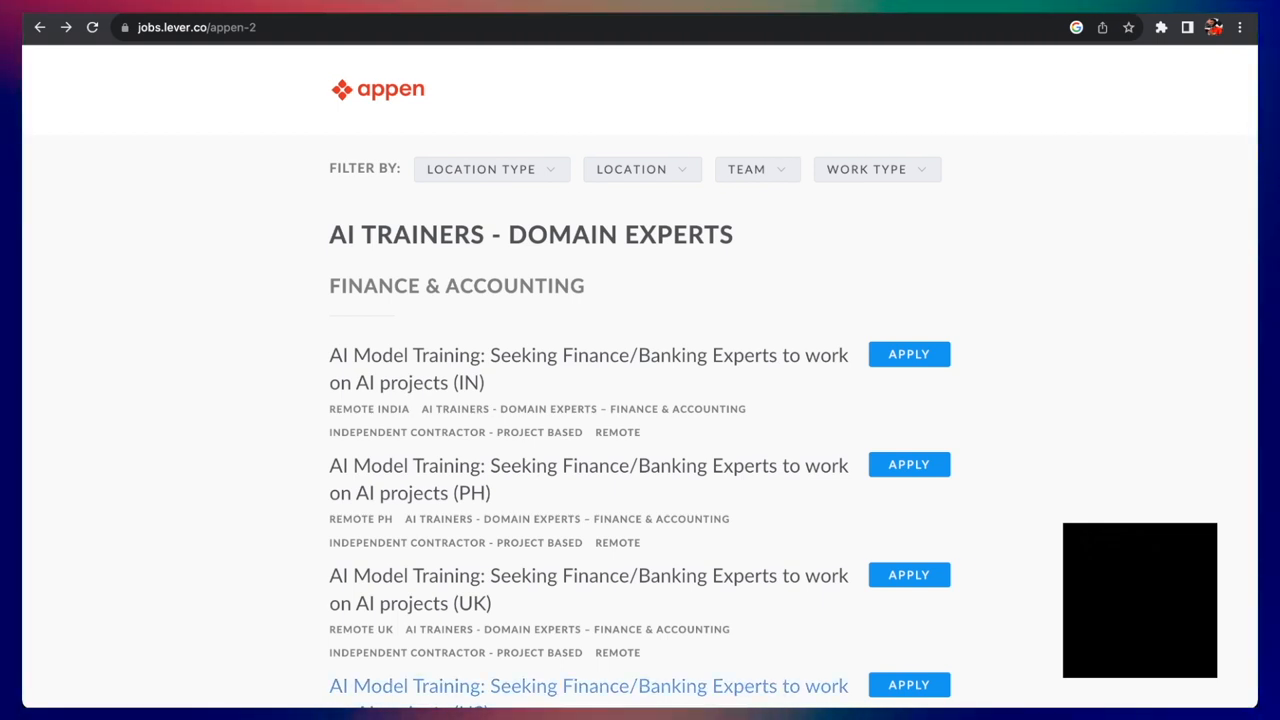
mouse_move(564, 506)
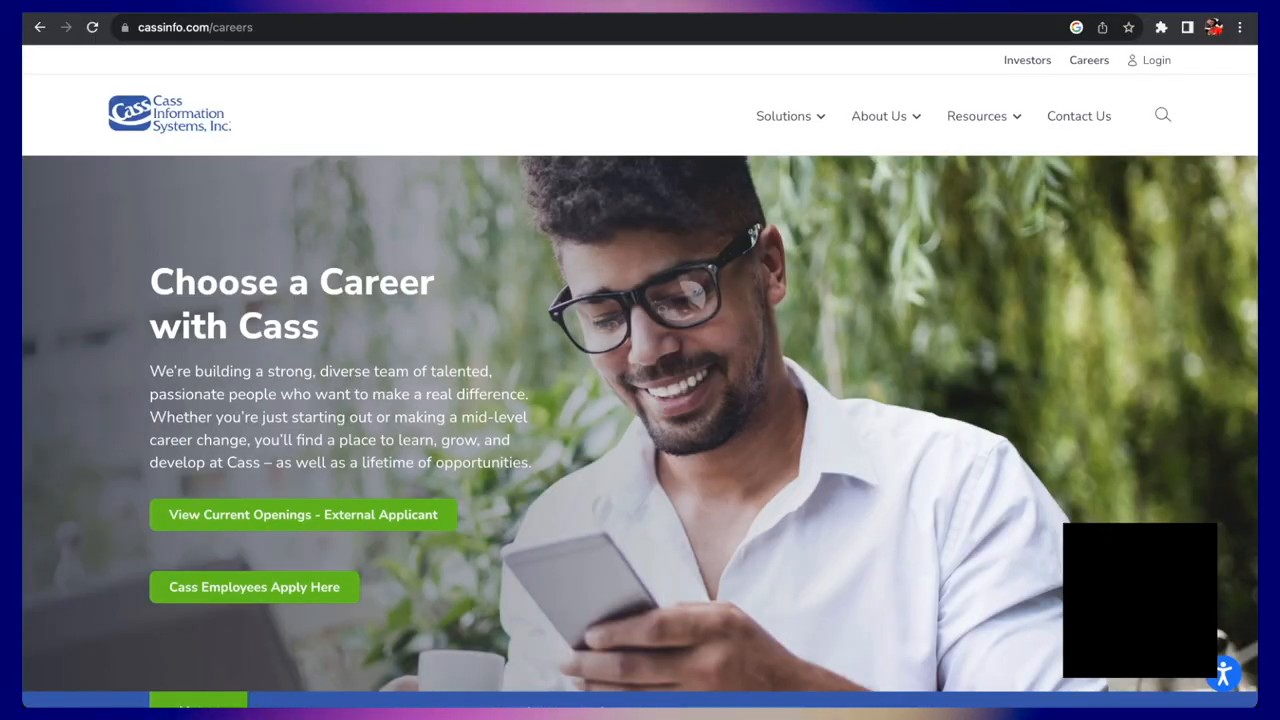
click(302, 514)
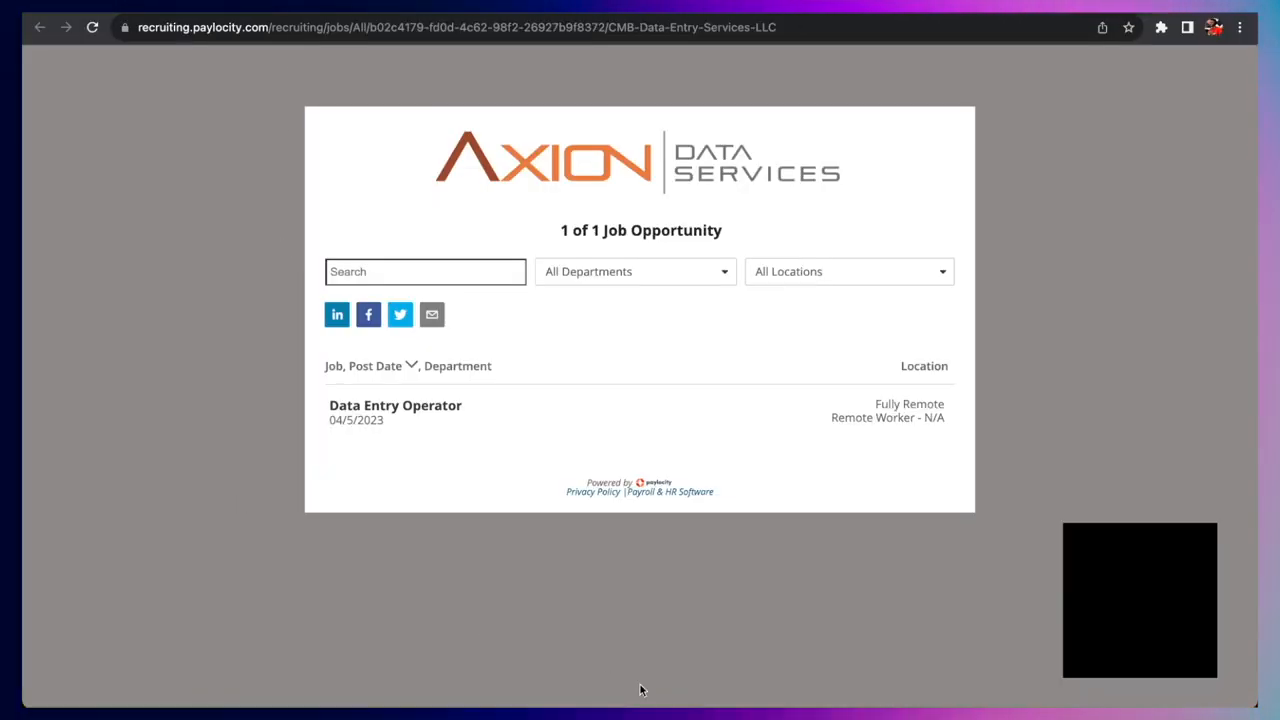
mouse_move(1155, 466)
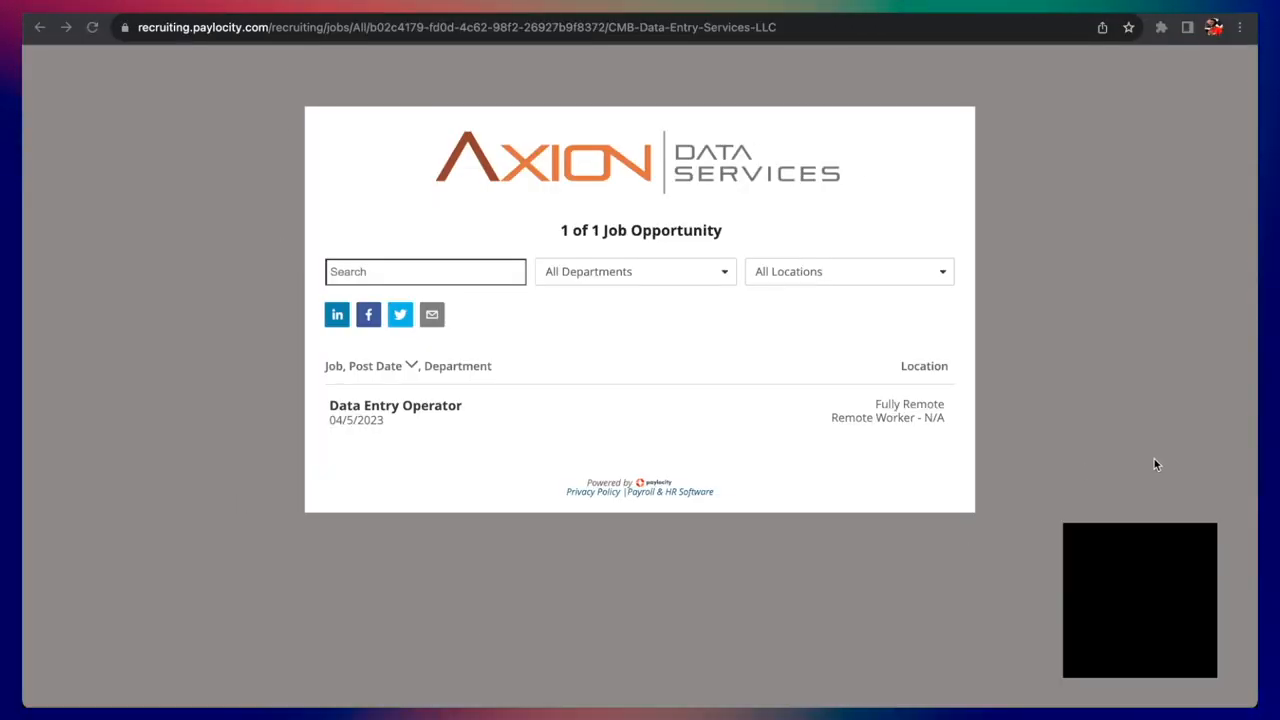